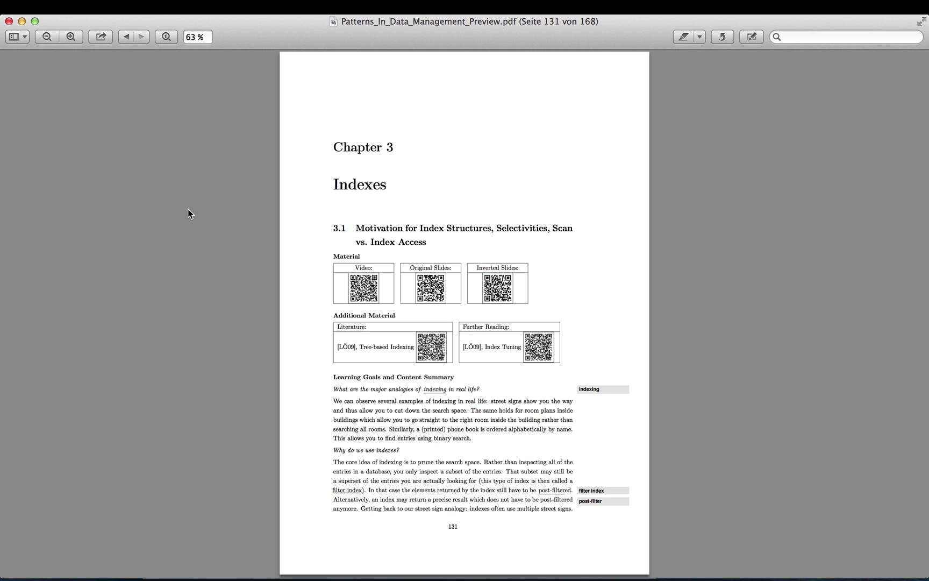
pyautogui.moveTo(348, 177)
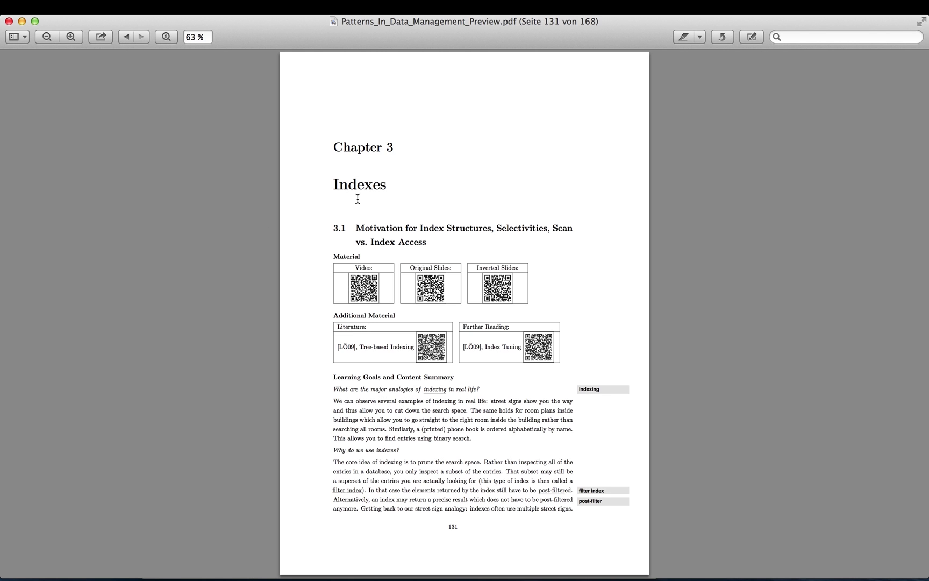
pyautogui.moveTo(420, 226)
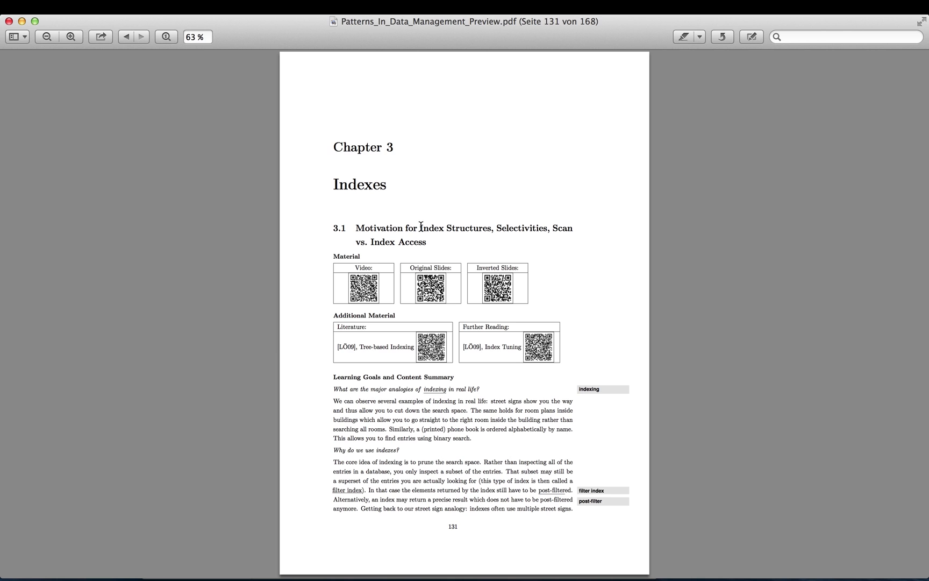
pyautogui.moveTo(425, 247)
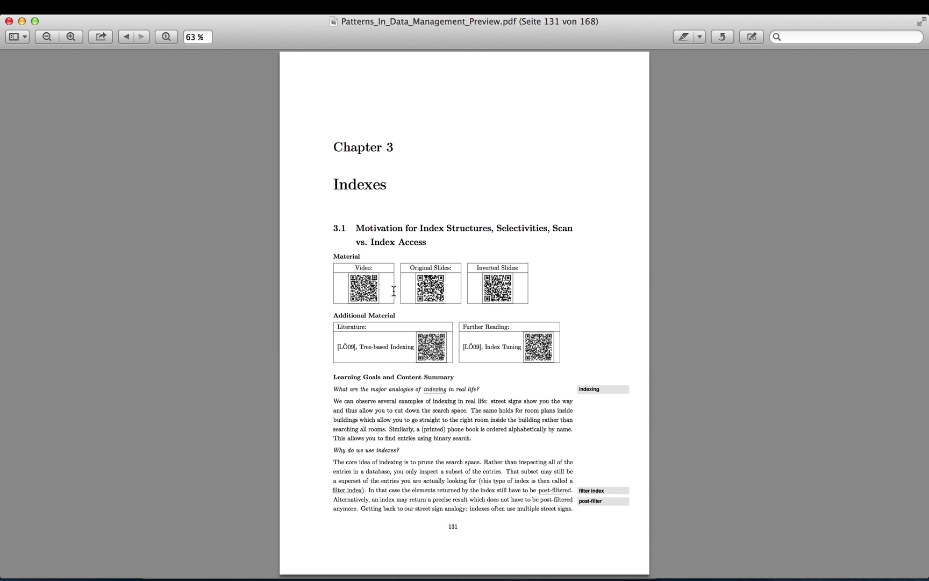
pyautogui.moveTo(320, 308)
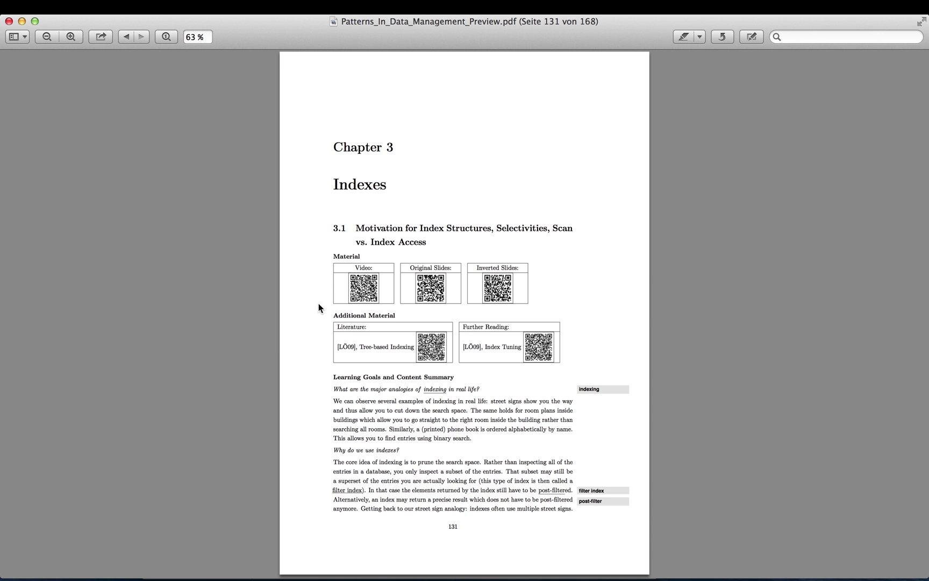
pyautogui.moveTo(318, 365)
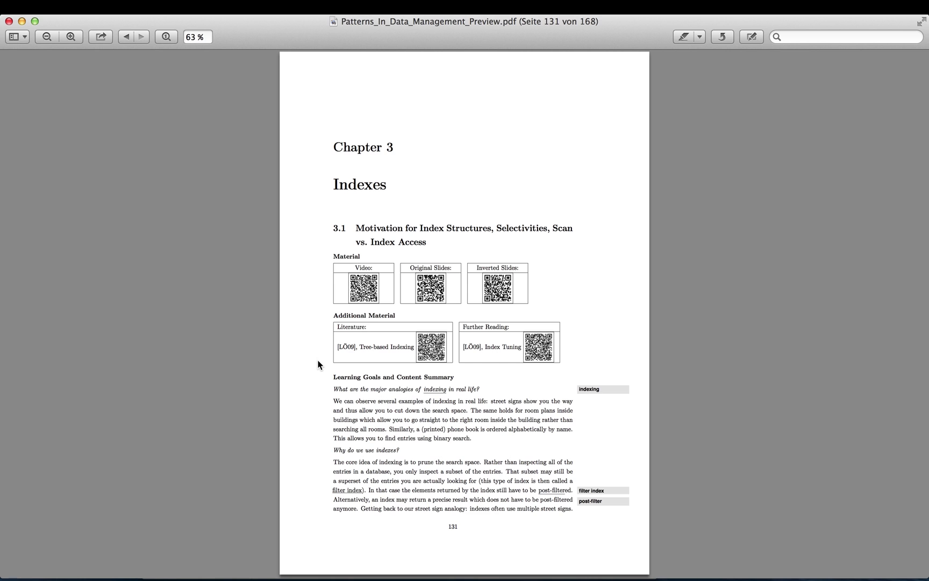
pyautogui.moveTo(315, 289)
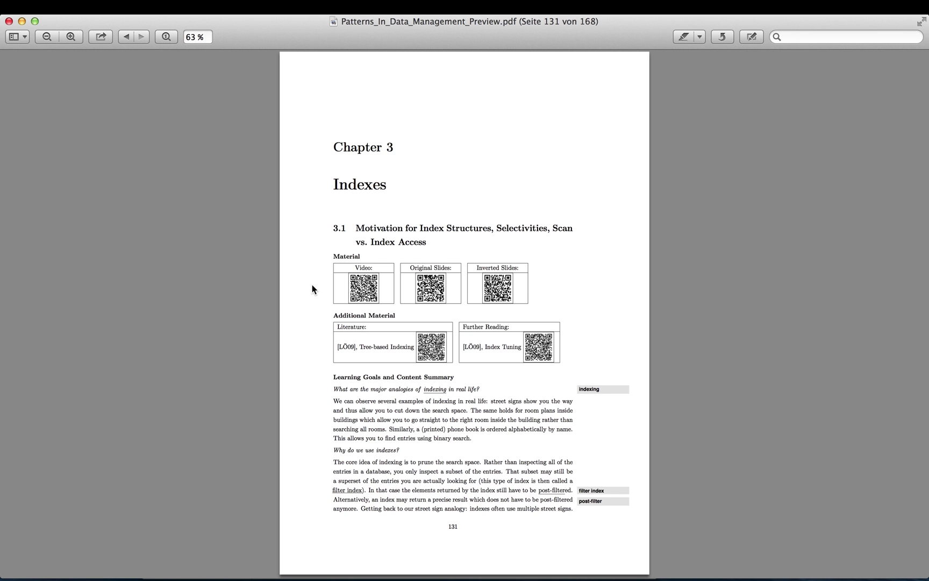
pyautogui.moveTo(365, 292)
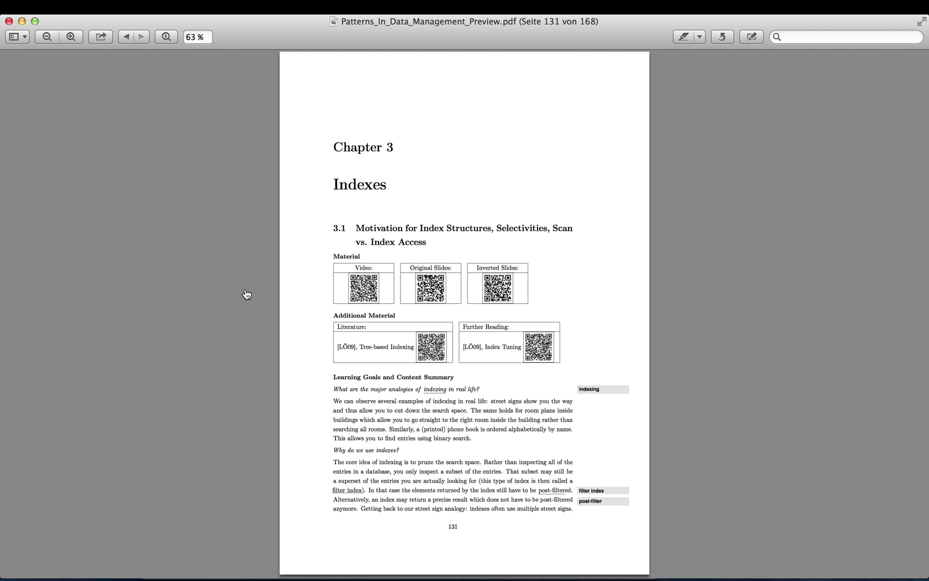
pyautogui.moveTo(304, 286)
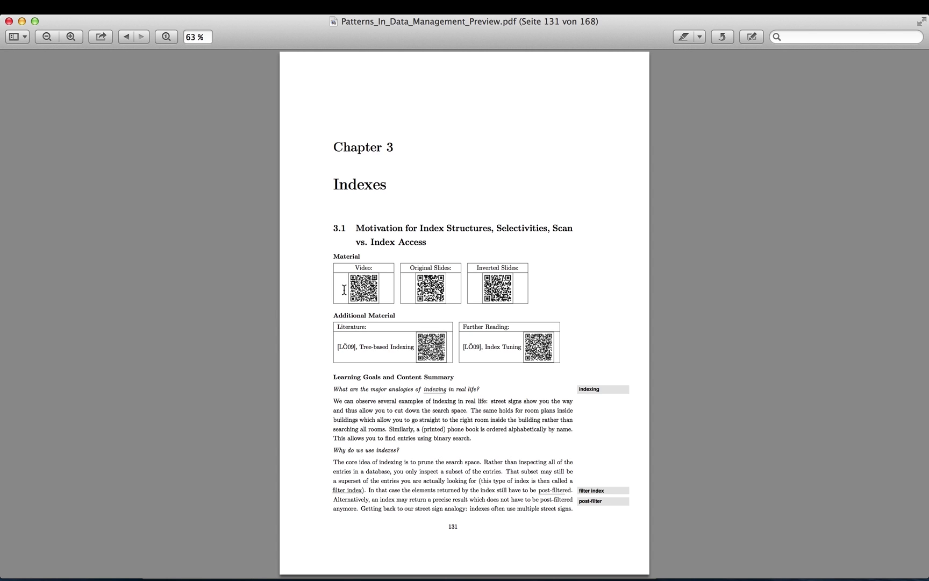
pyautogui.moveTo(327, 355)
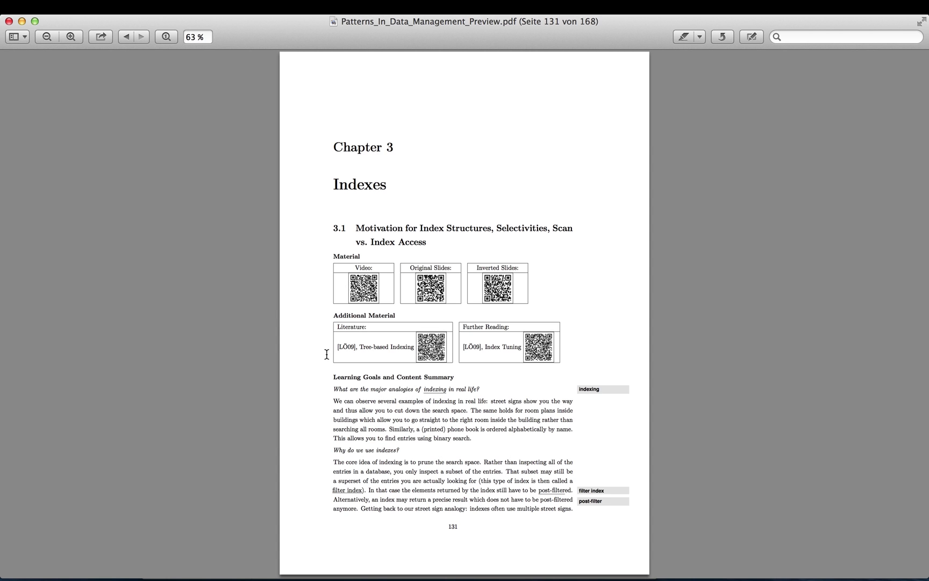
pyautogui.moveTo(280, 389)
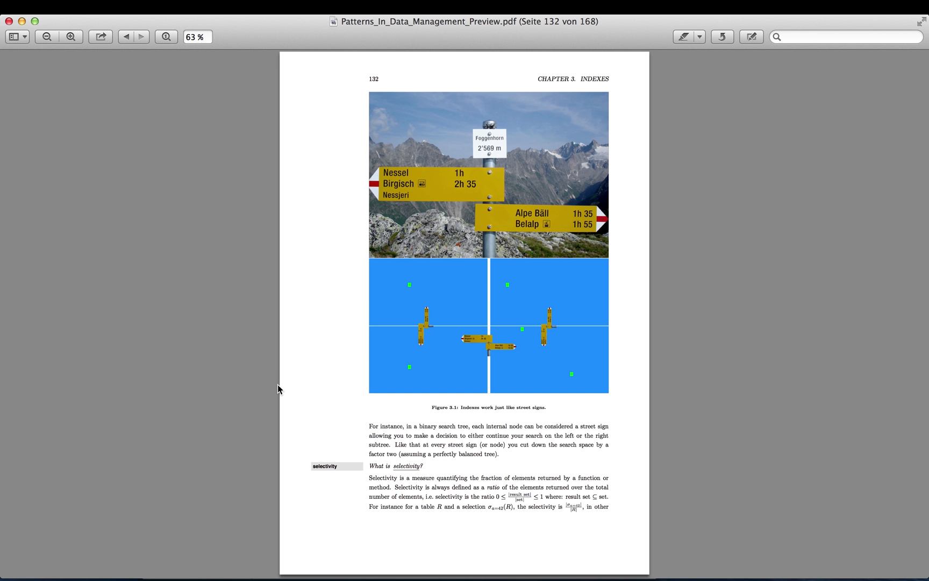
pyautogui.moveTo(386, 349)
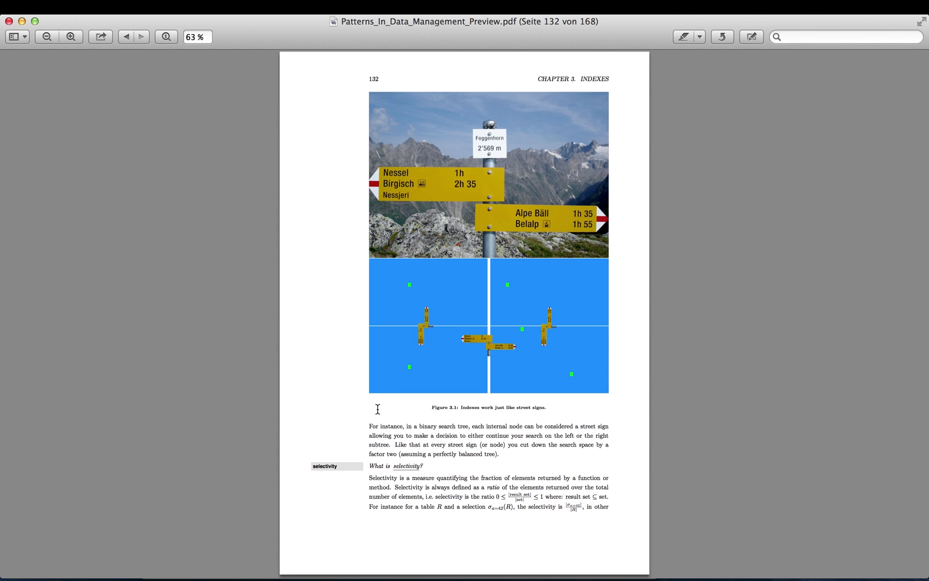
# Advance to page 133 with the B-tree node-size, partitioning and search figures.
pyautogui.click(141, 36)
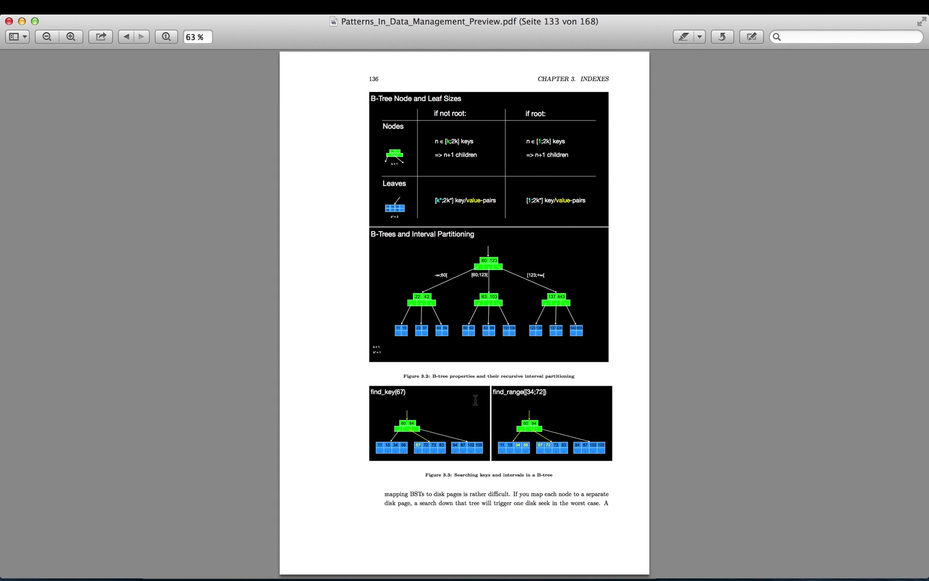
pyautogui.moveTo(477, 411)
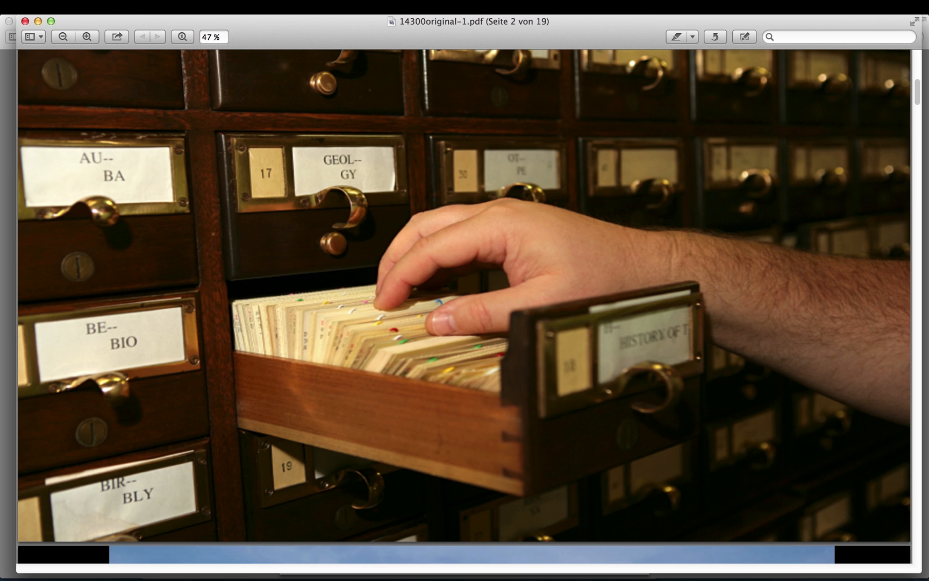
# Return to the Index Structures title slide, then page forward to slide 4's green road sign.
pyautogui.click(142, 37)
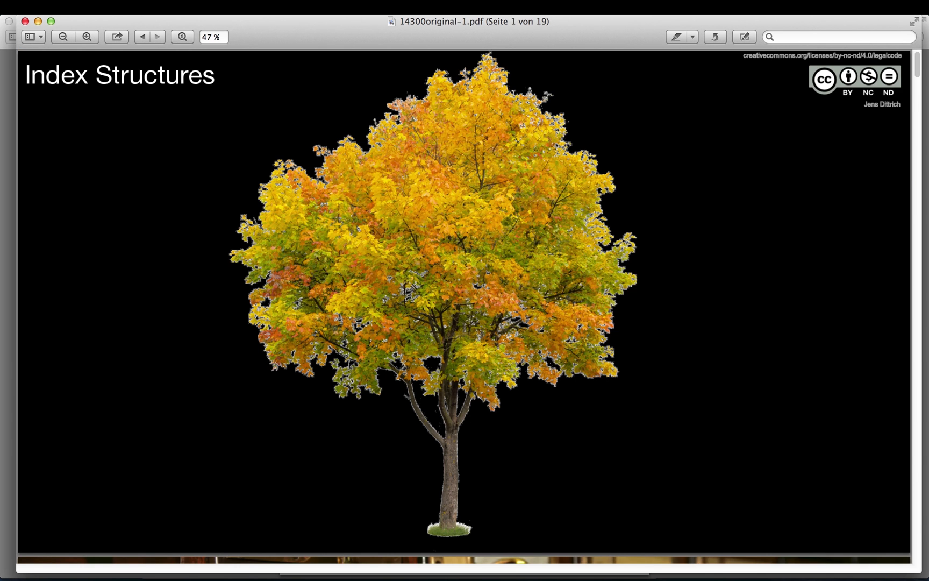
pyautogui.moveTo(448, 347)
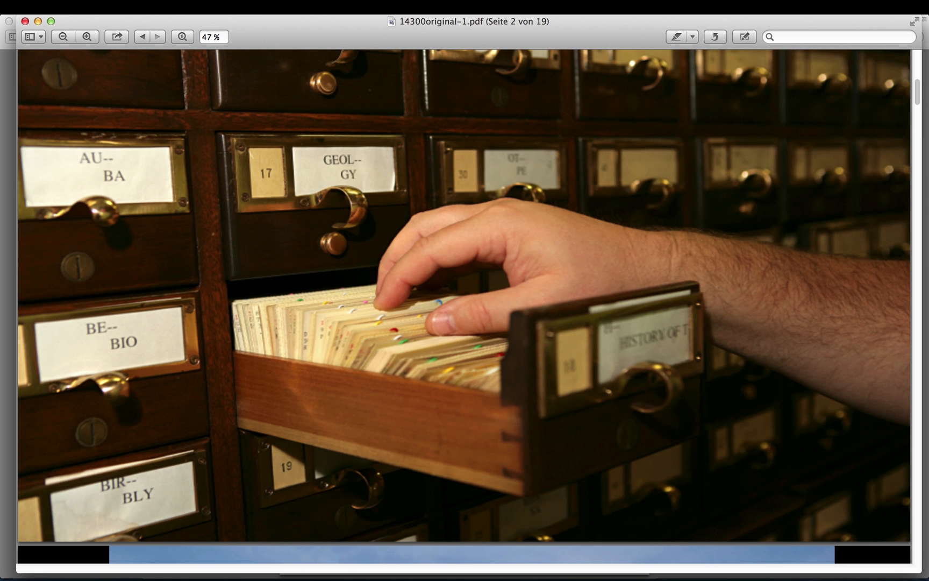
pyautogui.click(158, 37)
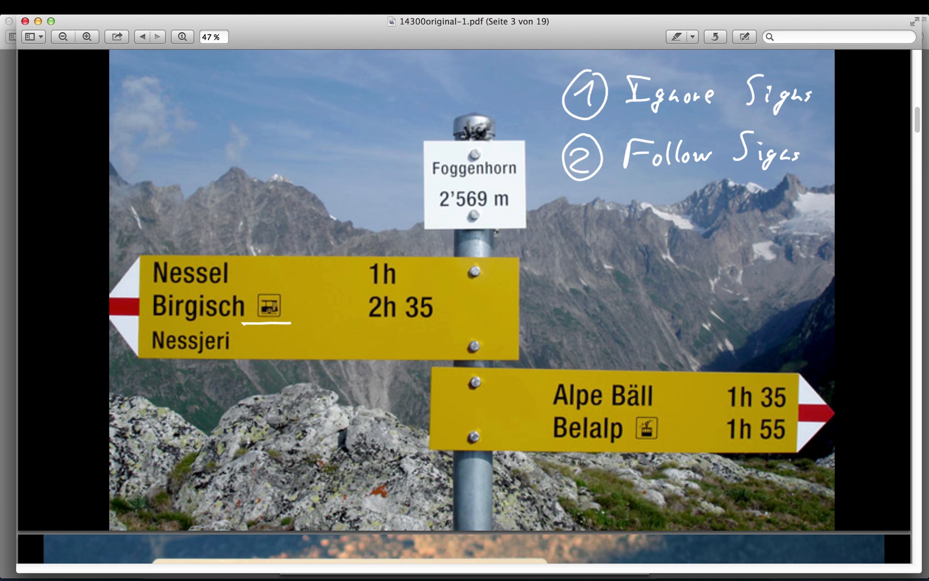
pyautogui.click(158, 37)
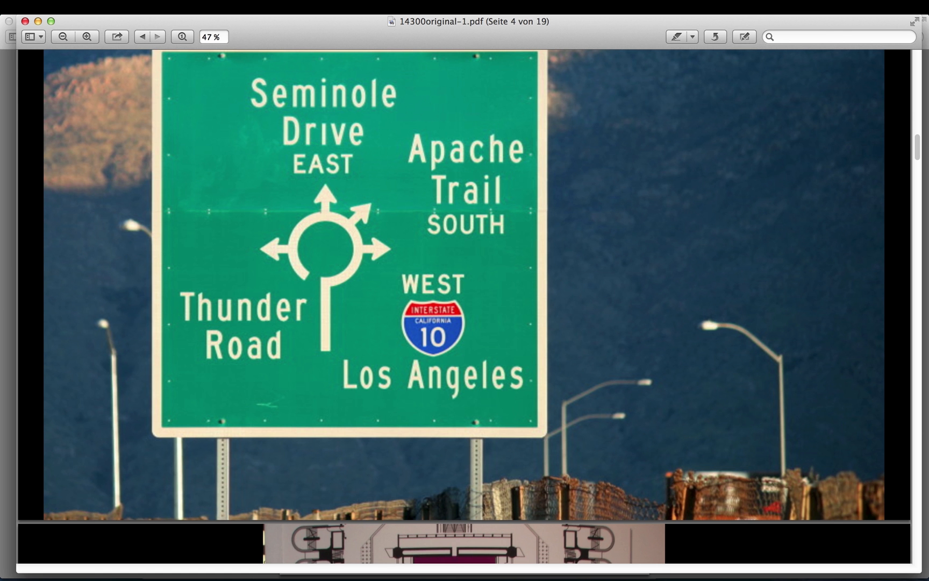
pyautogui.moveTo(312, 40)
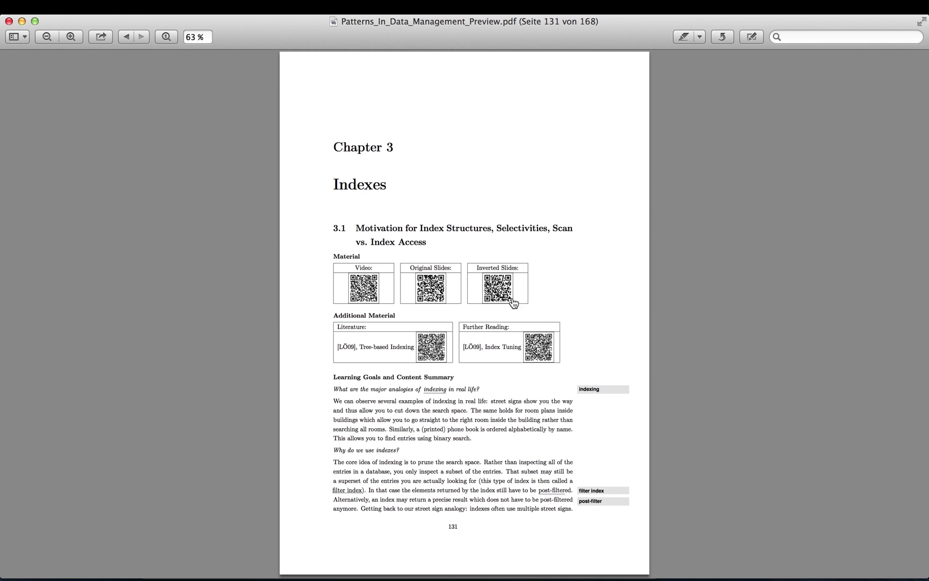
pyautogui.moveTo(498, 287)
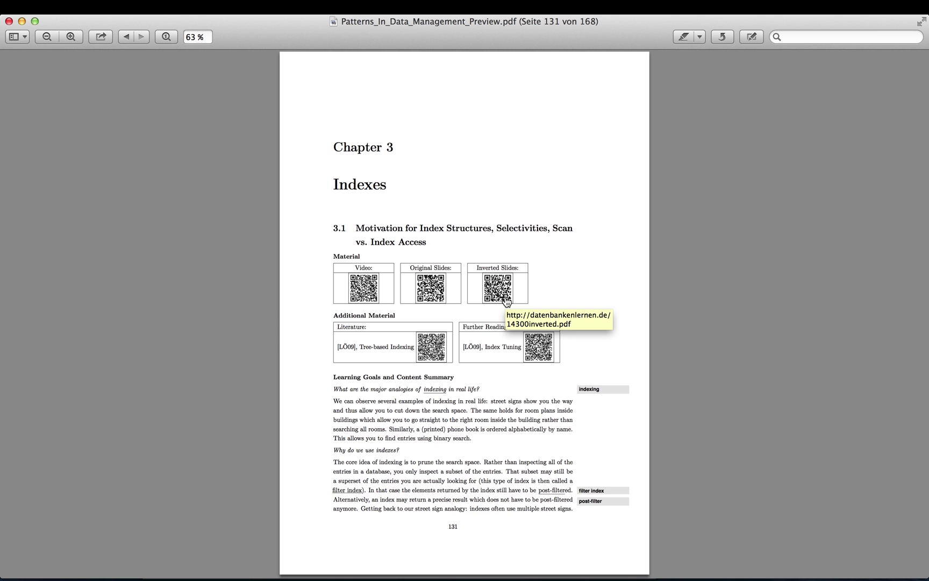
pyautogui.moveTo(505, 301)
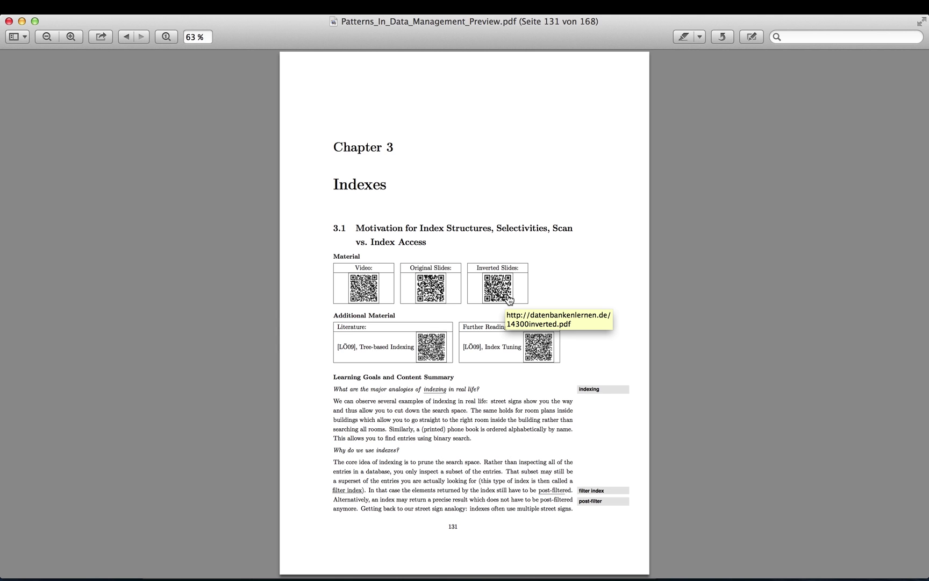
pyautogui.moveTo(439, 297)
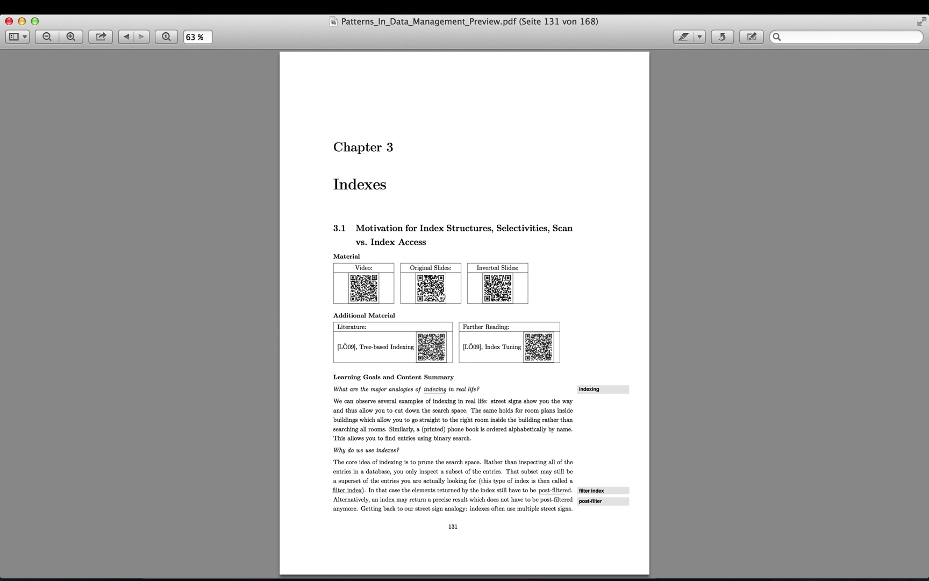
pyautogui.moveTo(395, 328)
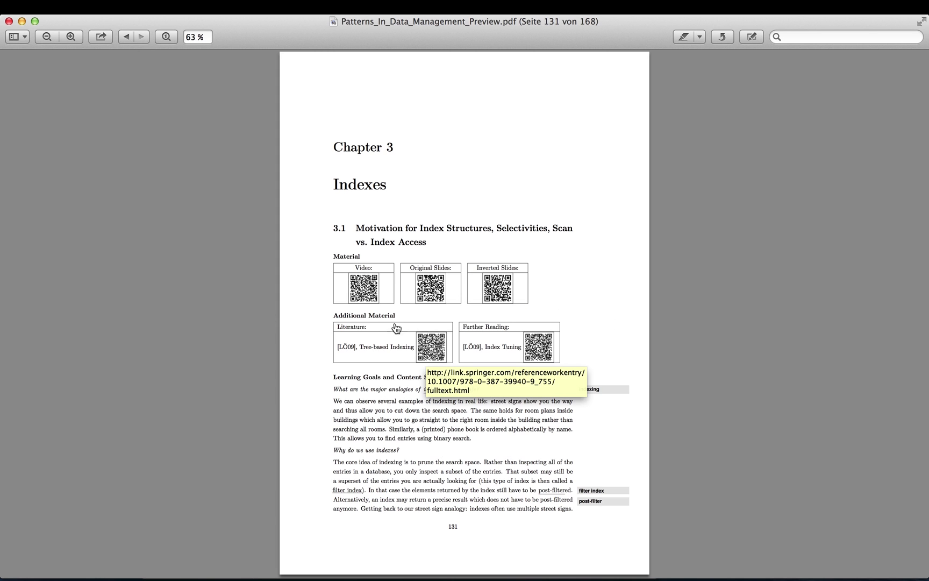
pyautogui.moveTo(375, 325)
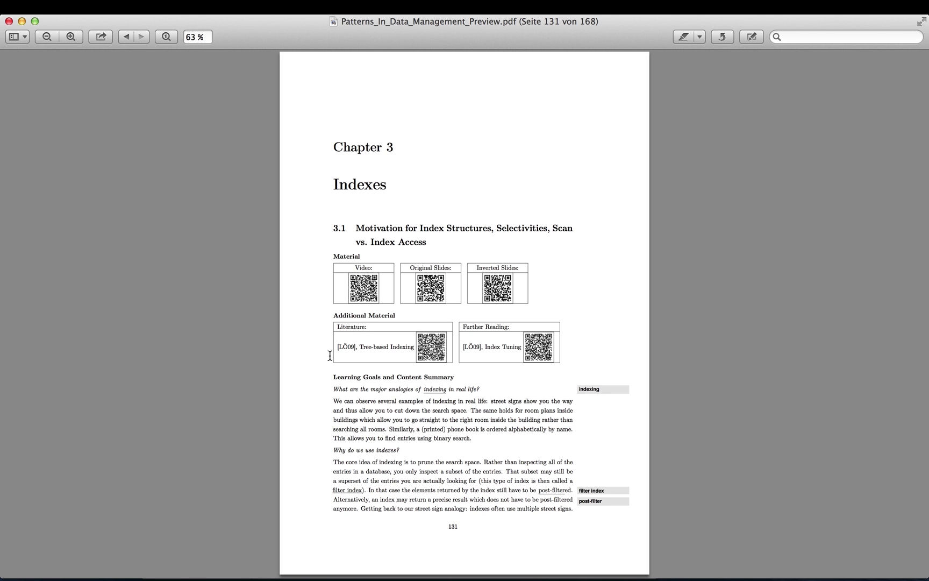
pyautogui.moveTo(457, 357)
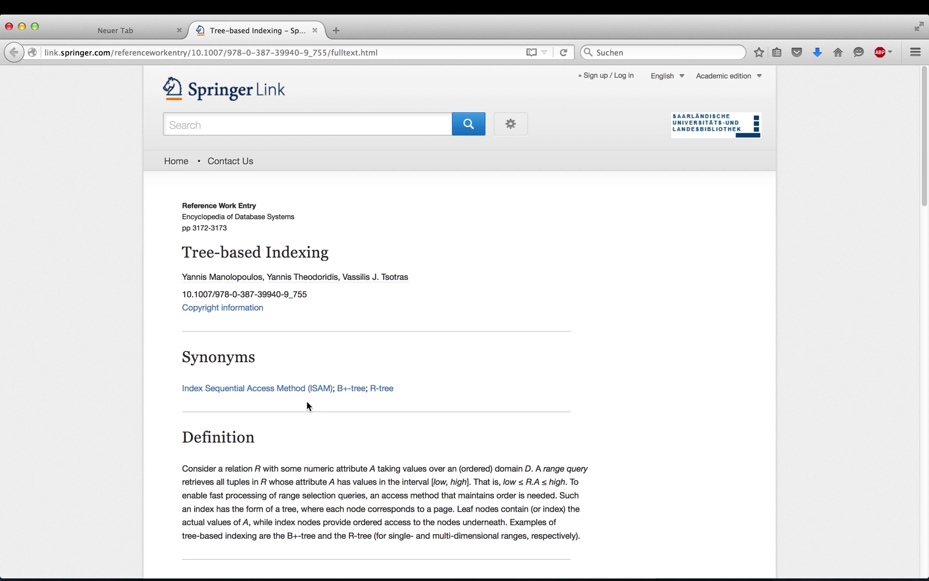
# Scroll the Tree-based Indexing entry past its Definition to the Key Points section.
pyautogui.scroll(-3)
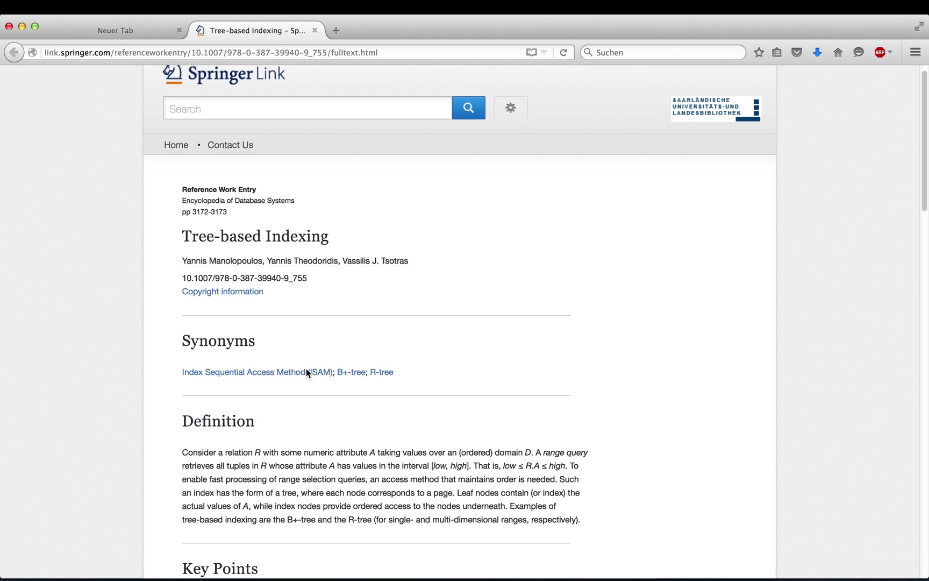
pyautogui.scroll(-3)
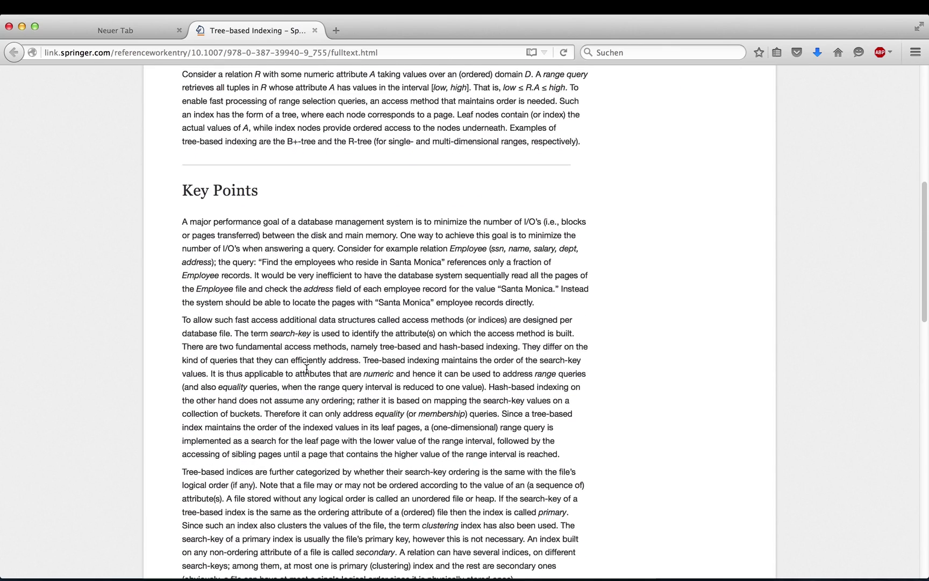
pyautogui.moveTo(418, 384)
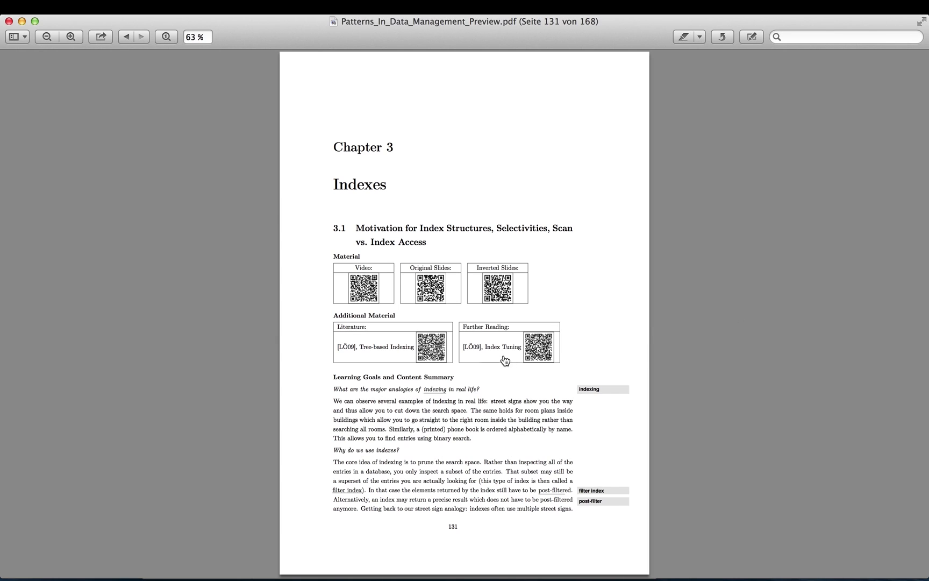
pyautogui.moveTo(398, 359)
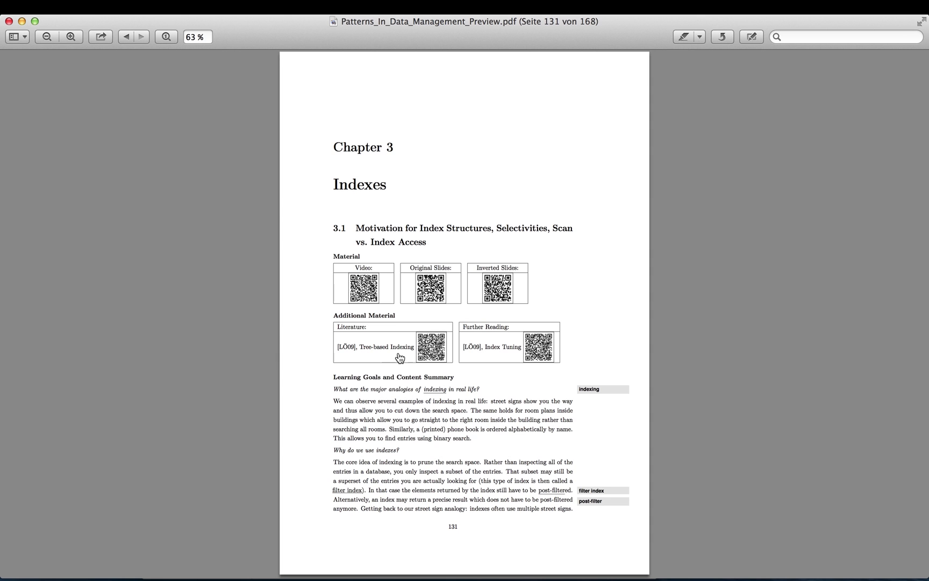
pyautogui.moveTo(414, 364)
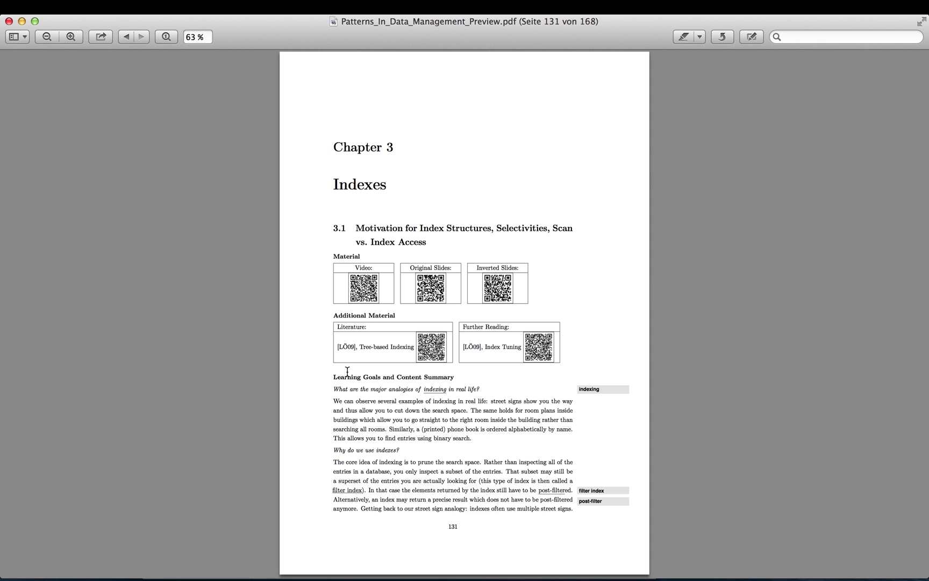
pyautogui.moveTo(454, 371)
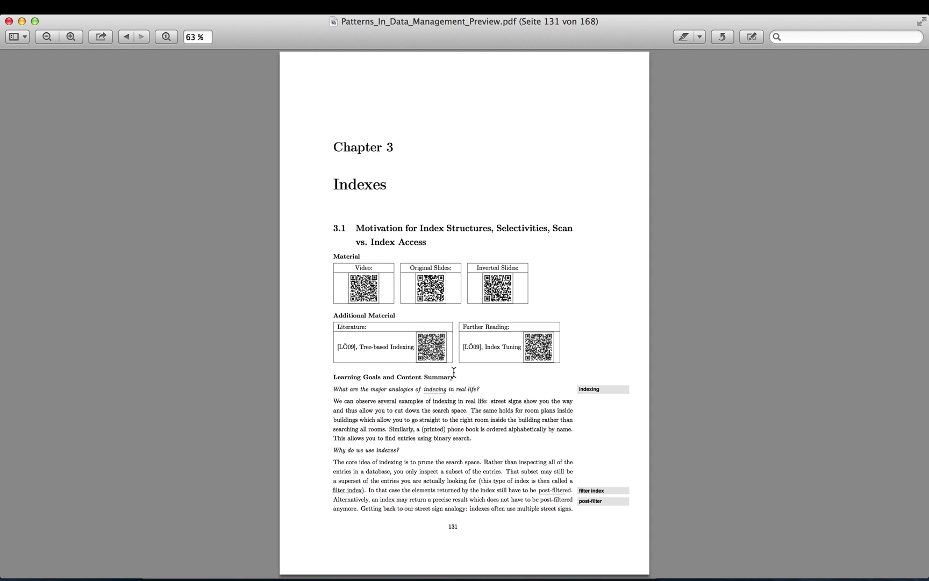
pyautogui.moveTo(384, 461)
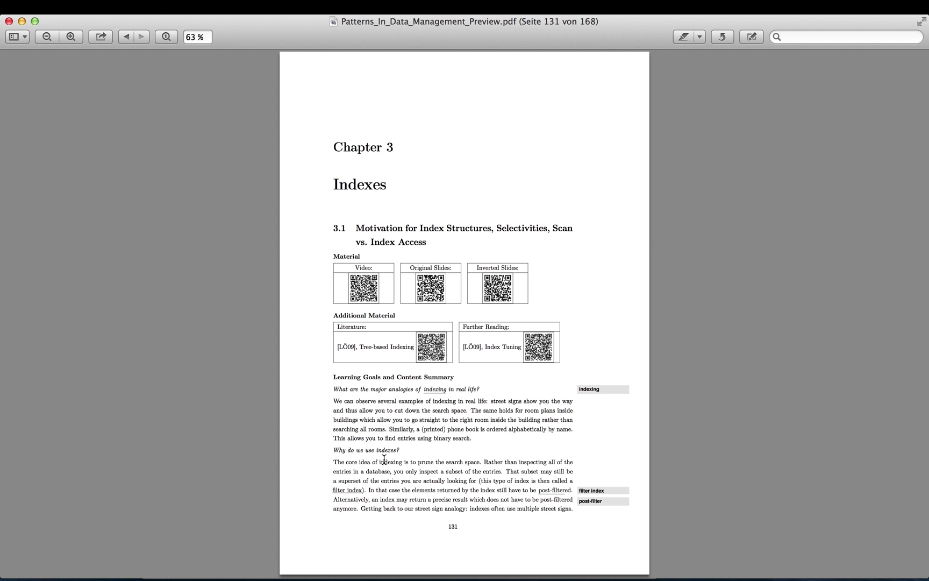
pyautogui.moveTo(392, 454)
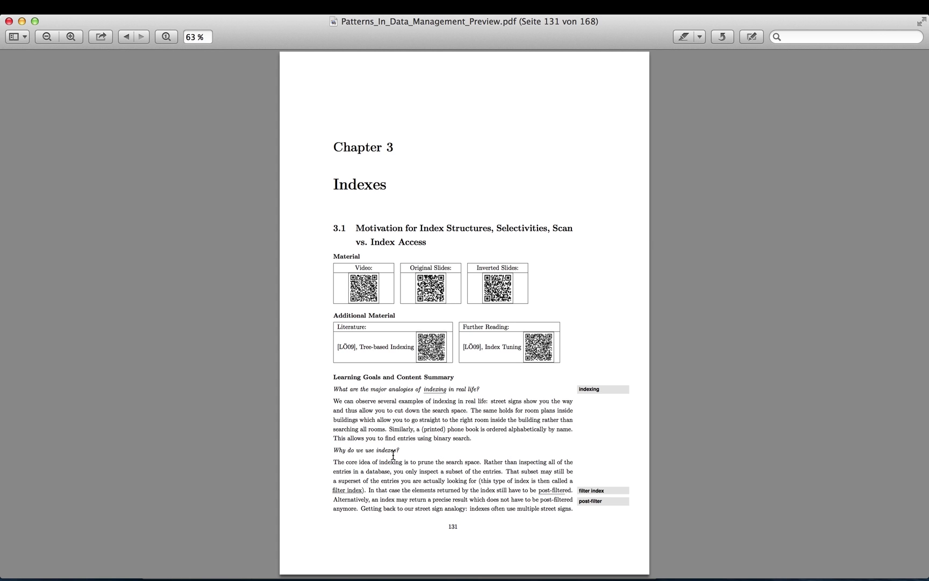
pyautogui.moveTo(336, 396)
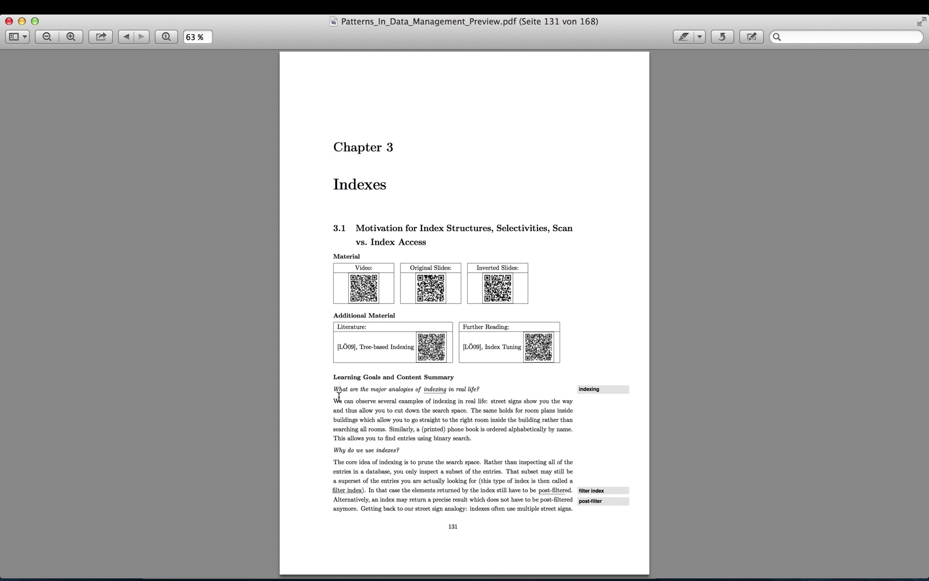
# Select the paragraph on real-life indexing examples, then clear the selection.
pyautogui.moveTo(333, 388); pyautogui.dragTo(490, 388)
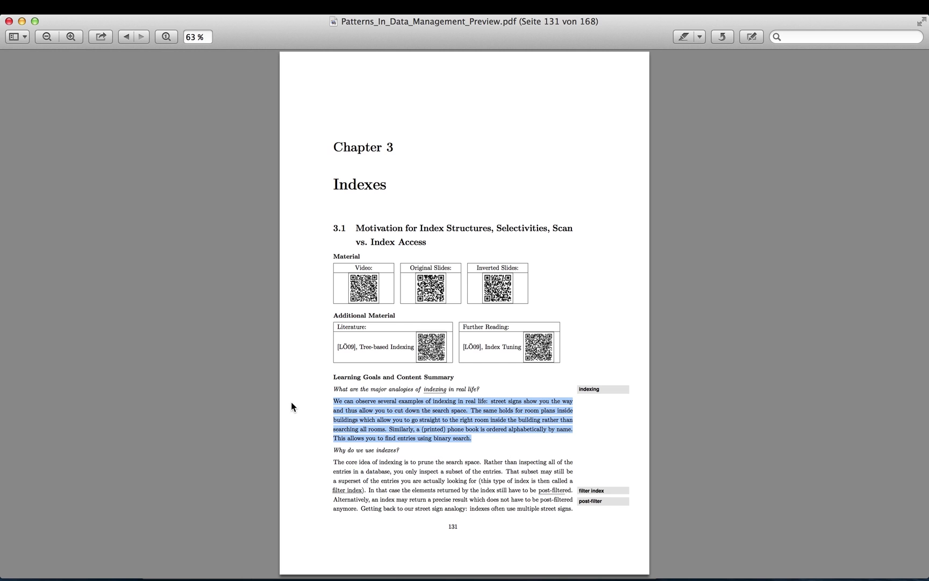
pyautogui.click(483, 438)
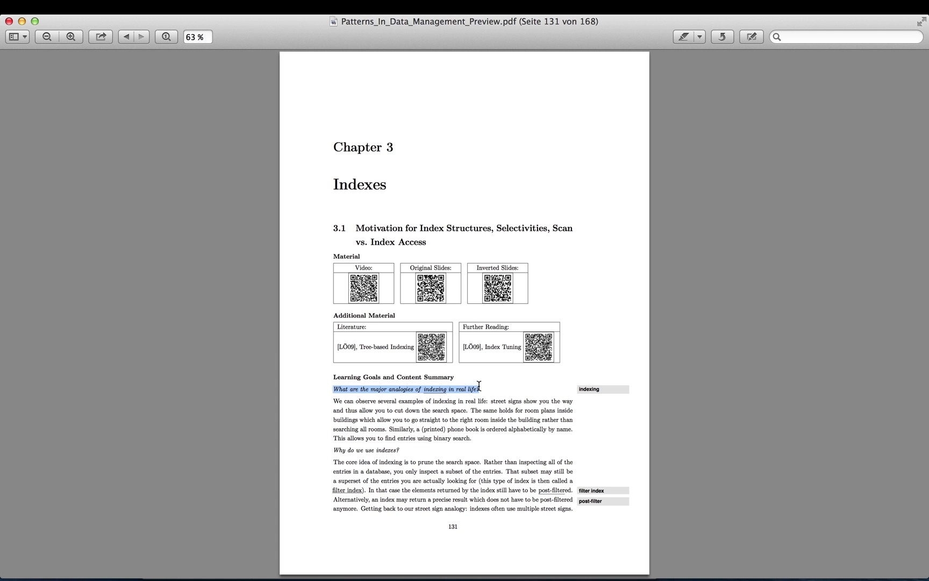
pyautogui.moveTo(393, 213)
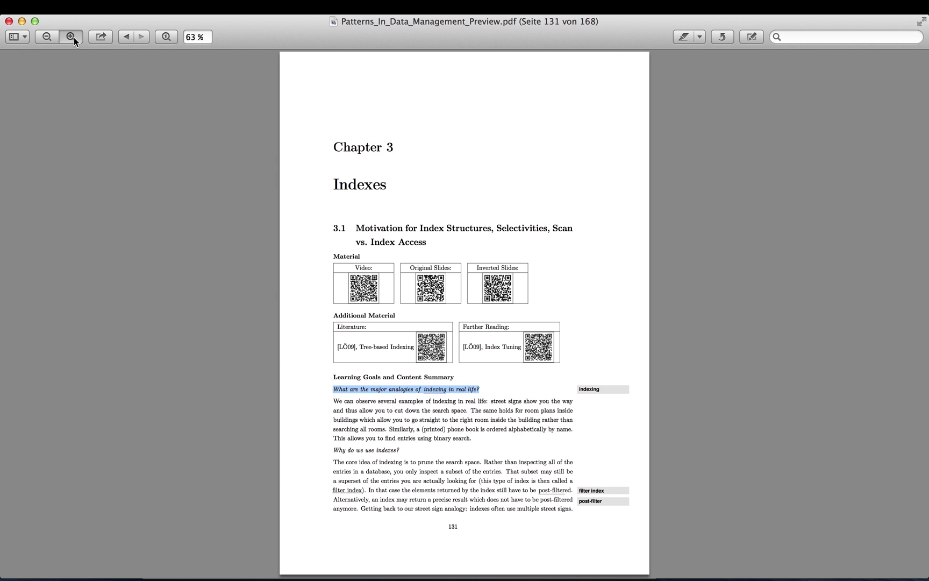
# Zoom to 100% and scroll past the street-sign and B-tree insert figures to page 147's index comparison.
pyautogui.click(71, 37)
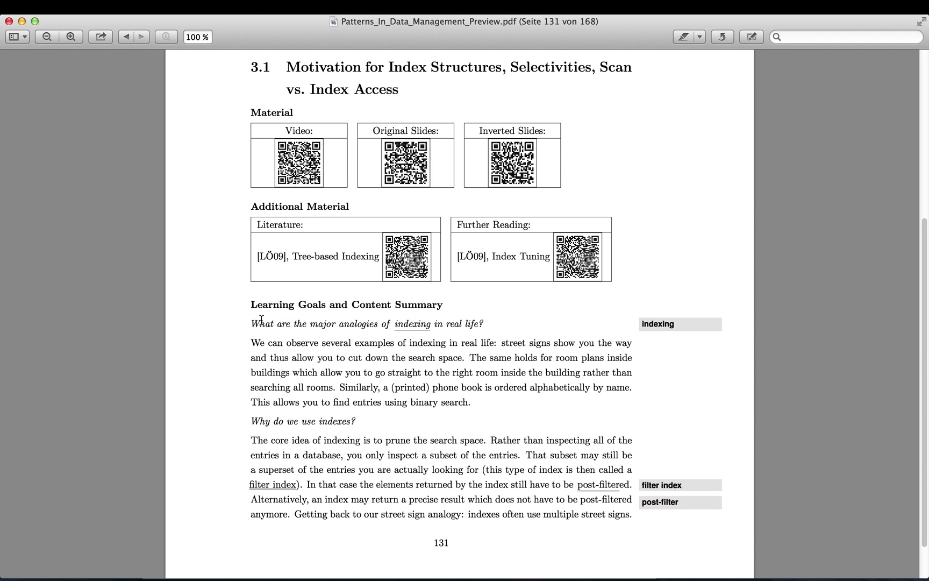
pyautogui.moveTo(417, 392)
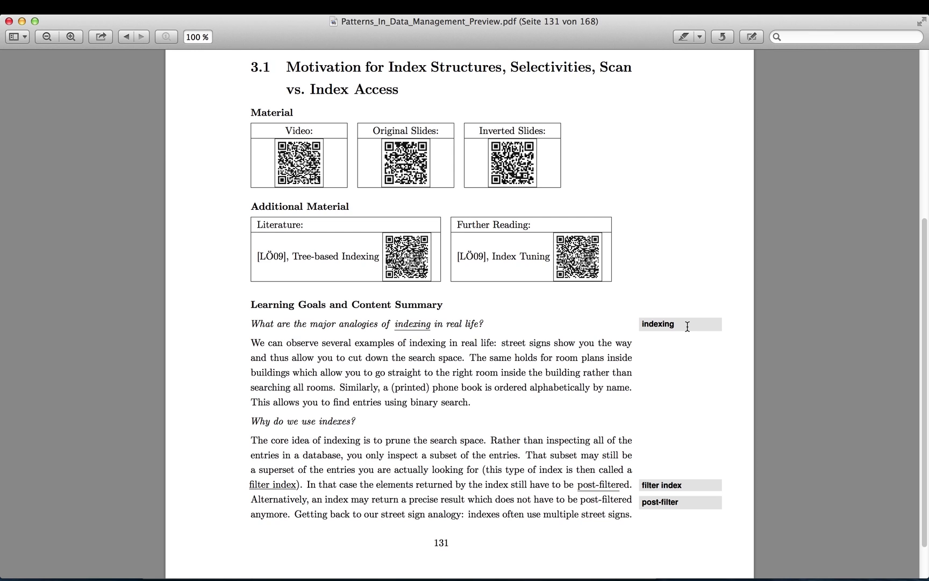
pyautogui.moveTo(519, 398)
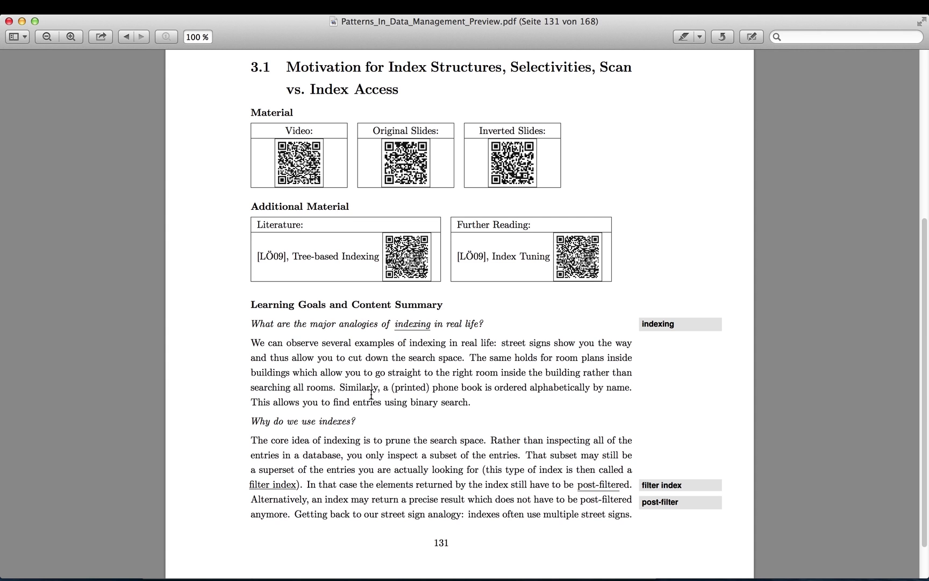
pyautogui.scroll(-3)
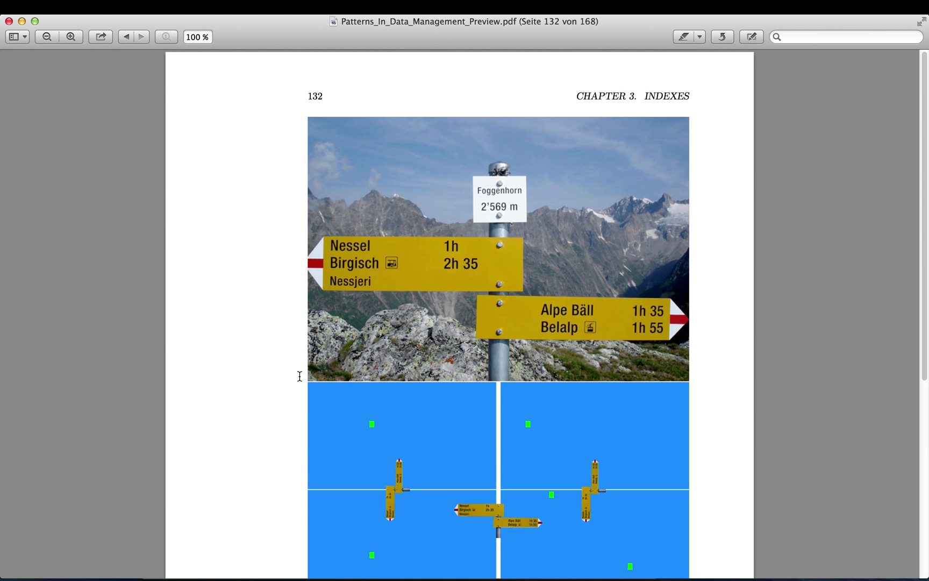
pyautogui.scroll(-3)
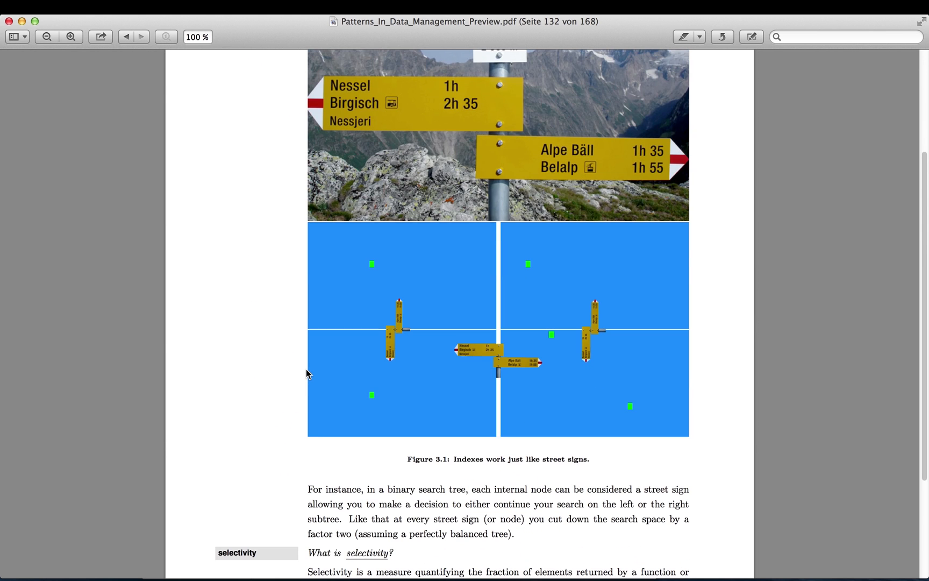
pyautogui.scroll(-3)
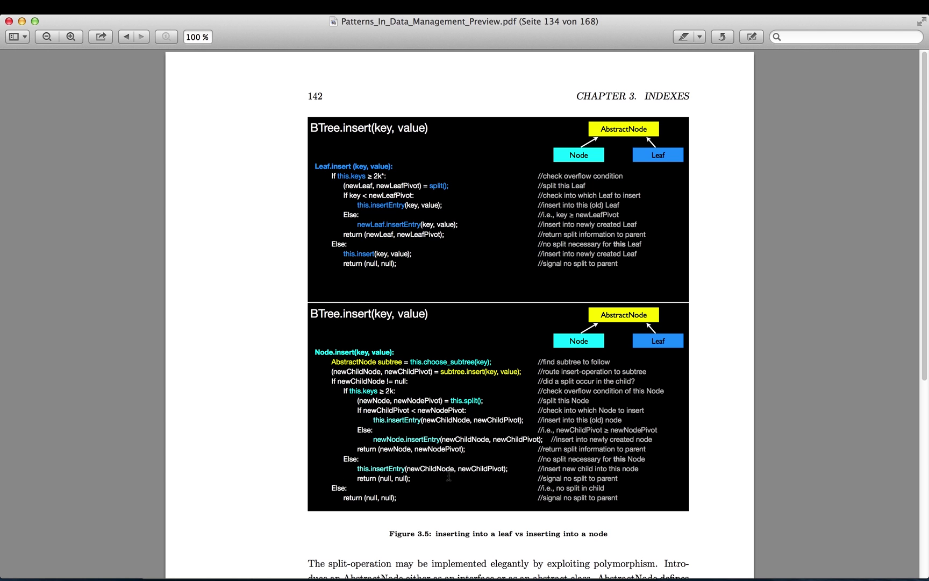
pyautogui.moveTo(836, 408)
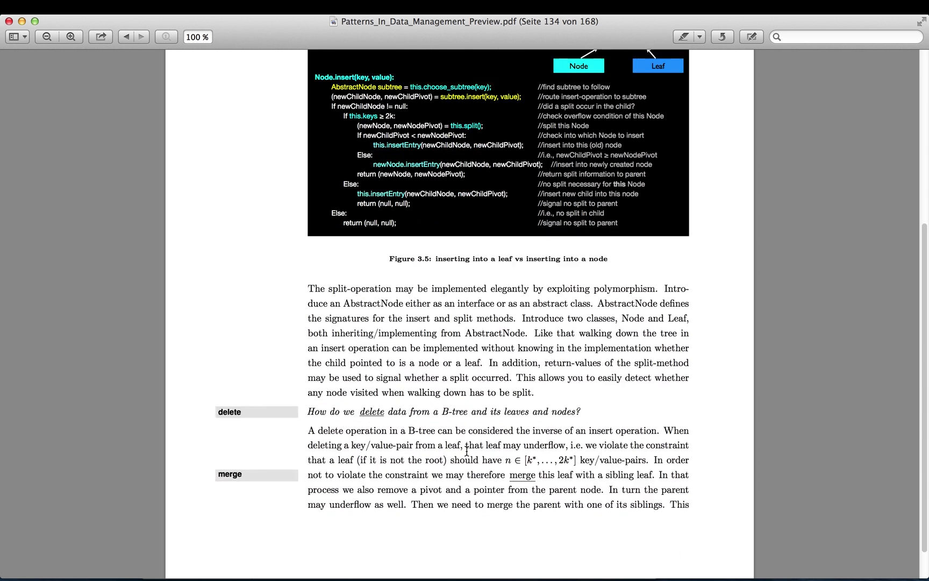
pyautogui.scroll(-3)
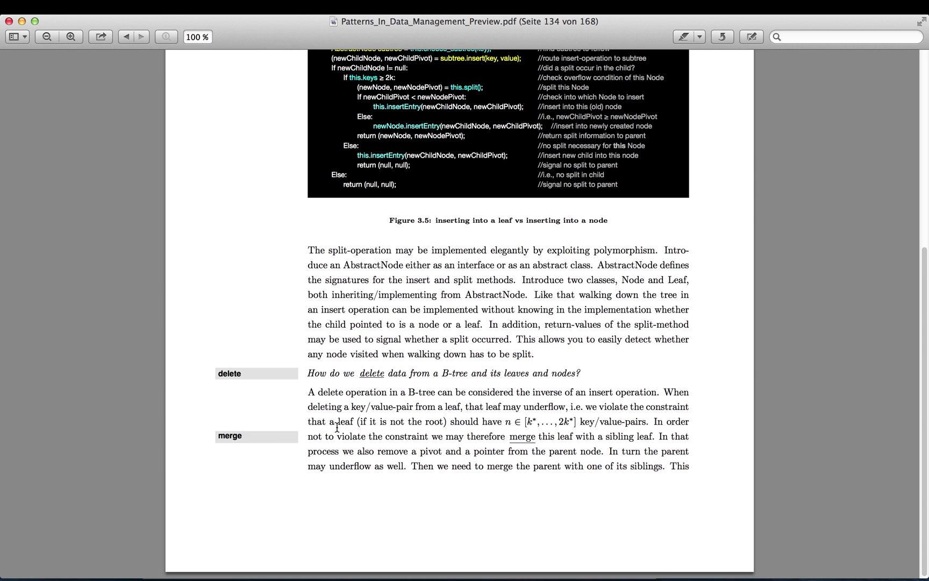
pyautogui.click(141, 36)
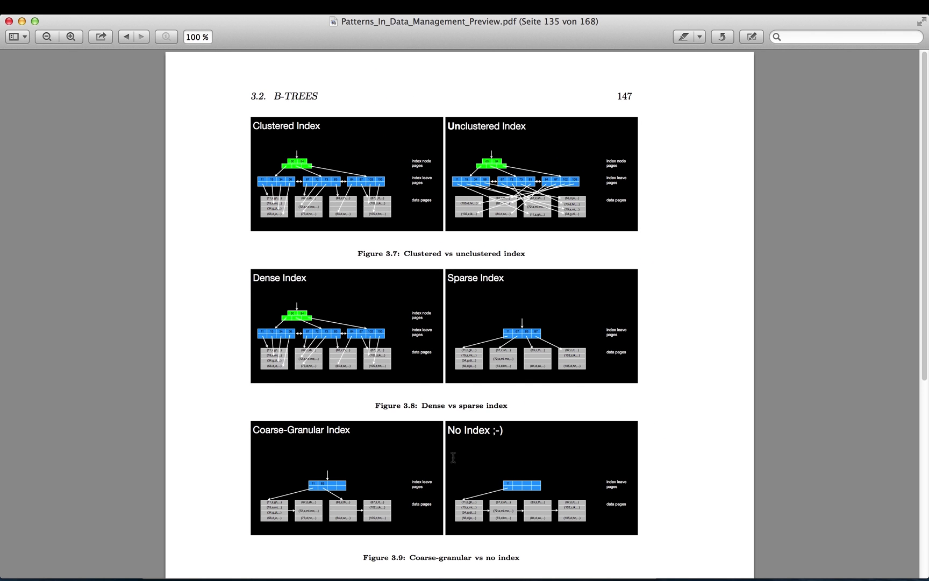
pyautogui.moveTo(255, 281)
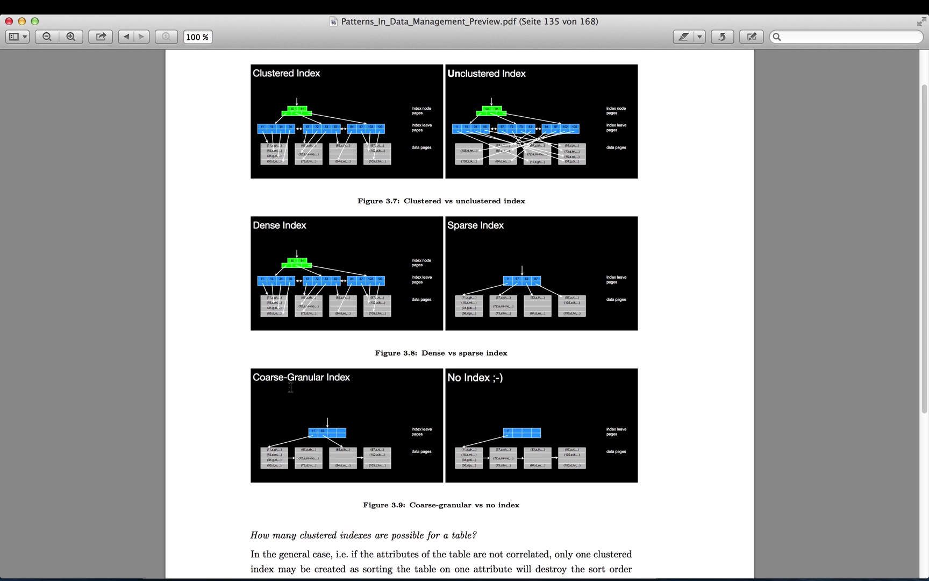
# Scroll past Figures 3.7–3.9 to page 150's section 3.2.5 on covering and composite indexes.
pyautogui.scroll(-3)
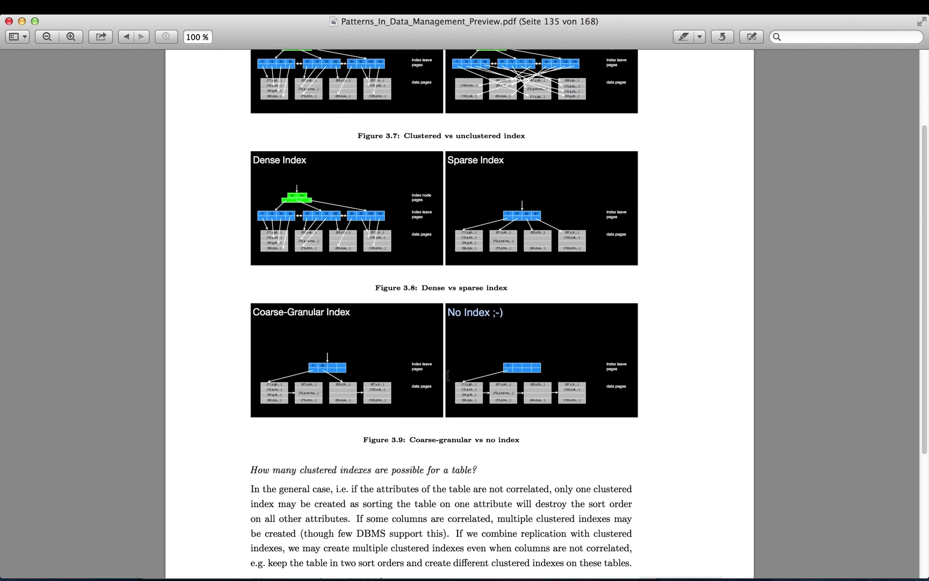
pyautogui.scroll(-3)
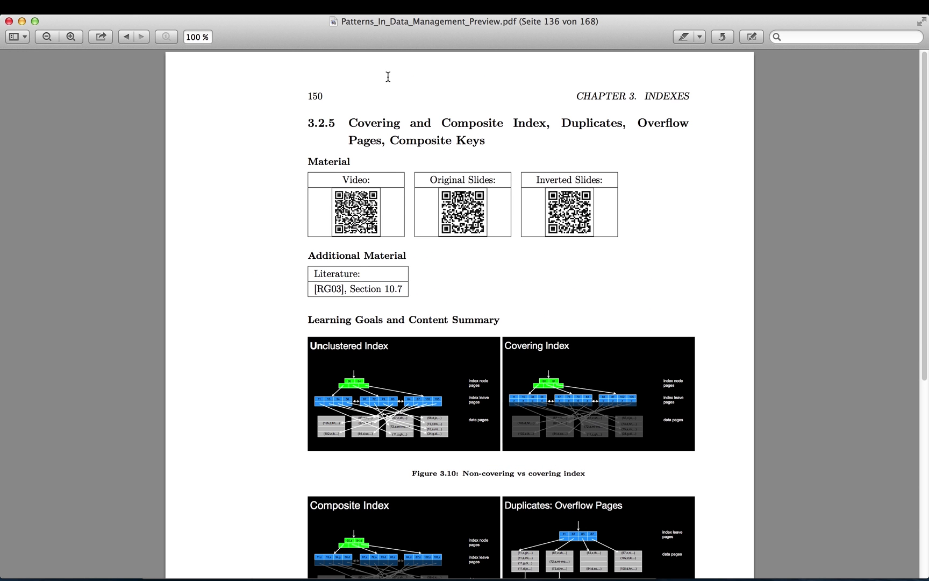
pyautogui.moveTo(384, 160)
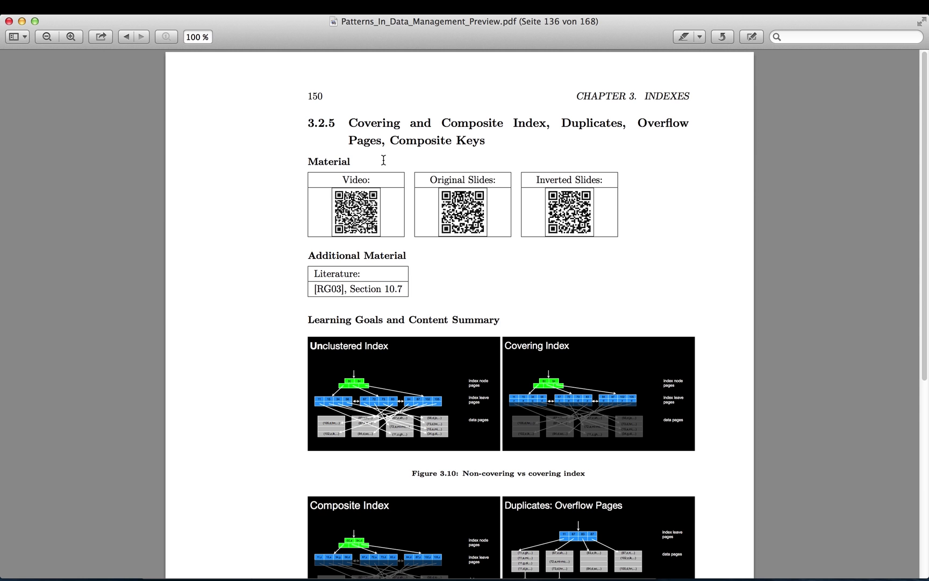
pyautogui.moveTo(432, 158)
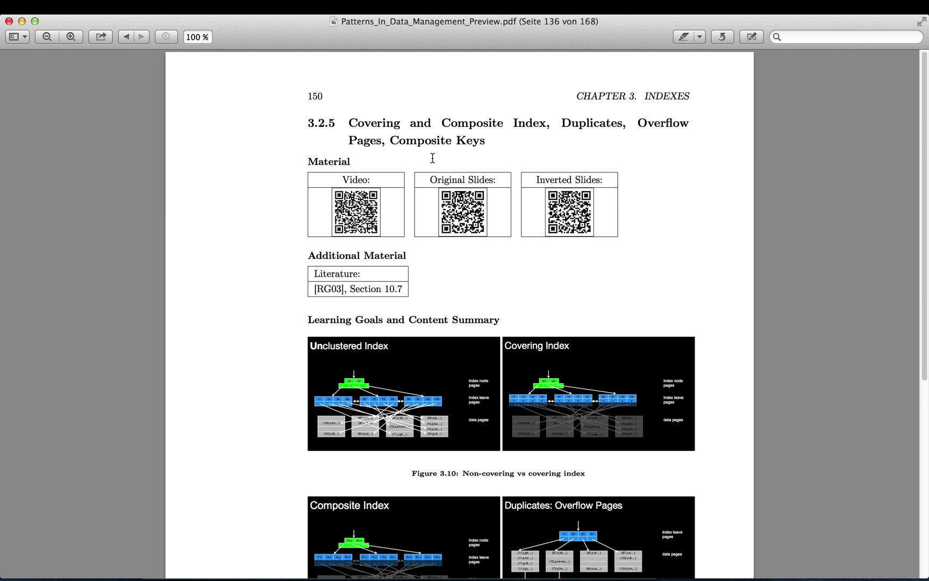
# Scroll ahead to page 228's search-space figures for left-deep and bushy join trees.
pyautogui.scroll(-3)
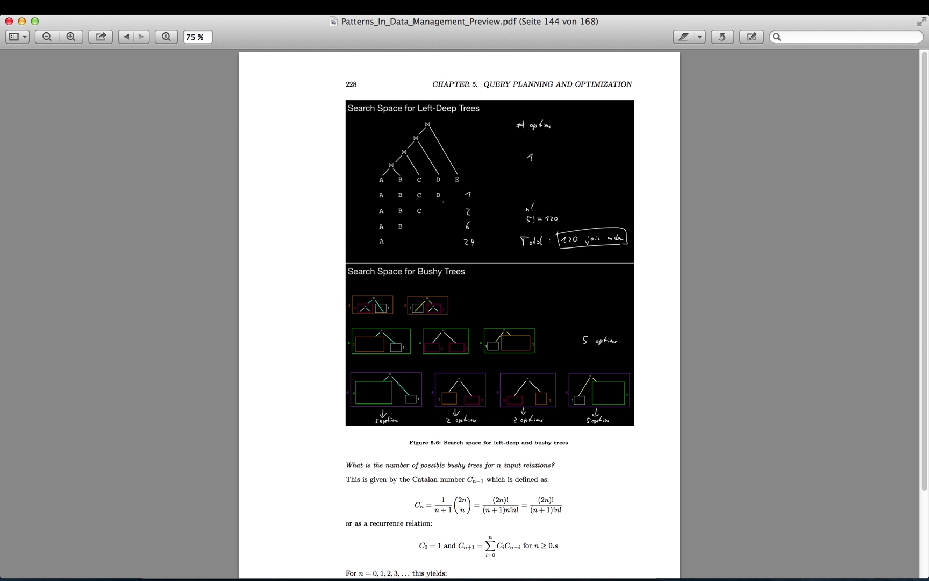
# Scroll to page 241's pipeline-breakers figure, enlarge it, and bring up the Go (Gehe zu) menu.
pyautogui.scroll(-3)
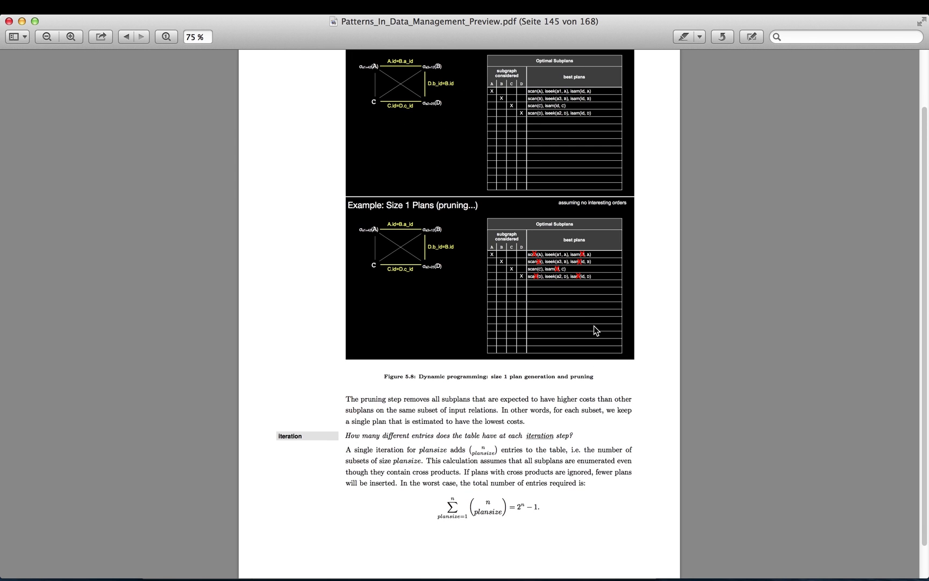
pyautogui.scroll(-3)
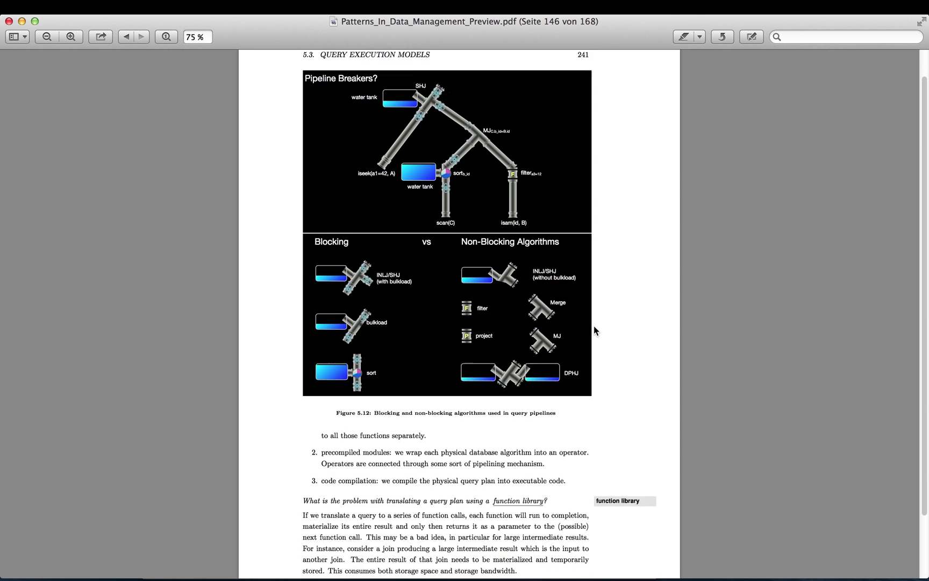
pyautogui.click(69, 36)
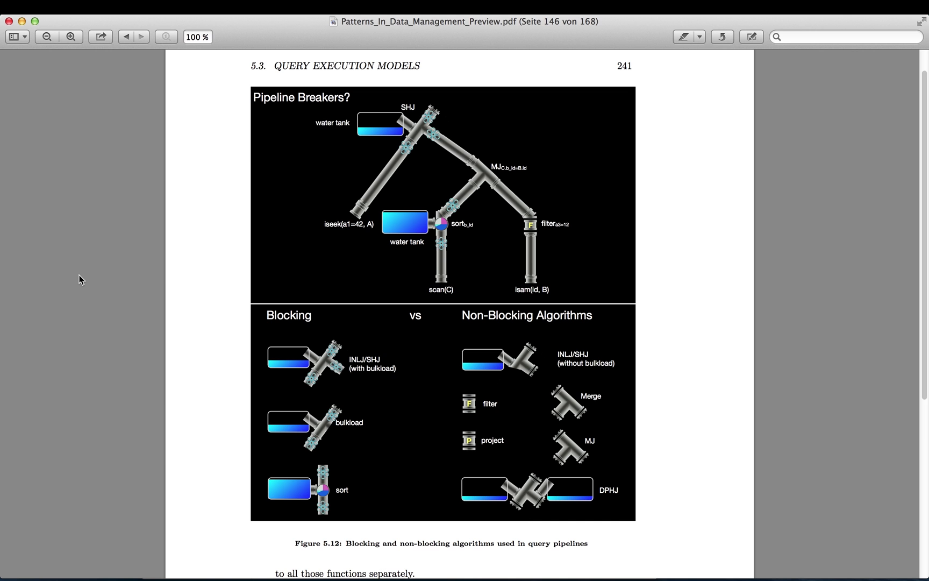
pyautogui.moveTo(75, 57)
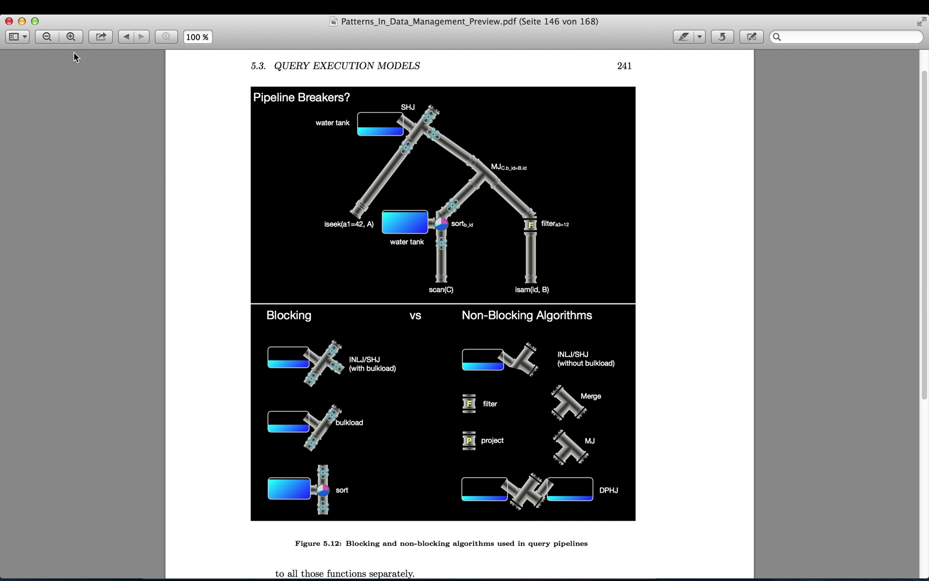
pyautogui.click(46, 36)
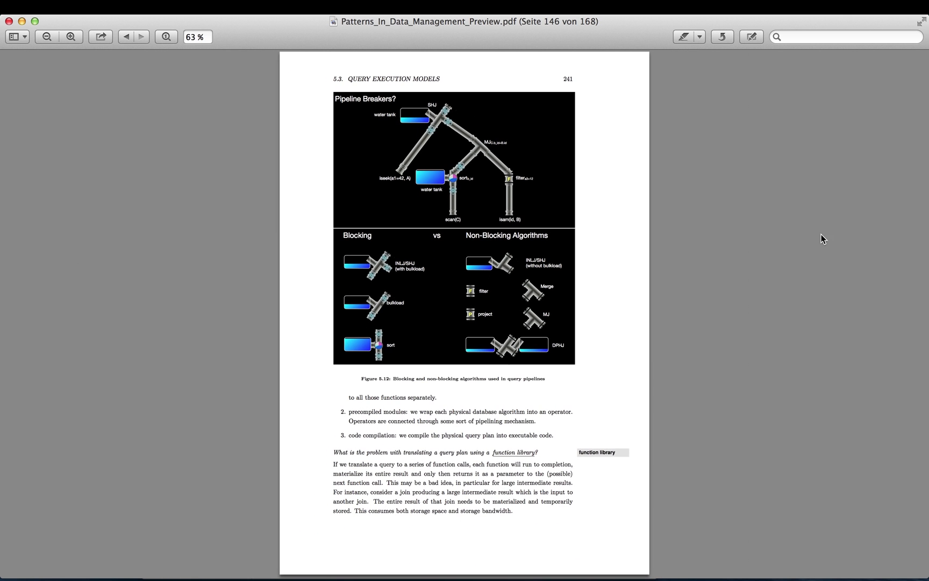
pyautogui.moveTo(688, 294)
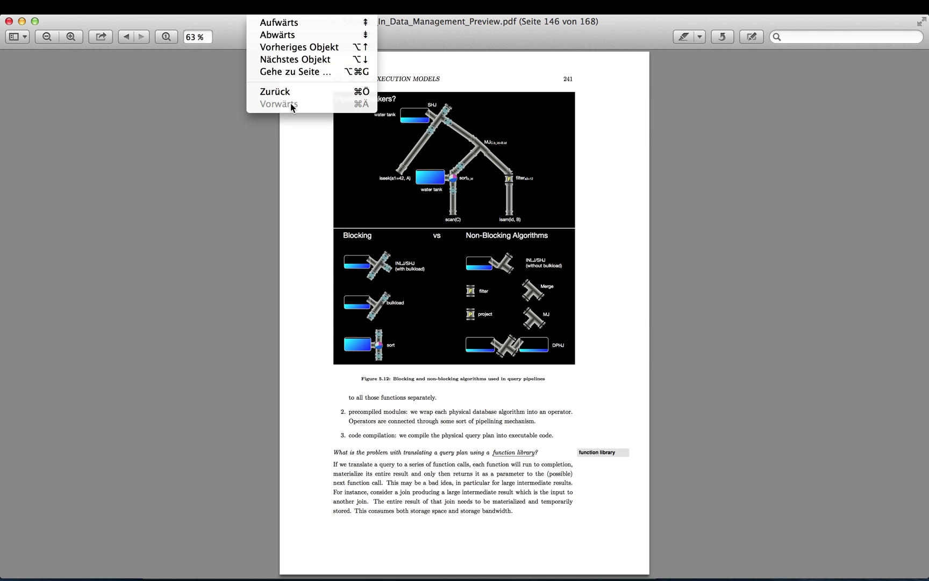
# Go to page 3's table of contents via Gehe zu Seite… and enlarge it to 100%.
pyautogui.click(294, 72)
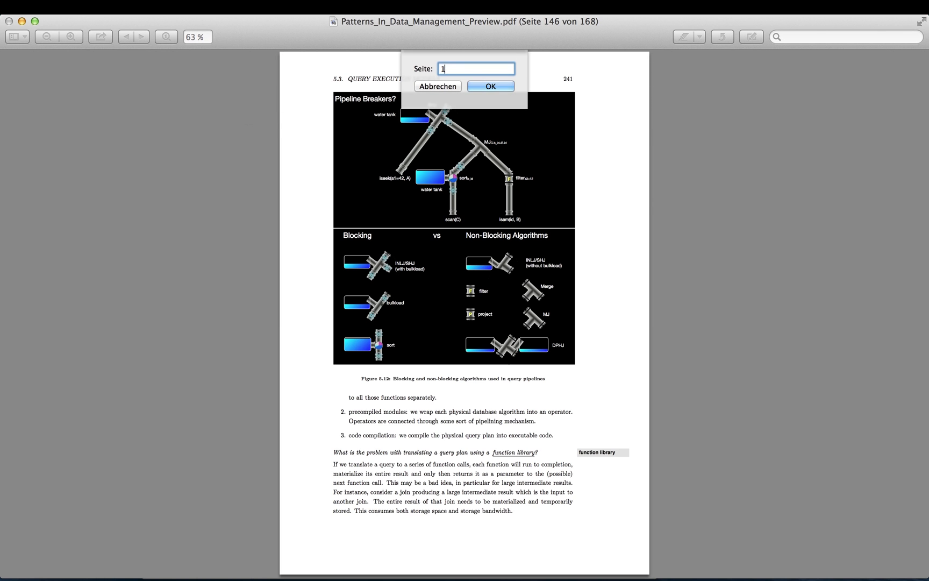
pyautogui.click(489, 86)
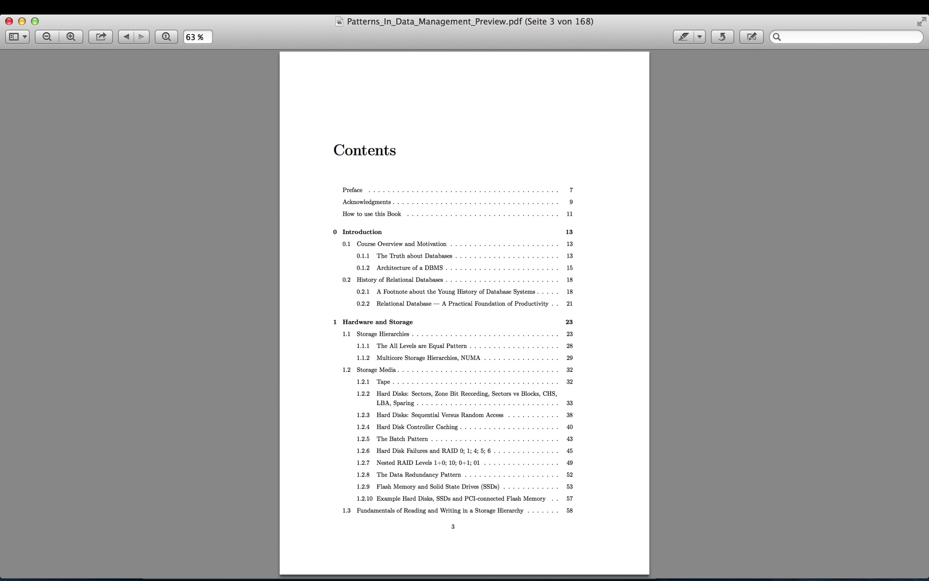
pyautogui.click(71, 36)
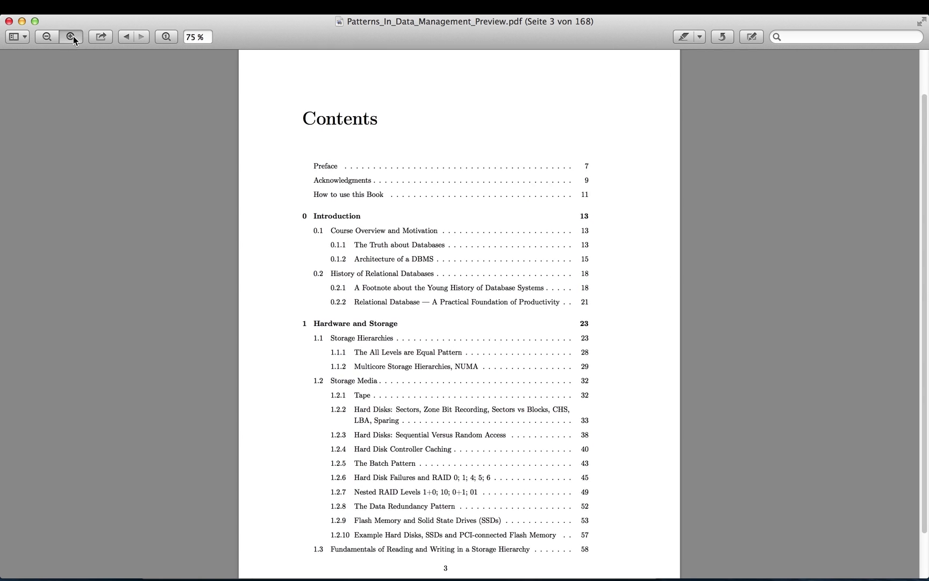
pyautogui.click(71, 37)
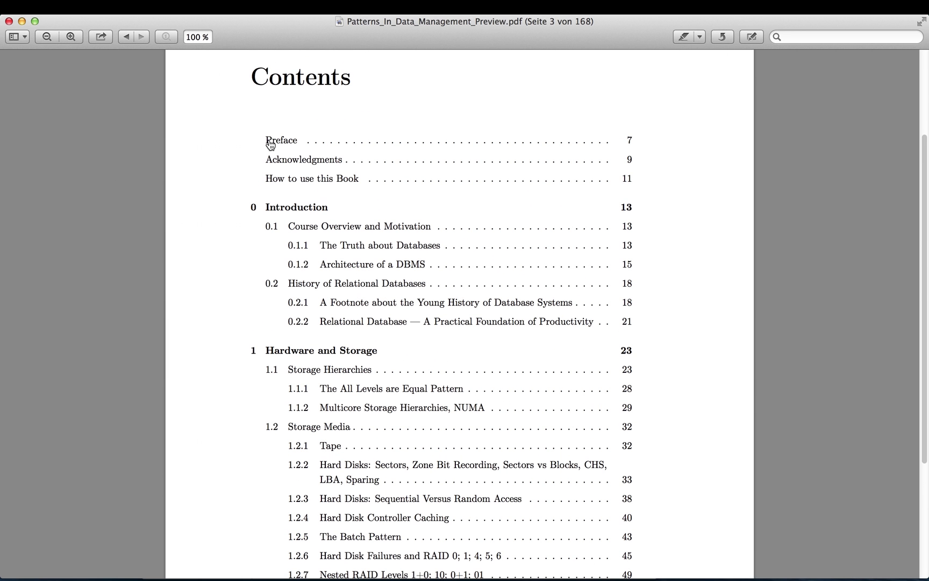
pyautogui.moveTo(287, 183)
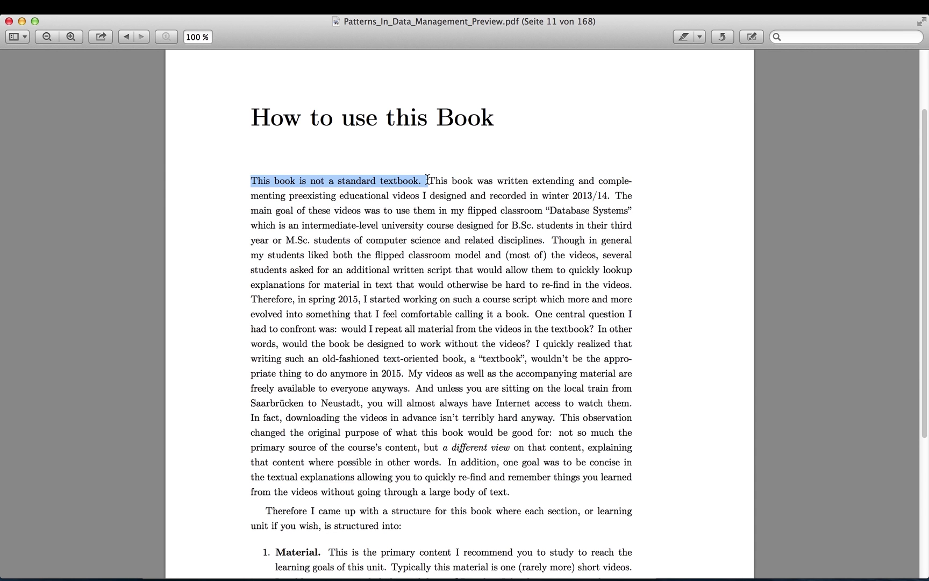
# Scroll through pages 11 and 12 of 'How to use this Book', then return to page 11.
pyautogui.scroll(-3)
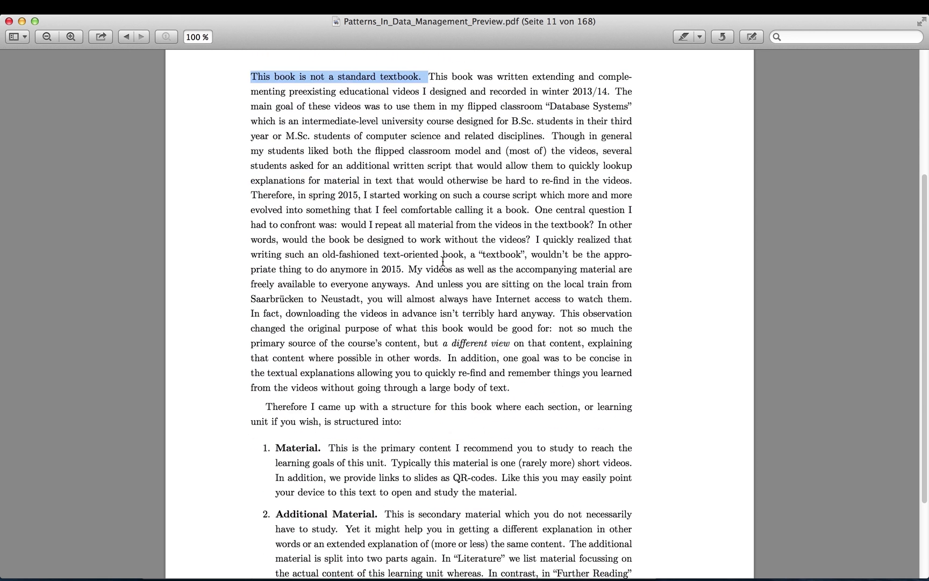
pyautogui.scroll(-3)
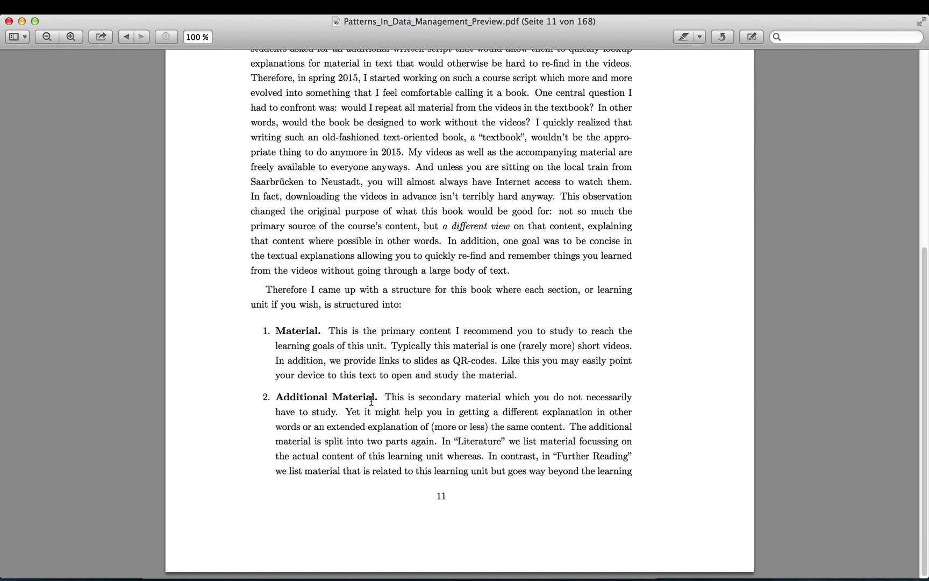
pyautogui.moveTo(373, 391)
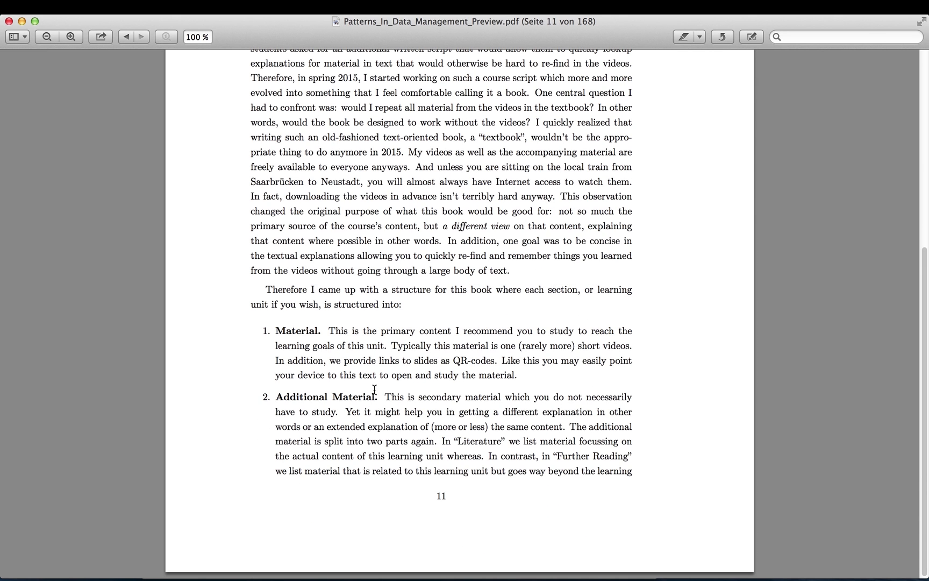
pyautogui.moveTo(281, 477)
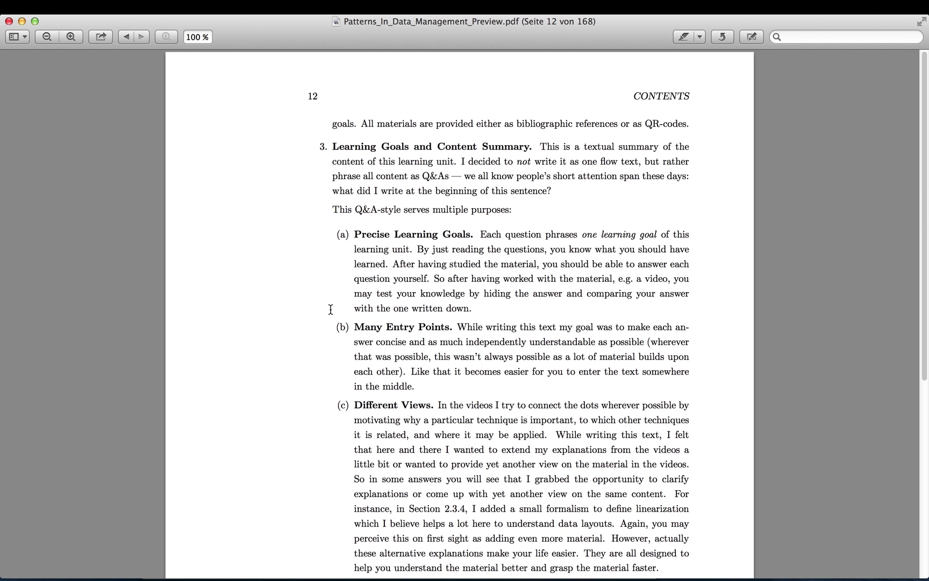
pyautogui.moveTo(451, 318)
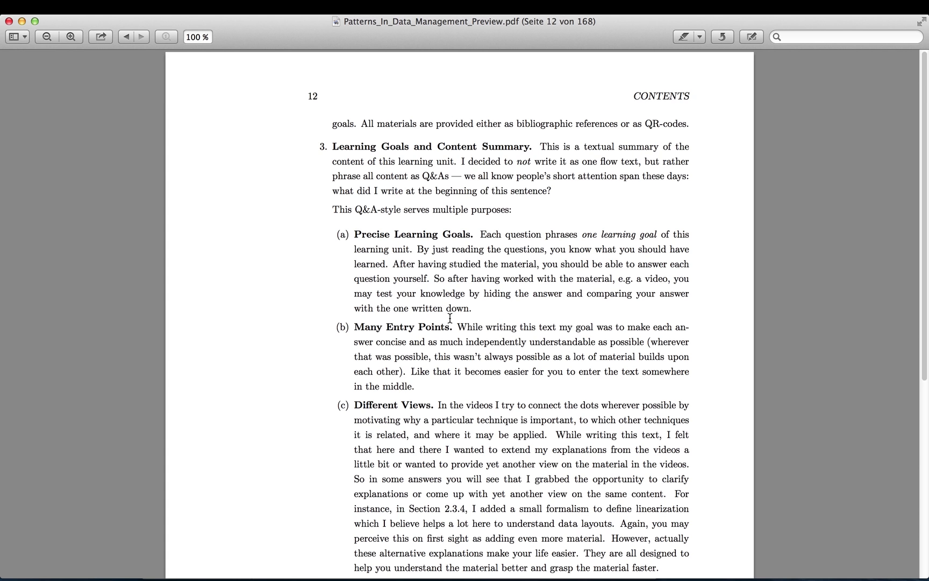
pyautogui.moveTo(418, 303)
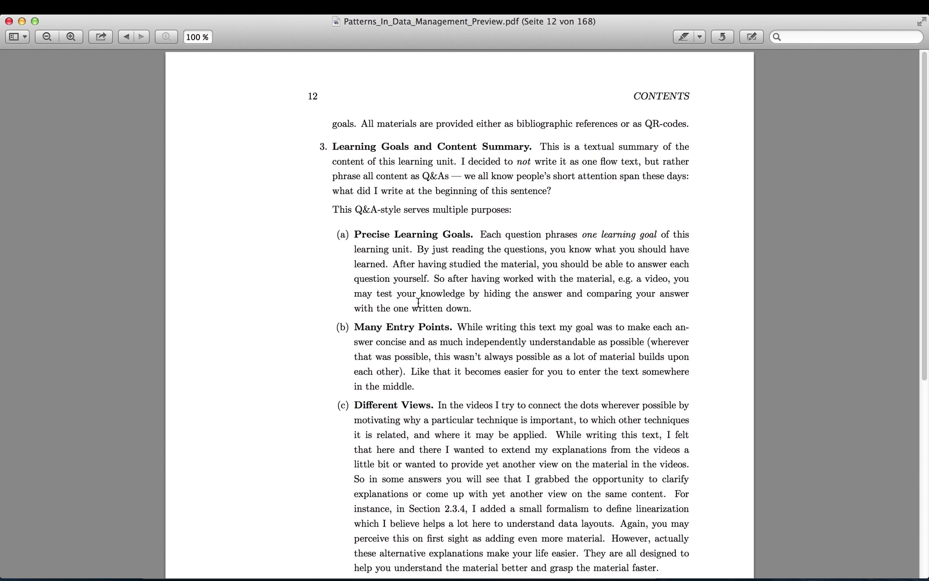
pyautogui.click(124, 36)
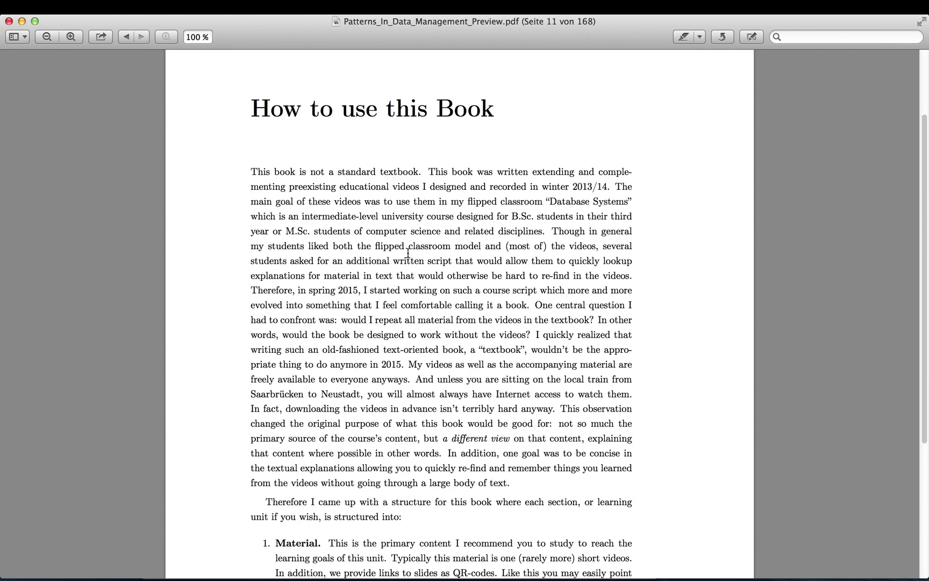
# Go back from page 11 to page 6 of the table of contents.
pyautogui.scroll(3)
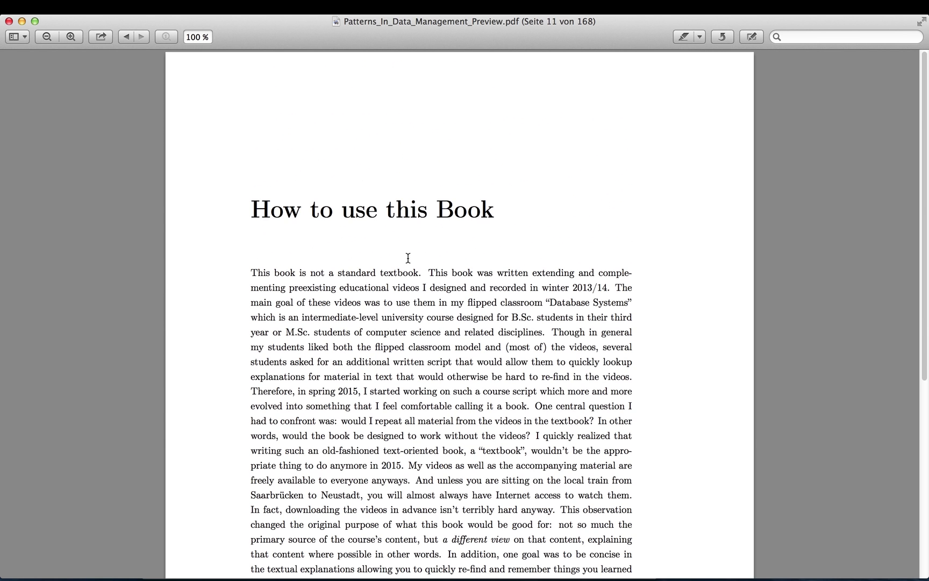
pyautogui.moveTo(471, 311)
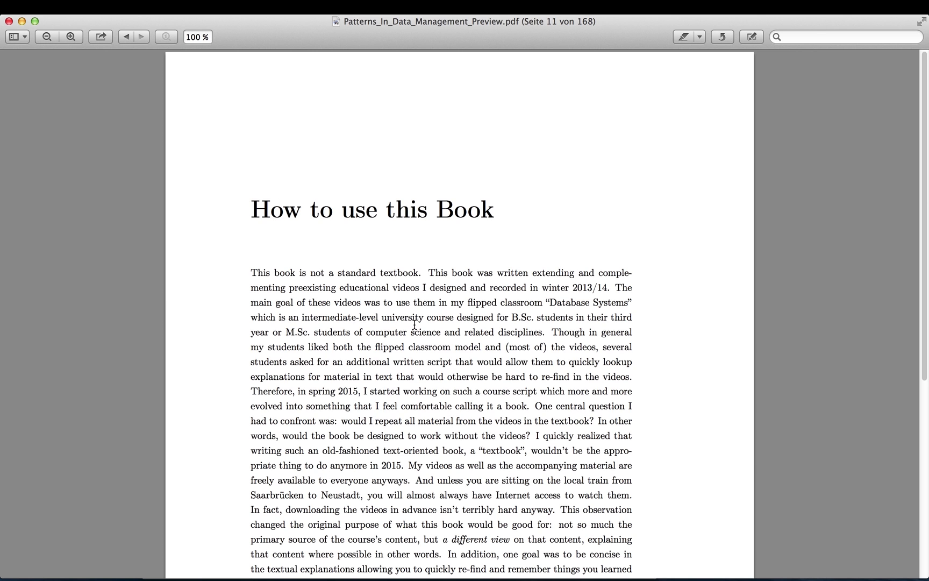
pyautogui.moveTo(436, 323)
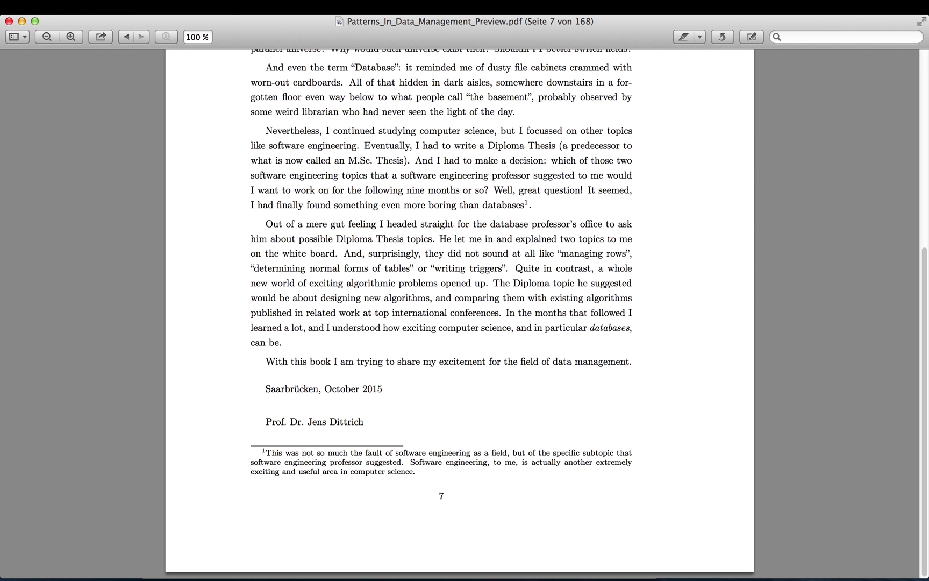
pyautogui.click(125, 37)
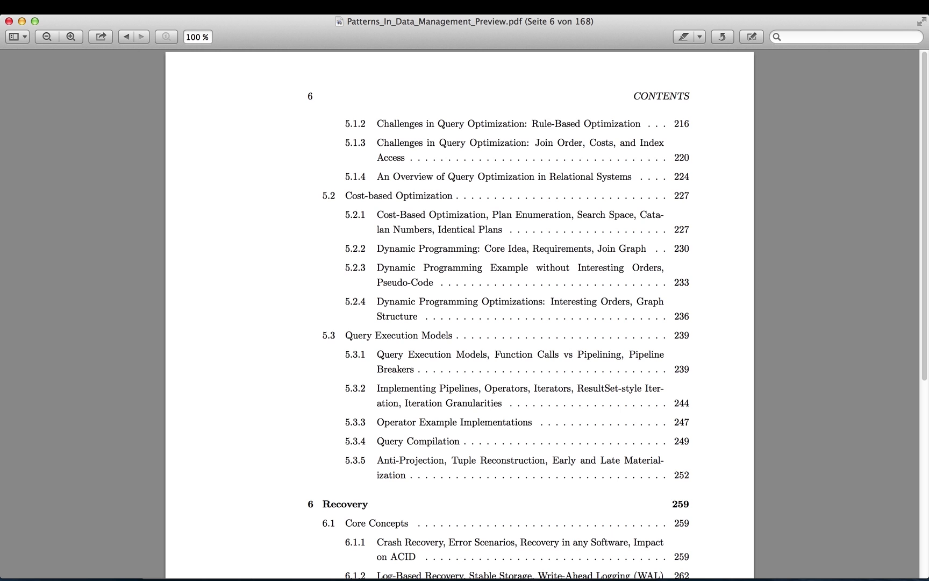
pyautogui.moveTo(364, 375)
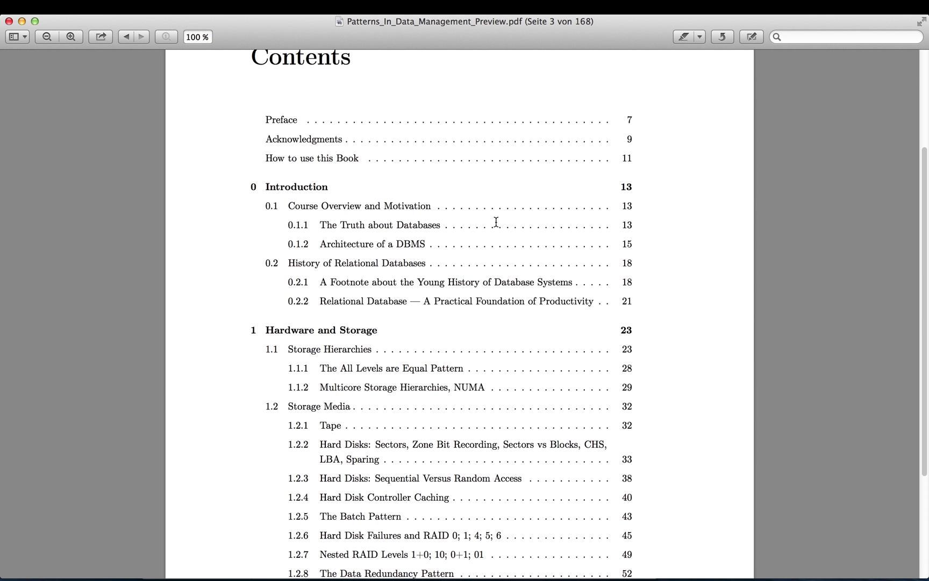
pyautogui.moveTo(369, 248)
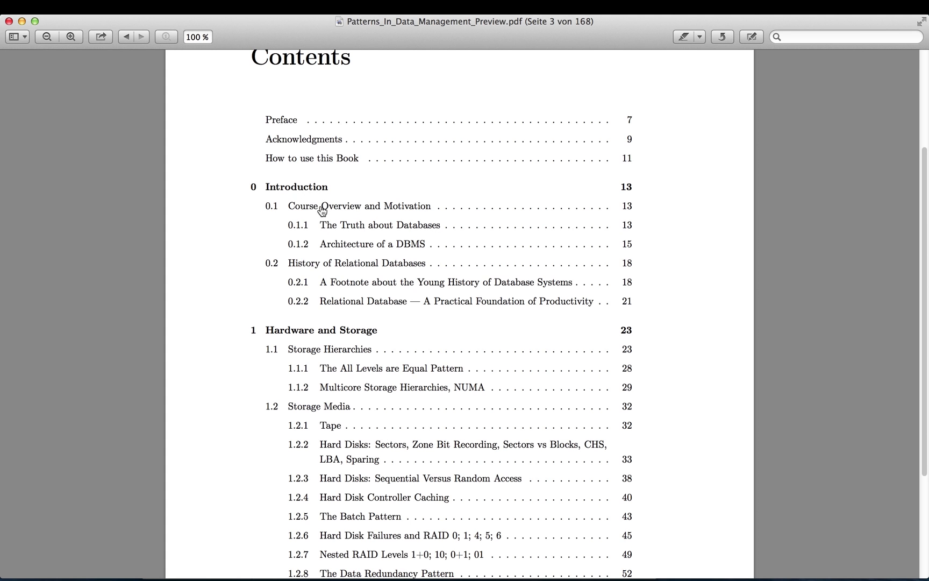
pyautogui.moveTo(370, 219)
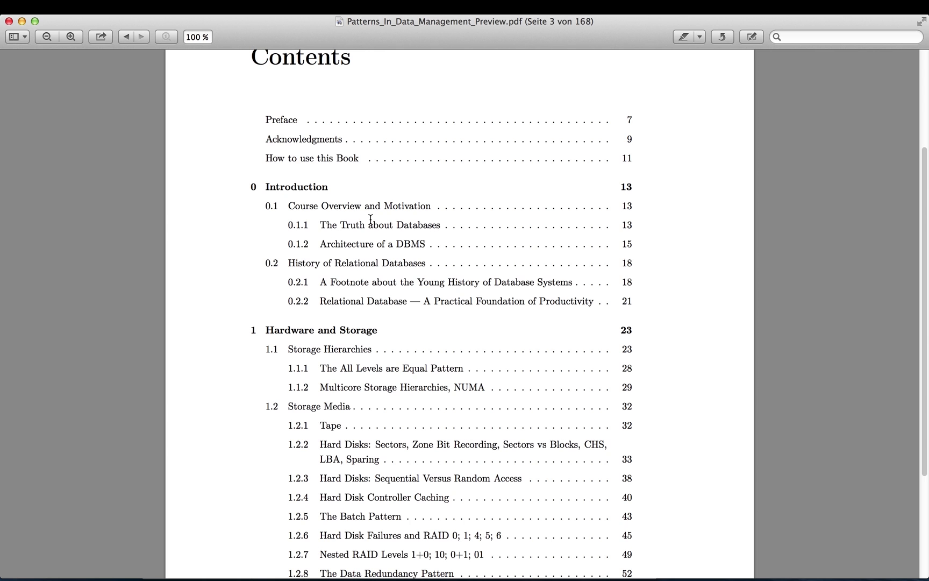
pyautogui.moveTo(388, 231)
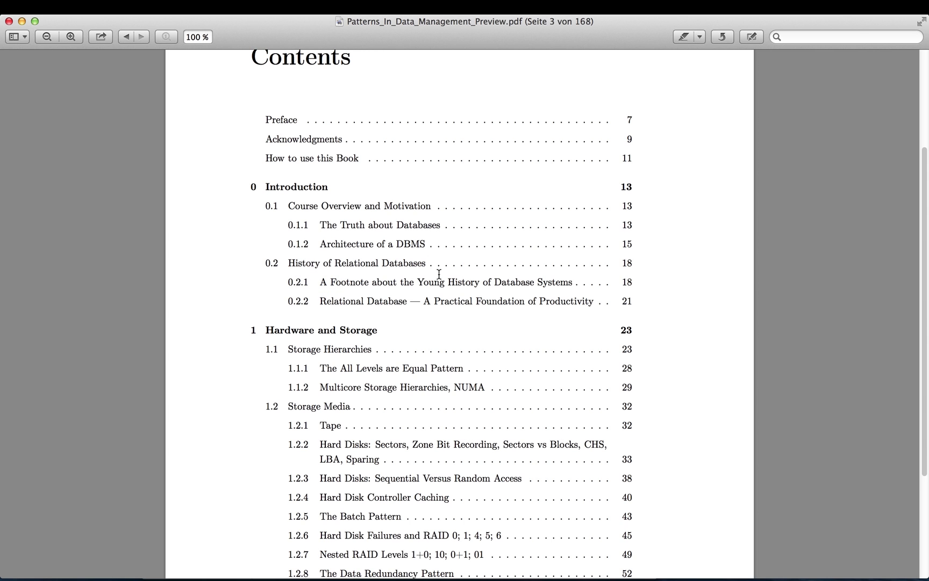
pyautogui.moveTo(425, 290)
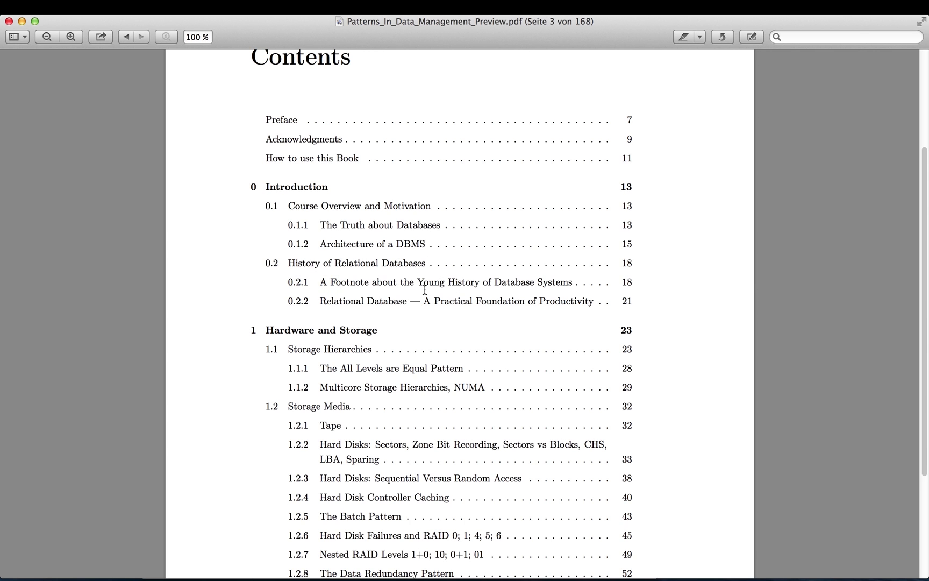
pyautogui.moveTo(439, 312)
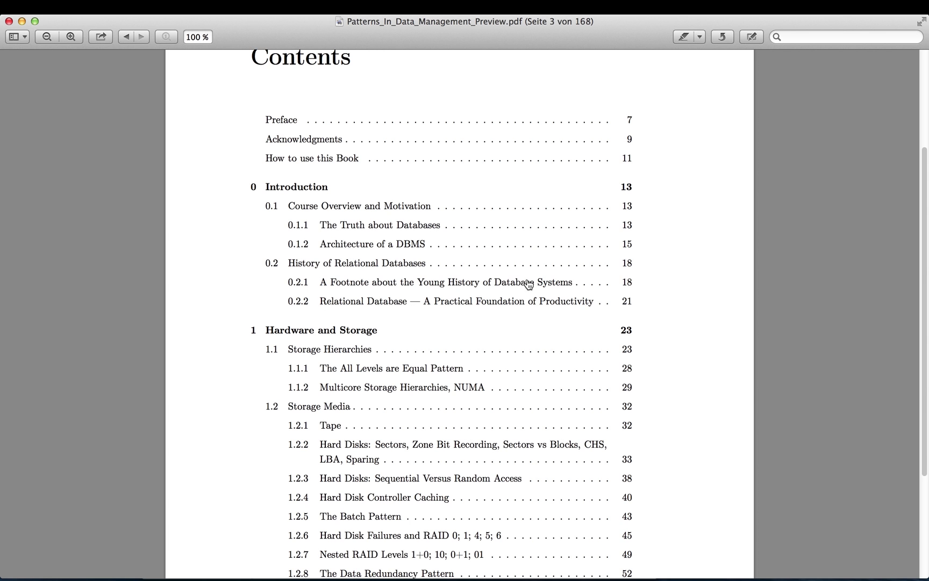
# Scroll to page 3 of the contents with the Introduction and Hardware and Storage entries.
pyautogui.scroll(-3)
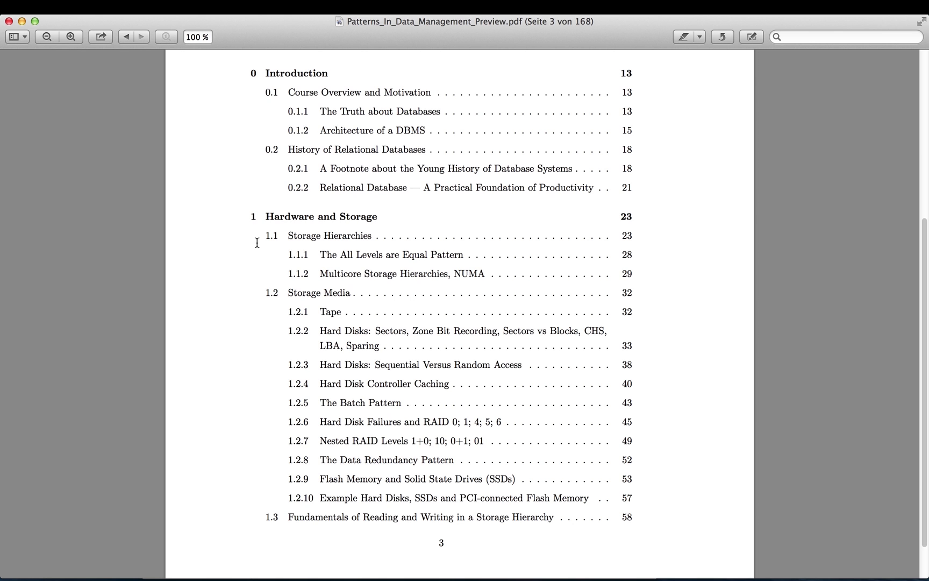
pyautogui.moveTo(283, 244)
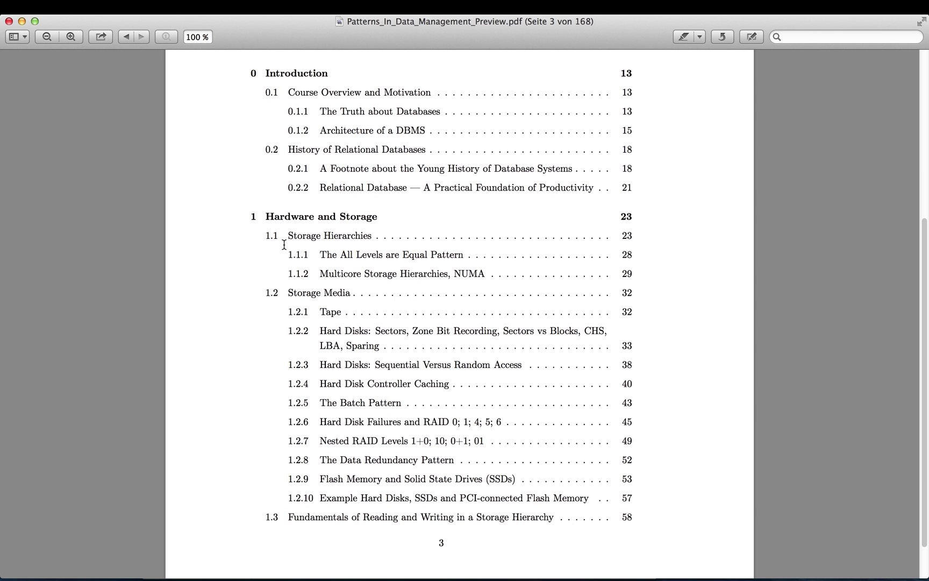
pyautogui.moveTo(358, 246)
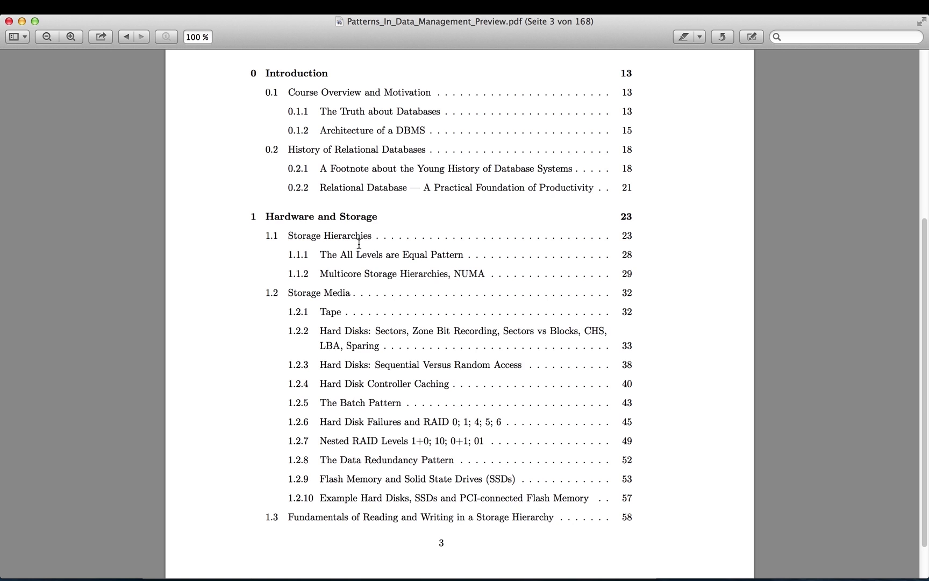
pyautogui.moveTo(344, 276)
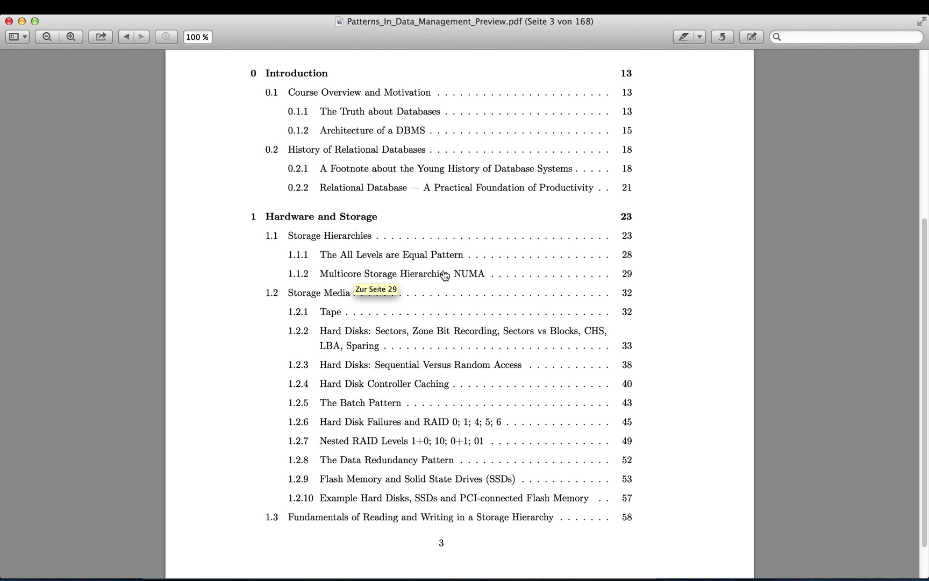
pyautogui.moveTo(313, 305)
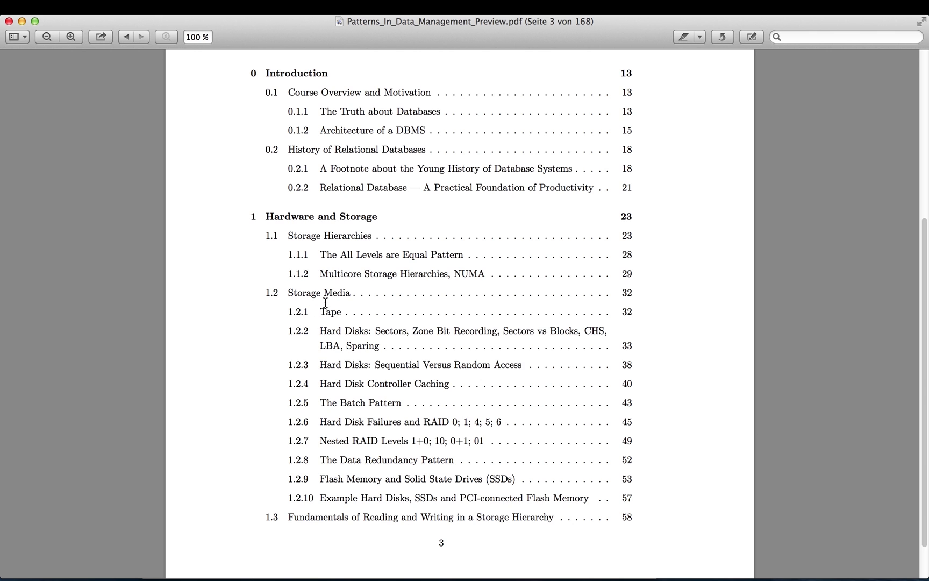
pyautogui.moveTo(332, 403)
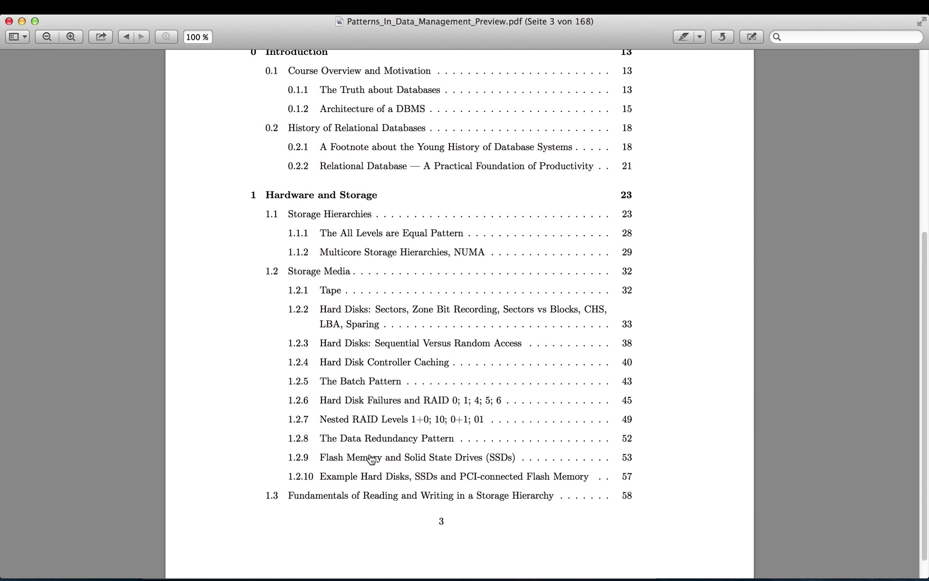
# Scroll page 4 of the contents down to Chapter 2 Data Layouts through its Compression subsections.
pyautogui.scroll(-3)
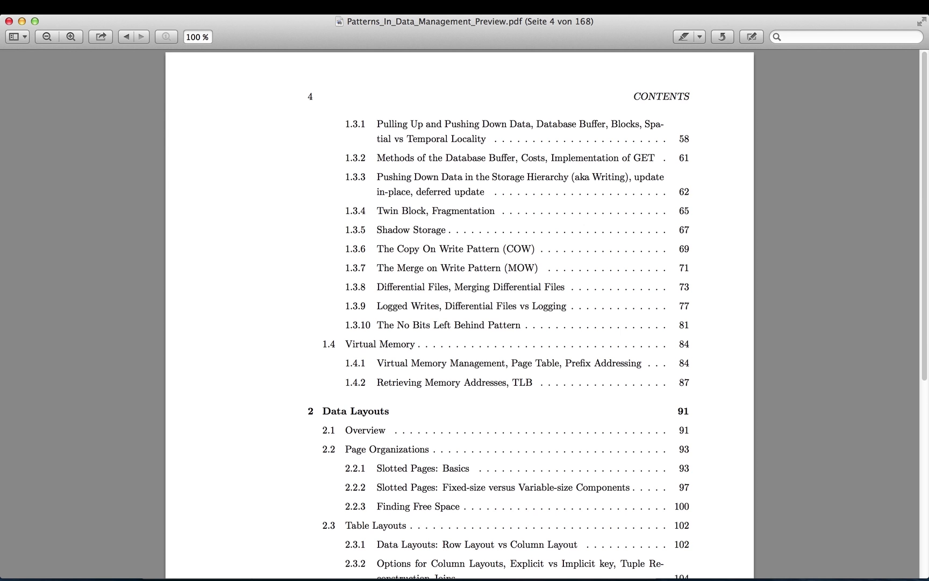
pyautogui.moveTo(324, 394)
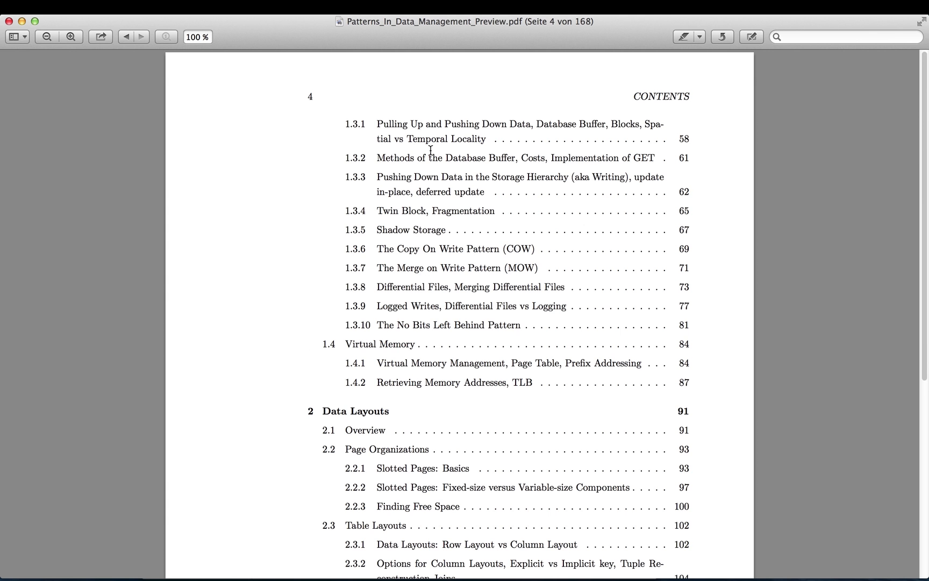
pyautogui.moveTo(431, 238)
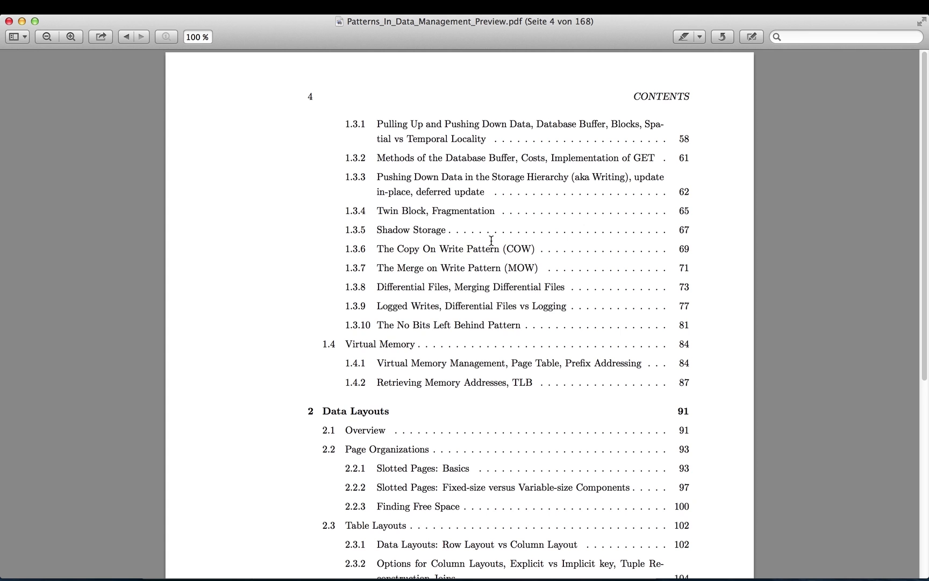
pyautogui.moveTo(455, 330)
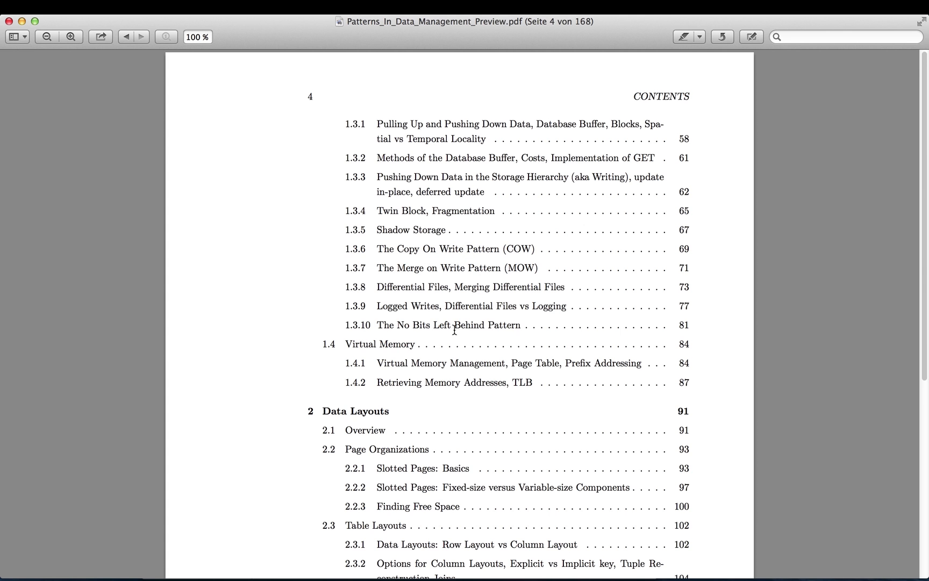
pyautogui.moveTo(411, 329)
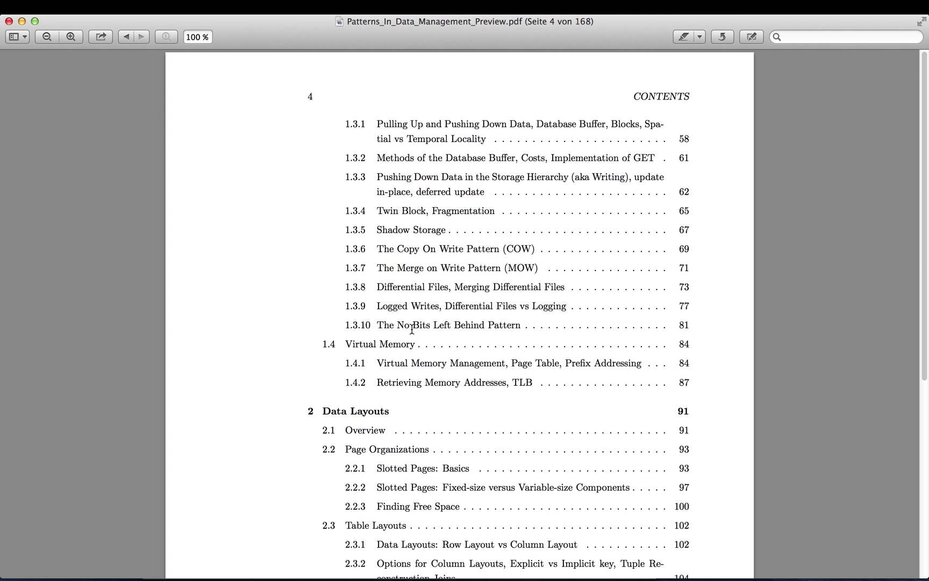
pyautogui.moveTo(526, 404)
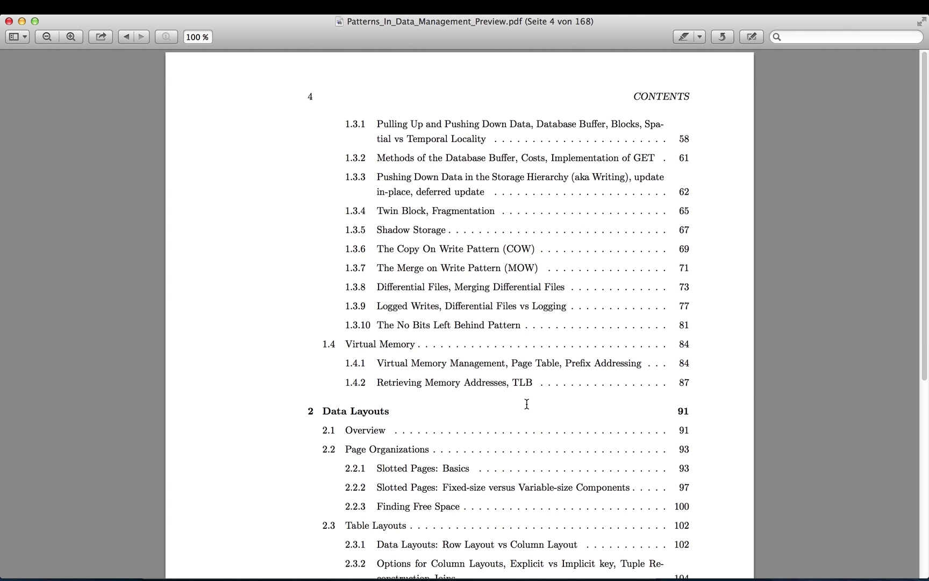
pyautogui.moveTo(483, 384)
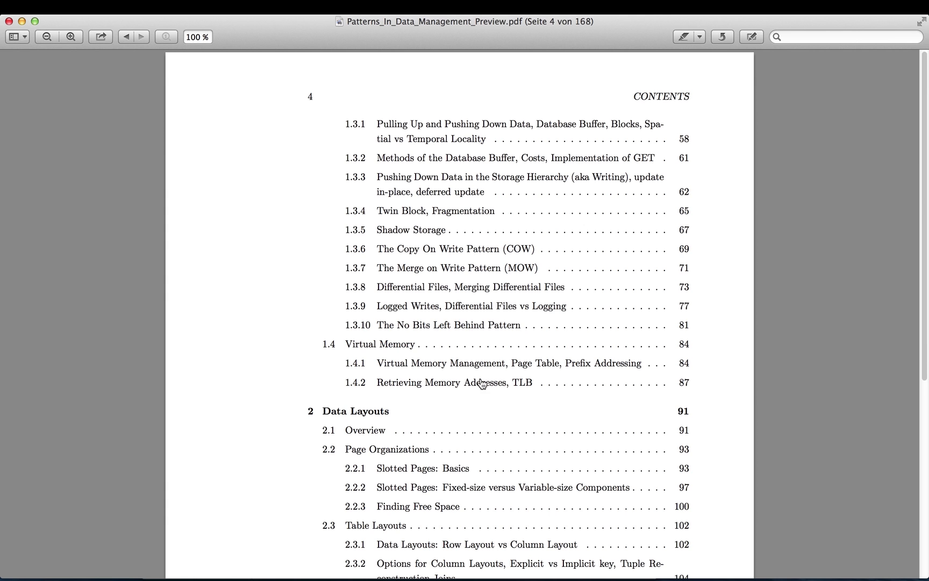
pyautogui.moveTo(417, 180)
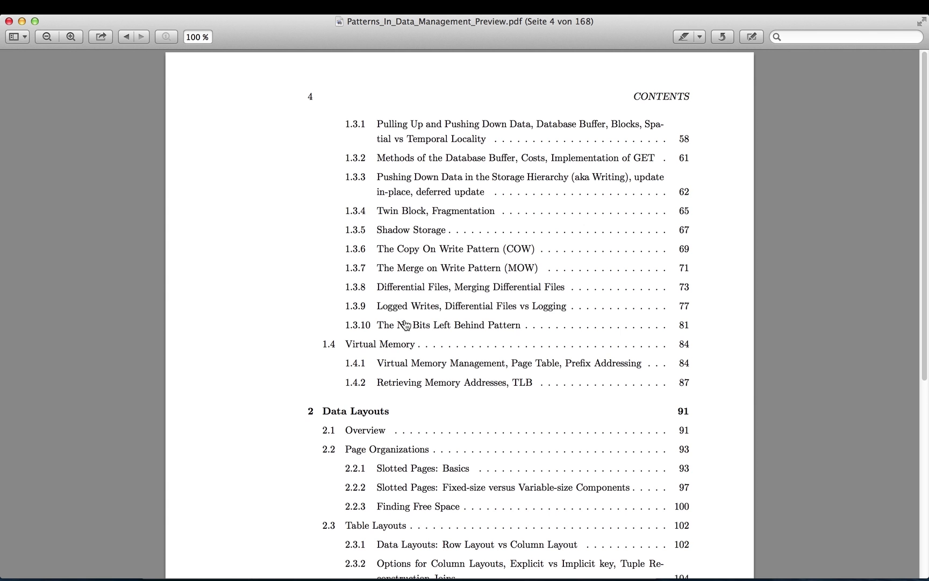
pyautogui.moveTo(275, 369)
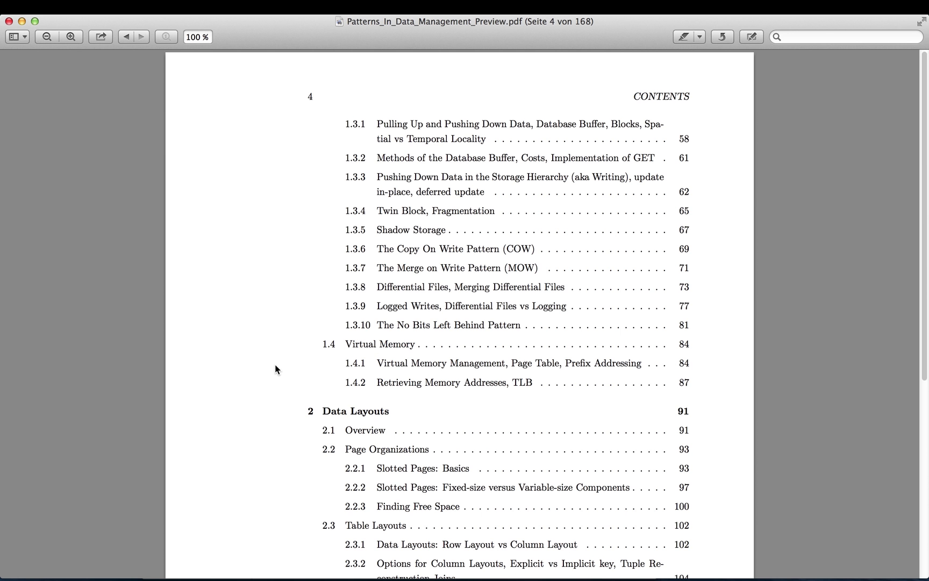
pyautogui.scroll(-3)
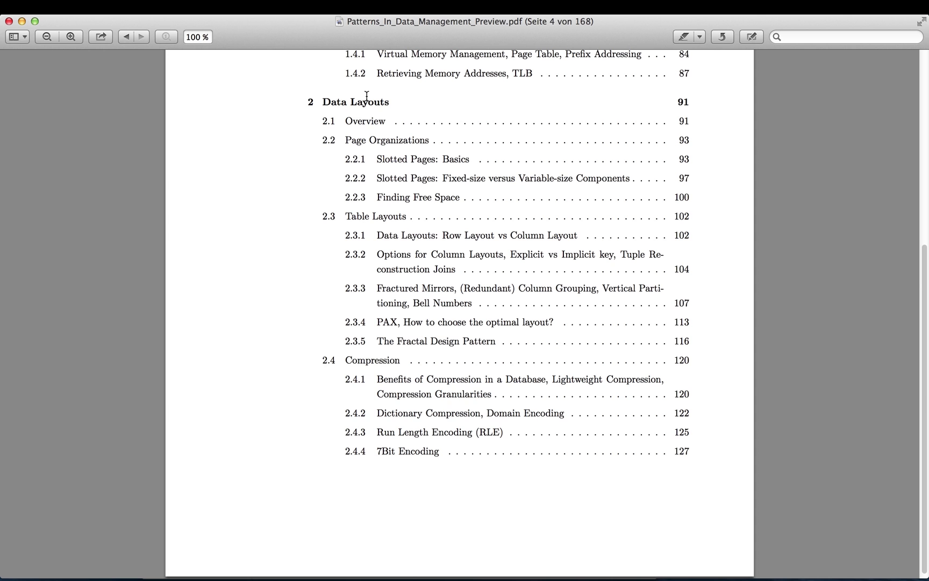
pyautogui.moveTo(404, 255)
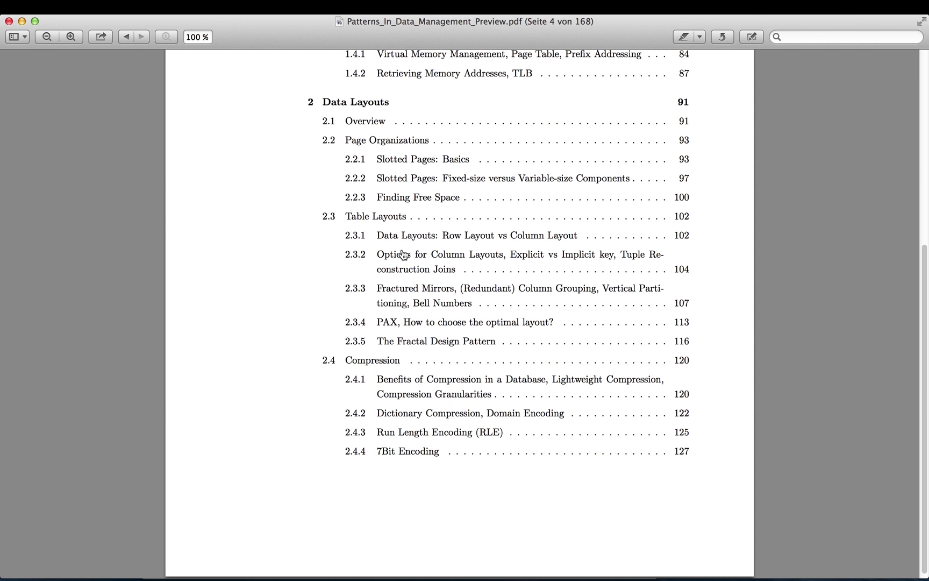
pyautogui.moveTo(536, 242)
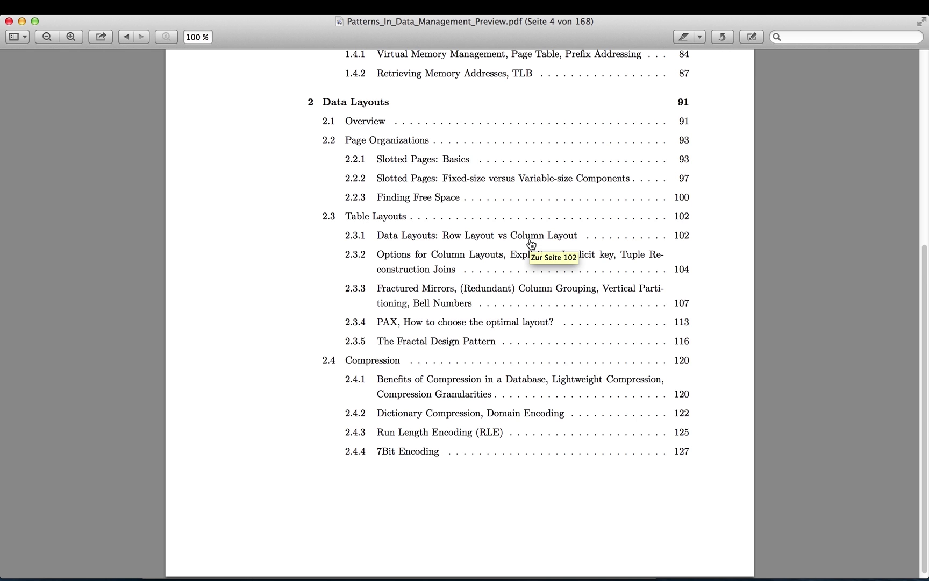
pyautogui.moveTo(418, 280)
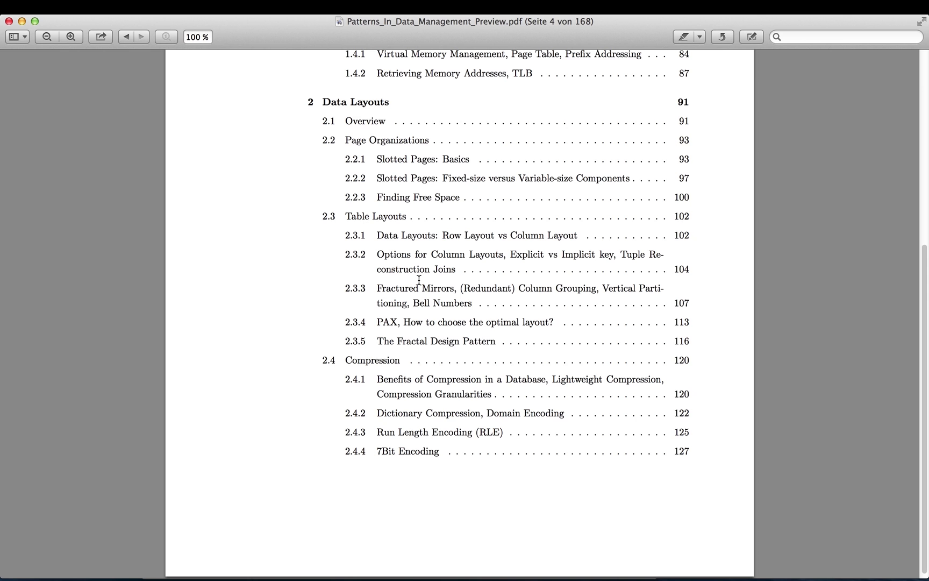
pyautogui.moveTo(422, 298)
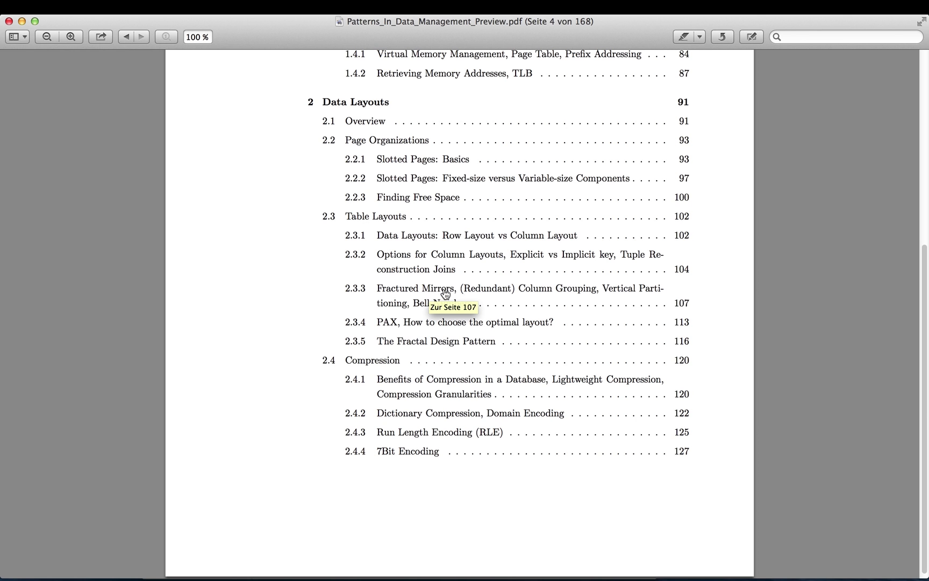
pyautogui.moveTo(386, 326)
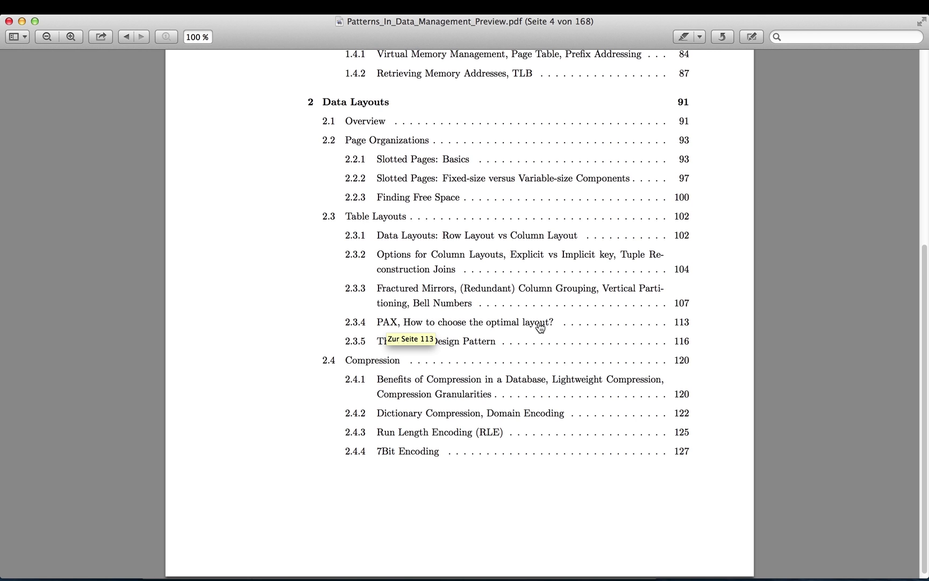
pyautogui.moveTo(428, 345)
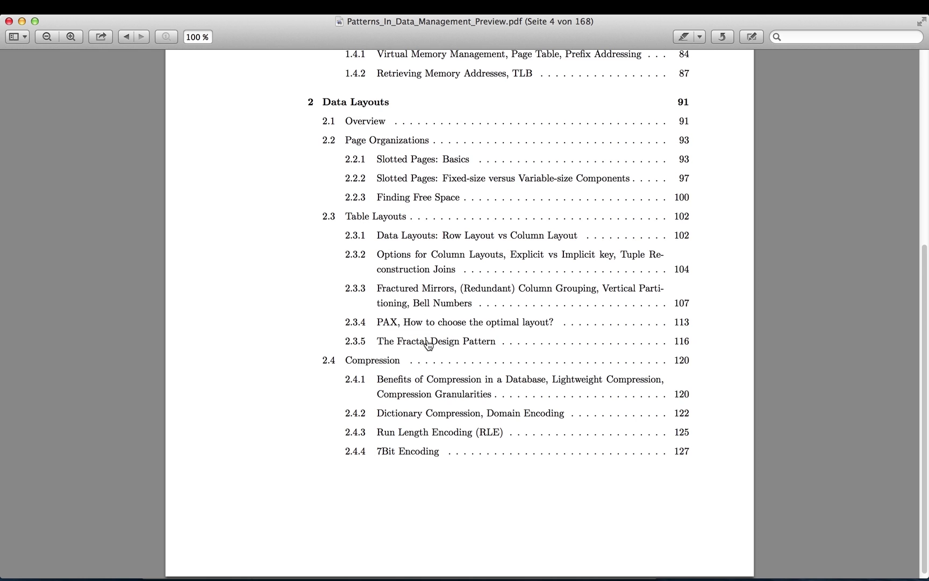
pyautogui.moveTo(538, 342)
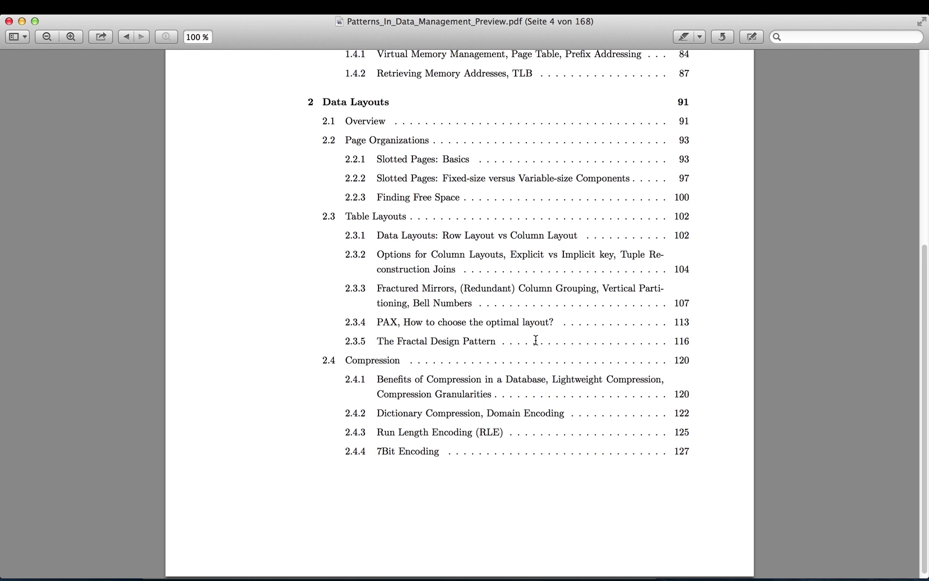
pyautogui.moveTo(486, 384)
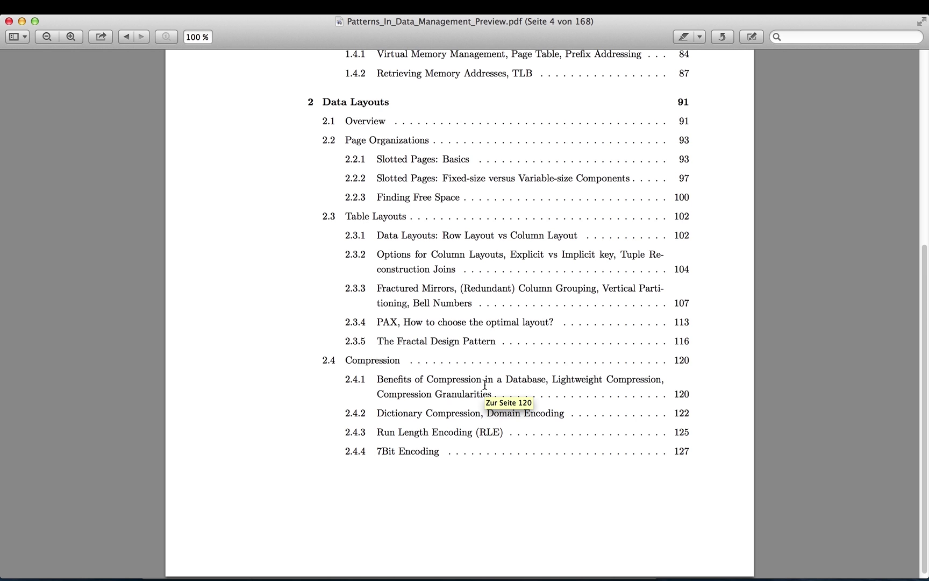
pyautogui.moveTo(387, 388)
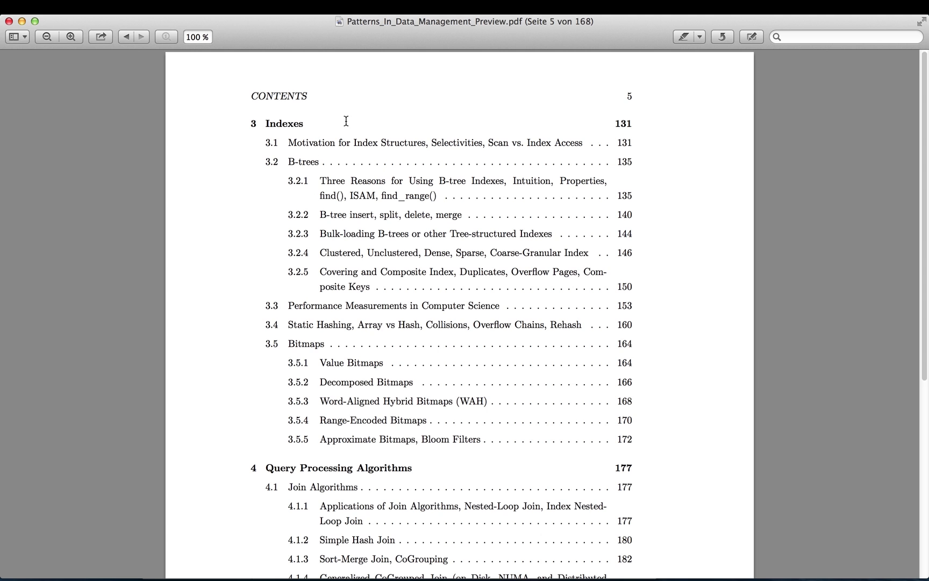
pyautogui.moveTo(322, 262)
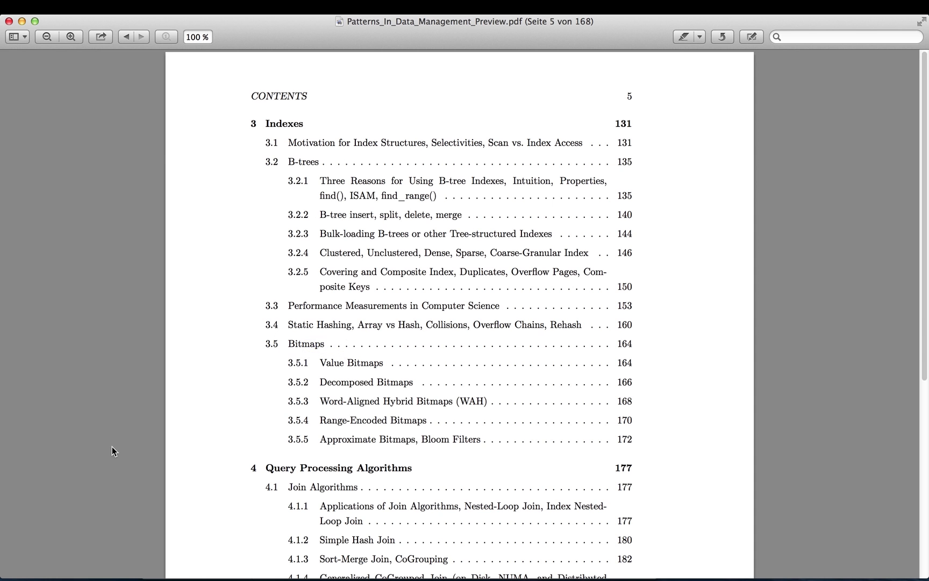
pyautogui.moveTo(305, 355)
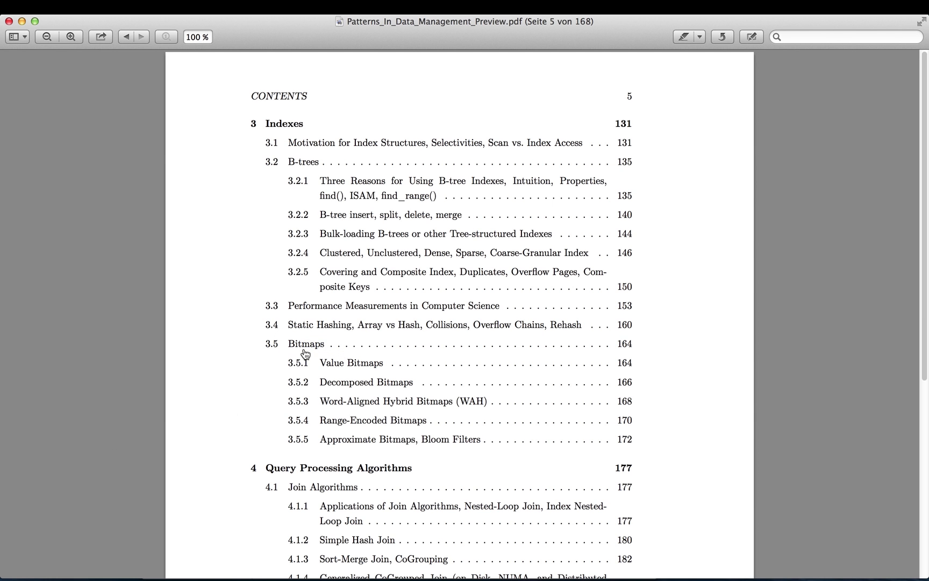
pyautogui.moveTo(306, 353)
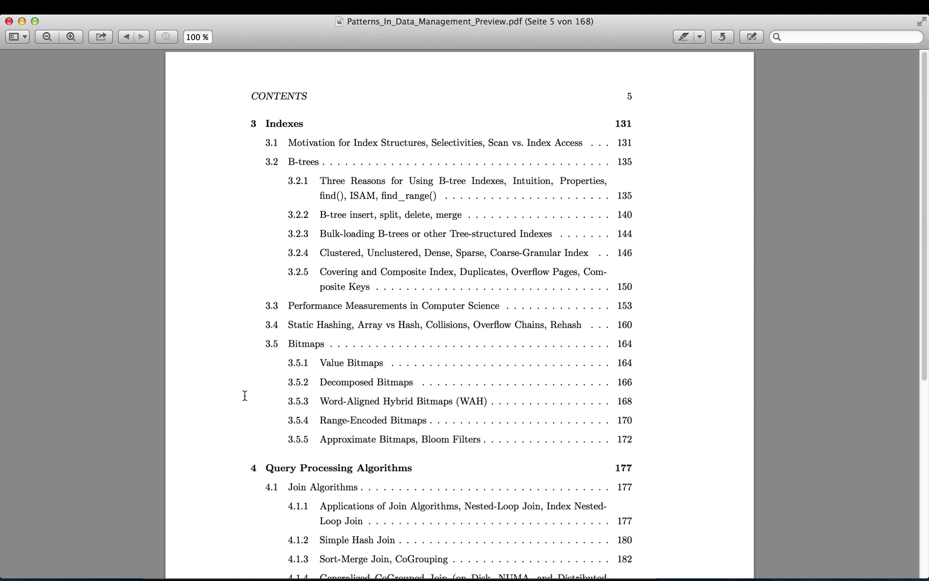
pyautogui.moveTo(326, 408)
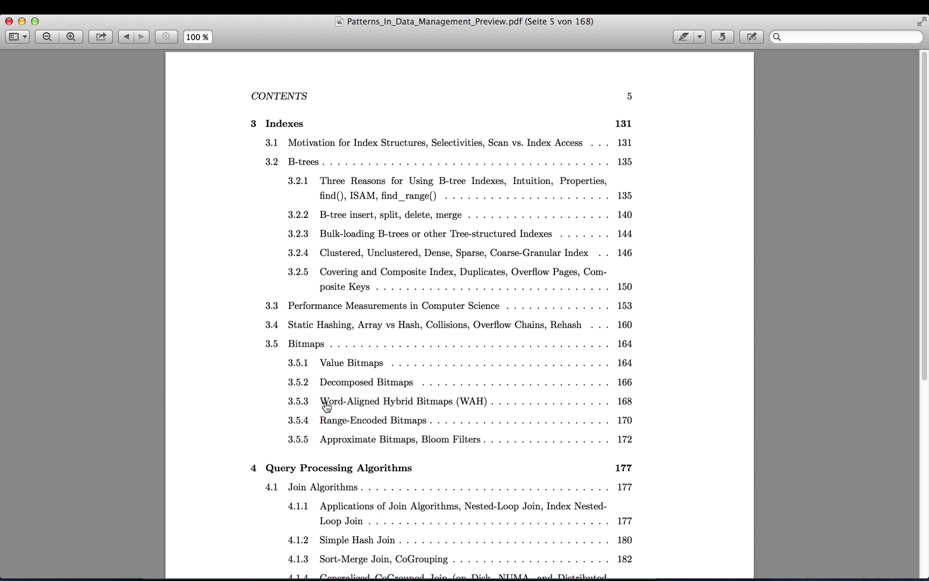
pyautogui.moveTo(311, 405)
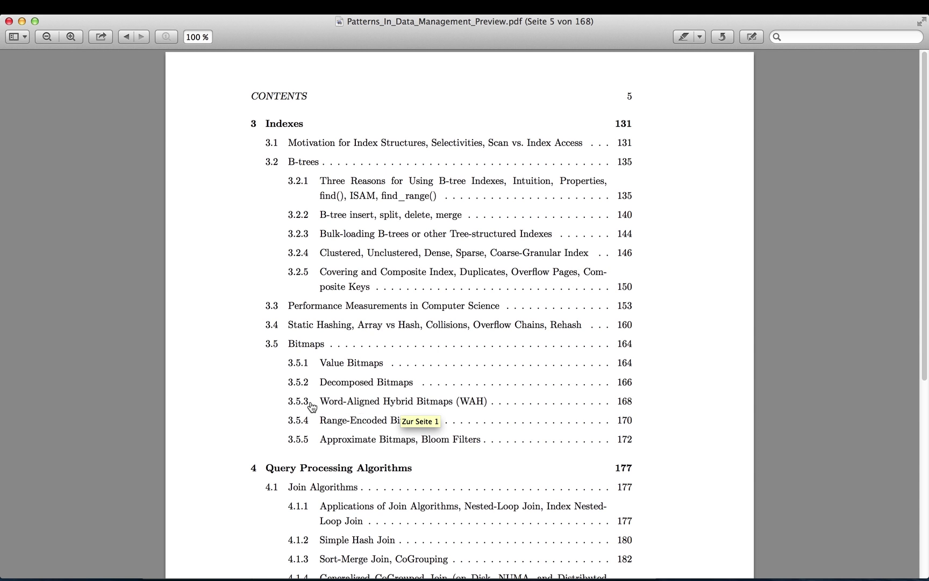
pyautogui.moveTo(456, 402)
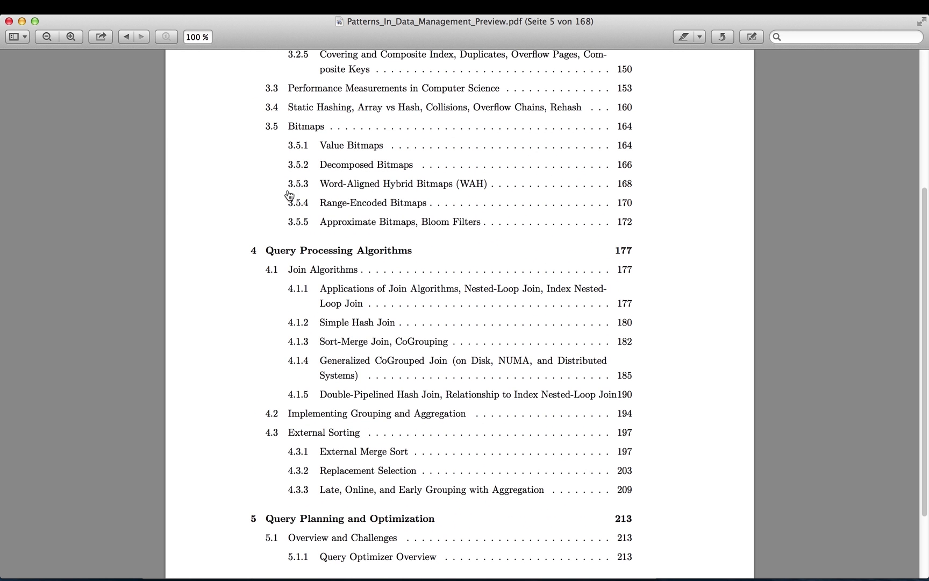
pyautogui.moveTo(316, 260)
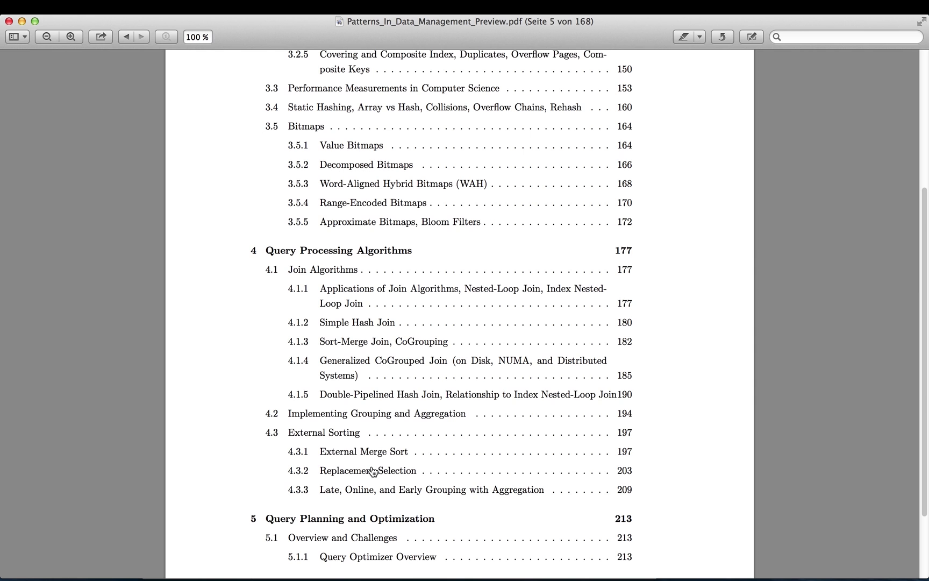
pyautogui.moveTo(290, 436)
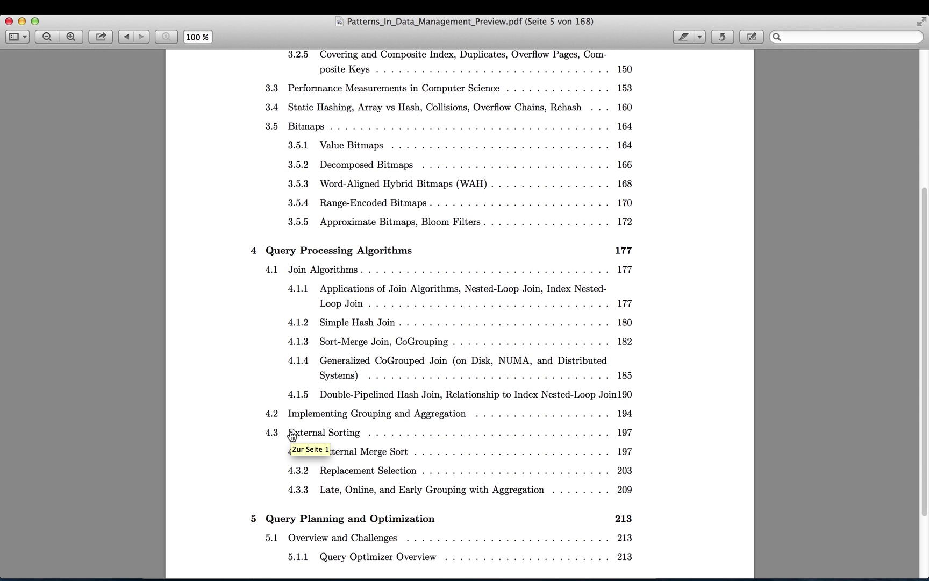
# Scroll page 5 of the contents through Chapter 4 Query Processing Algorithms to Chapter 5's start.
pyautogui.scroll(-3)
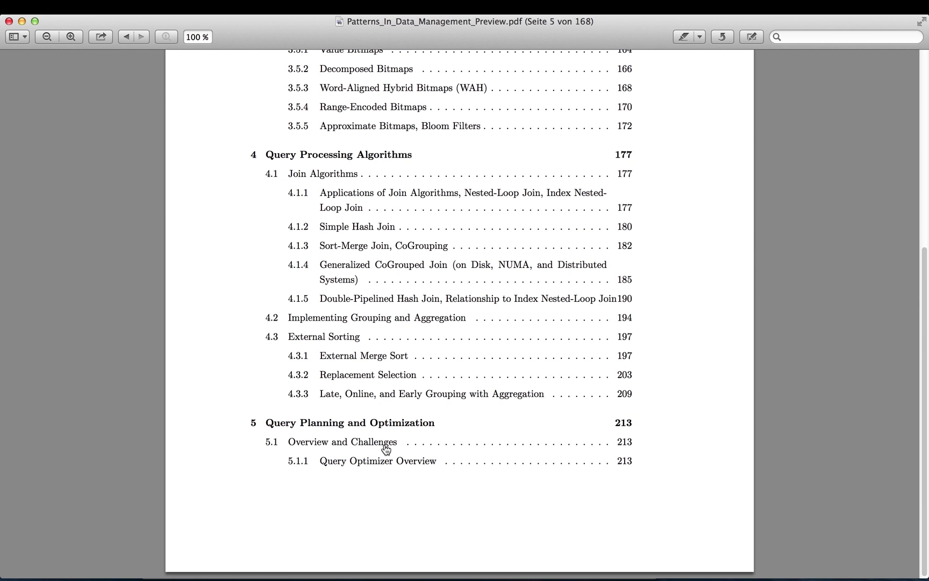
pyautogui.moveTo(376, 473)
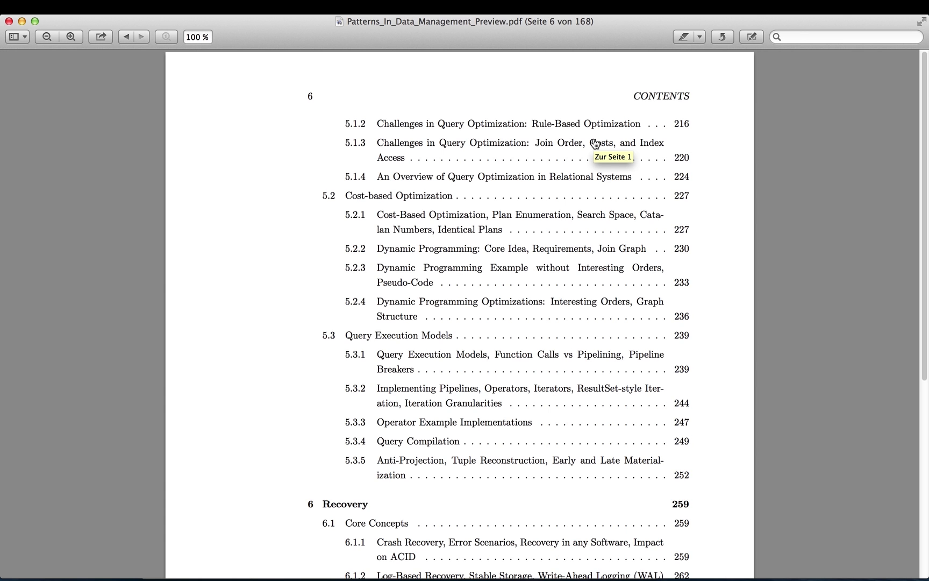
pyautogui.moveTo(598, 241)
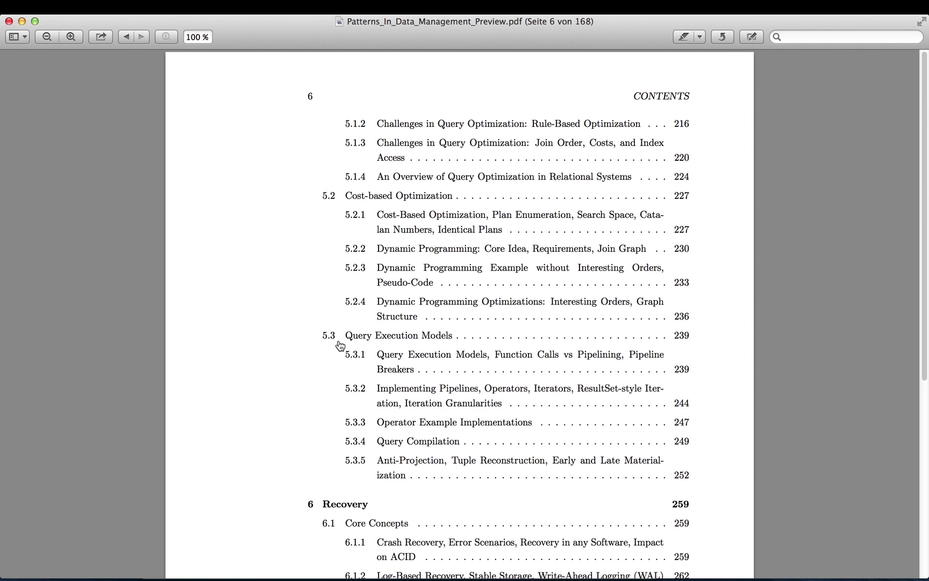
pyautogui.moveTo(294, 355)
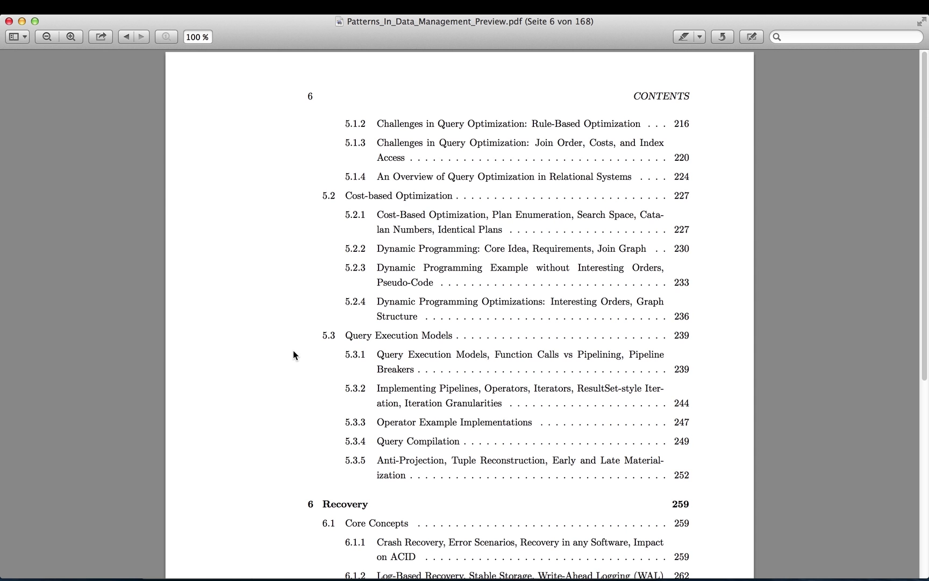
pyautogui.moveTo(287, 420)
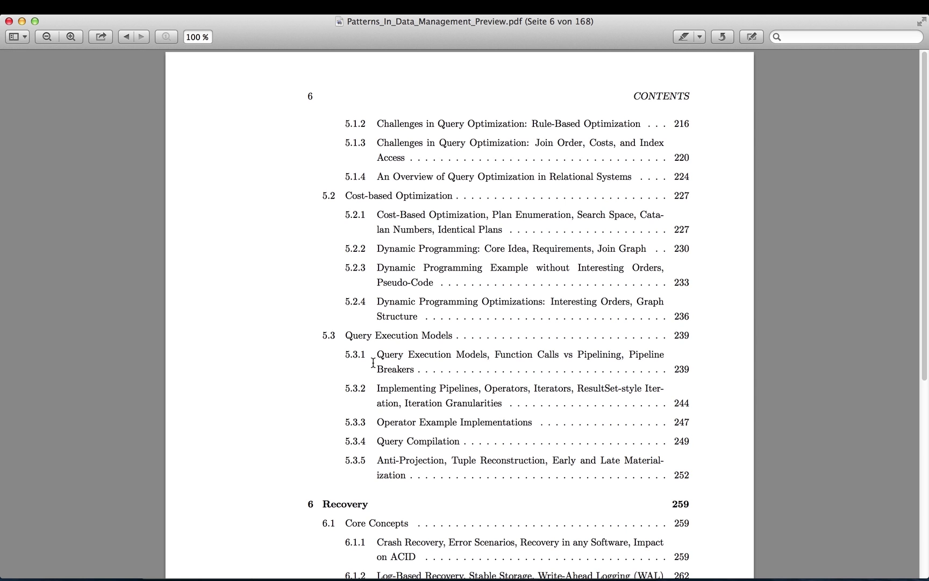
pyautogui.moveTo(486, 456)
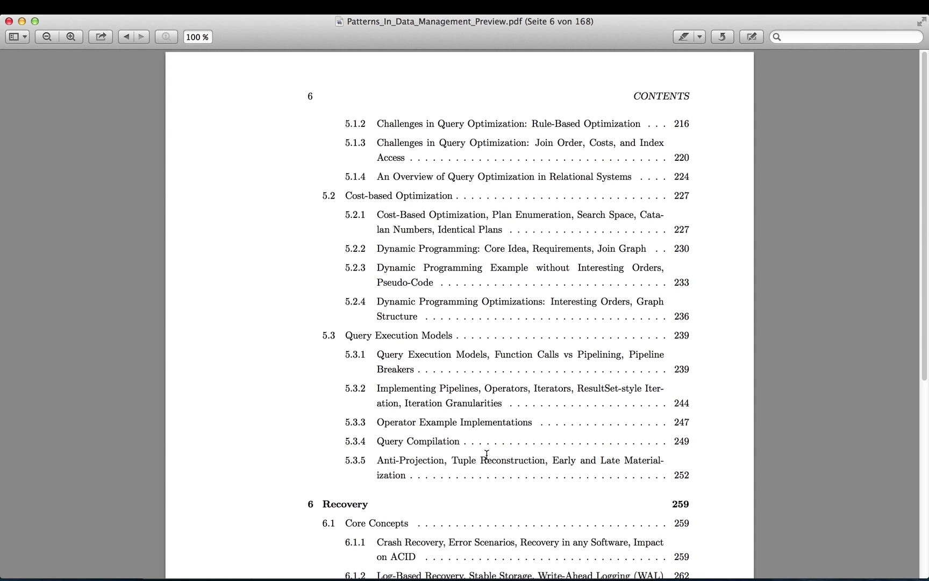
pyautogui.moveTo(404, 475)
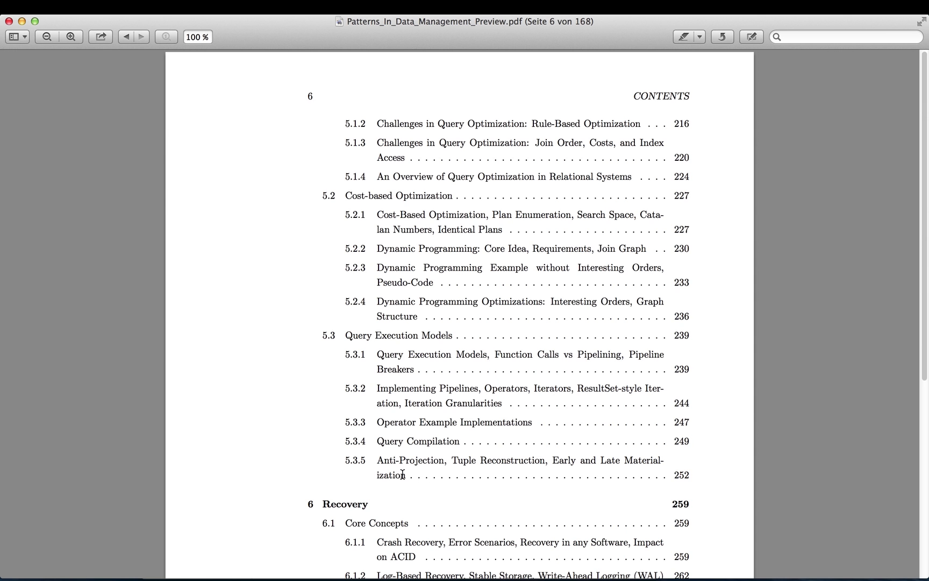
pyautogui.moveTo(286, 448)
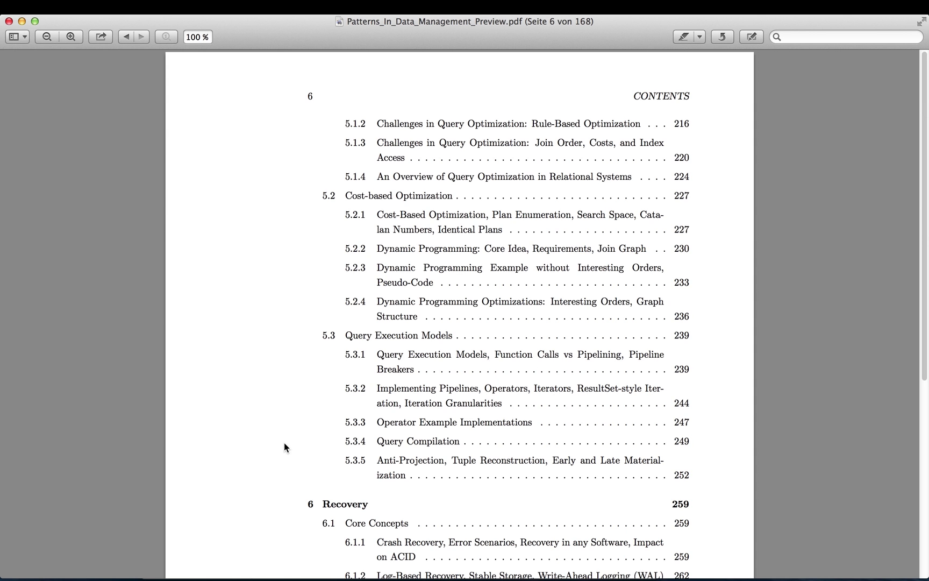
pyautogui.moveTo(451, 467)
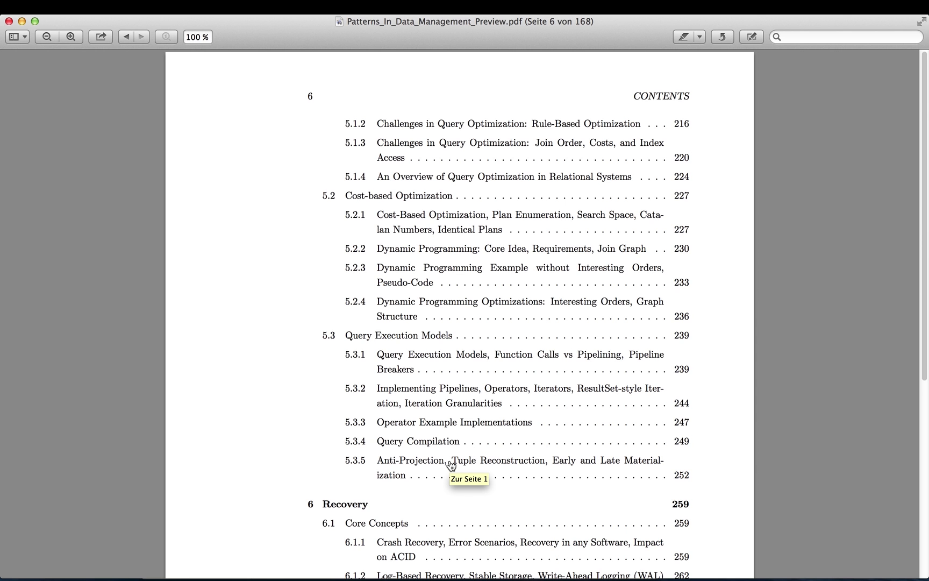
pyautogui.moveTo(603, 465)
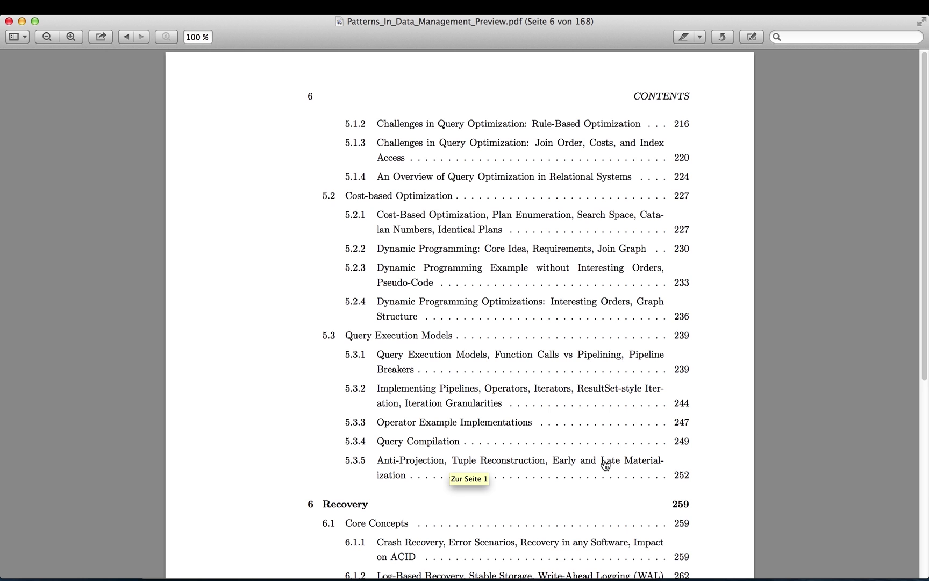
pyautogui.moveTo(230, 484)
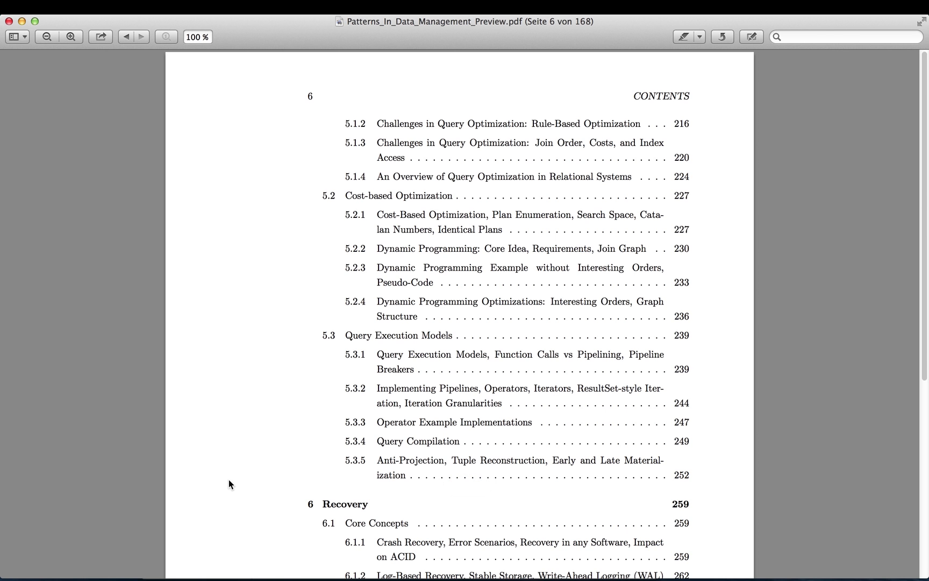
# Scroll page 6 of the contents down to Recovery, ARIES, Credits, Bibliography and Index.
pyautogui.scroll(-3)
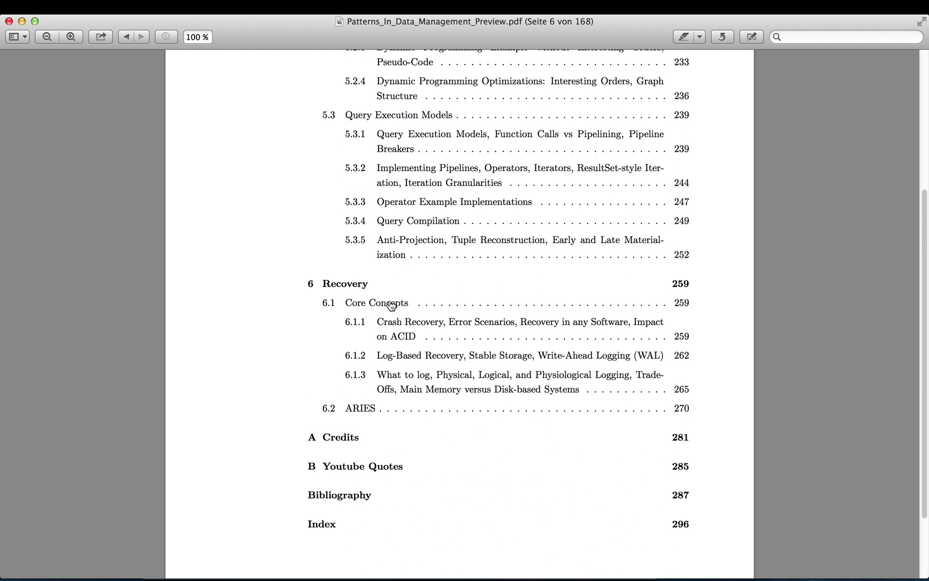
pyautogui.moveTo(423, 346)
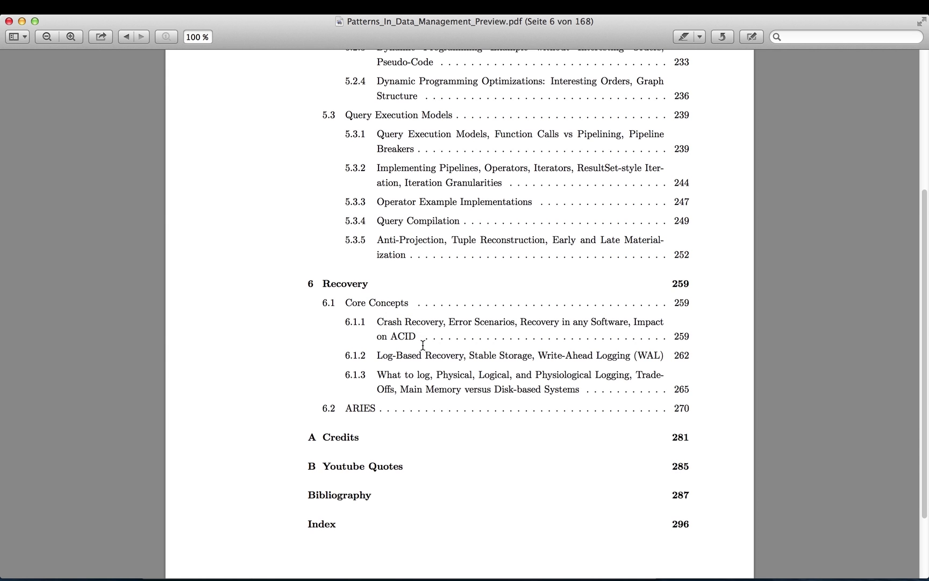
pyautogui.moveTo(377, 345)
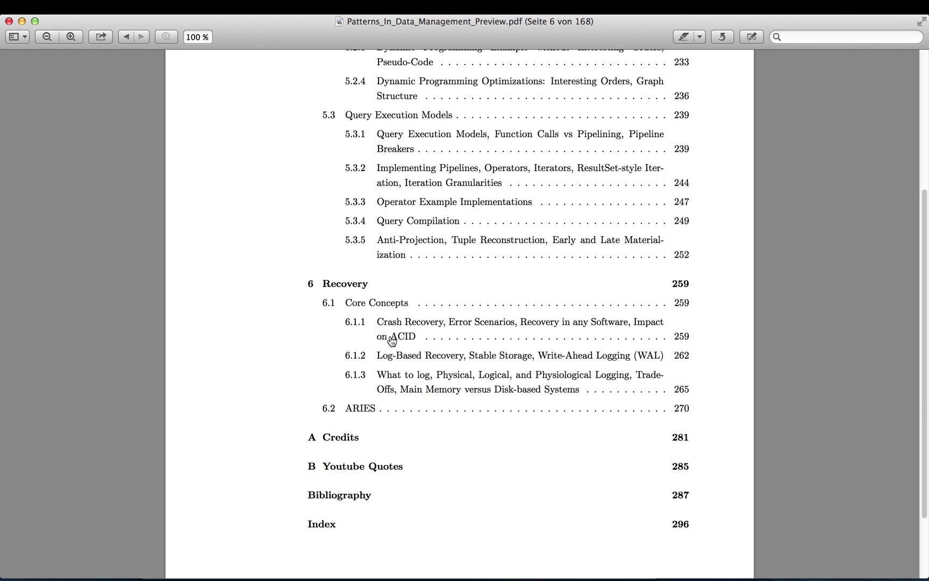
pyautogui.moveTo(484, 330)
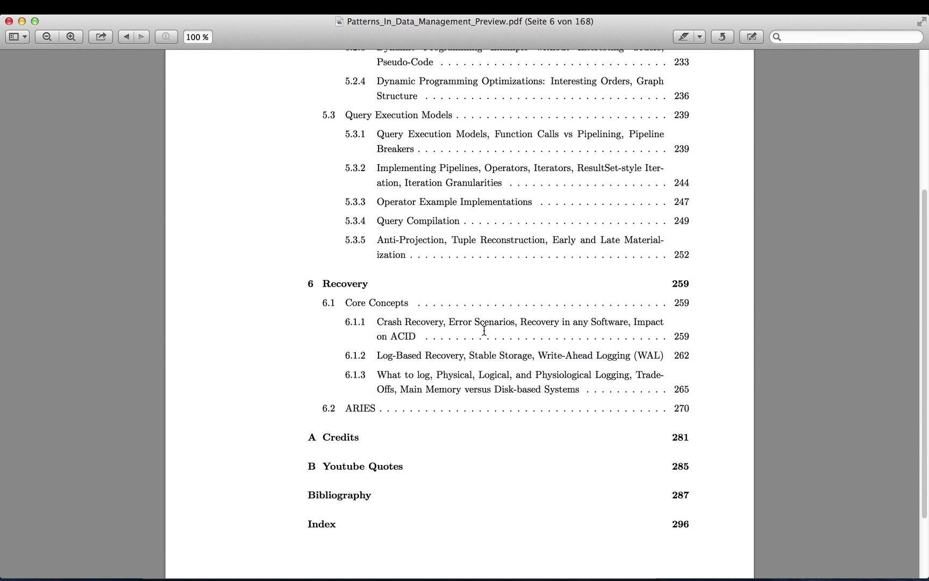
pyautogui.moveTo(406, 341)
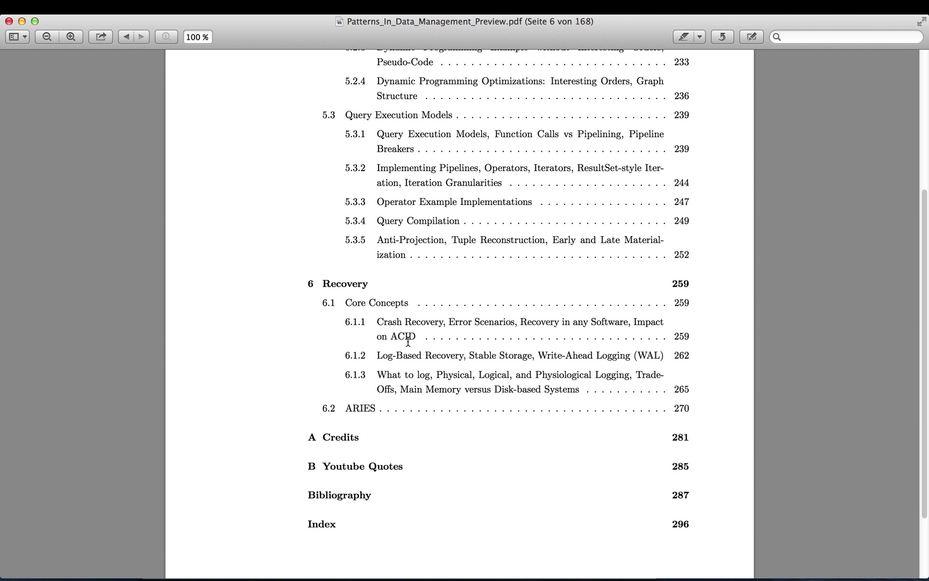
pyautogui.moveTo(427, 304)
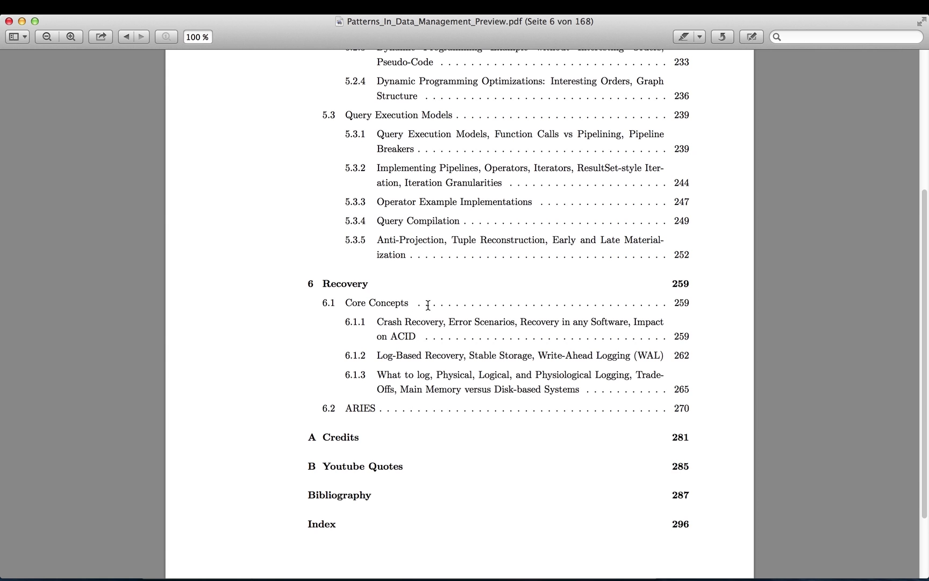
pyautogui.moveTo(331, 345)
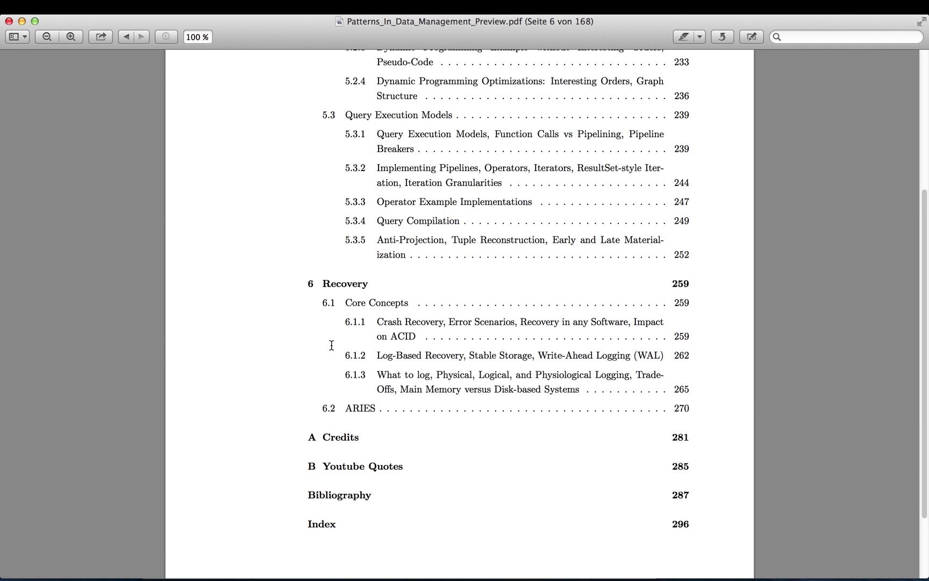
pyautogui.moveTo(258, 404)
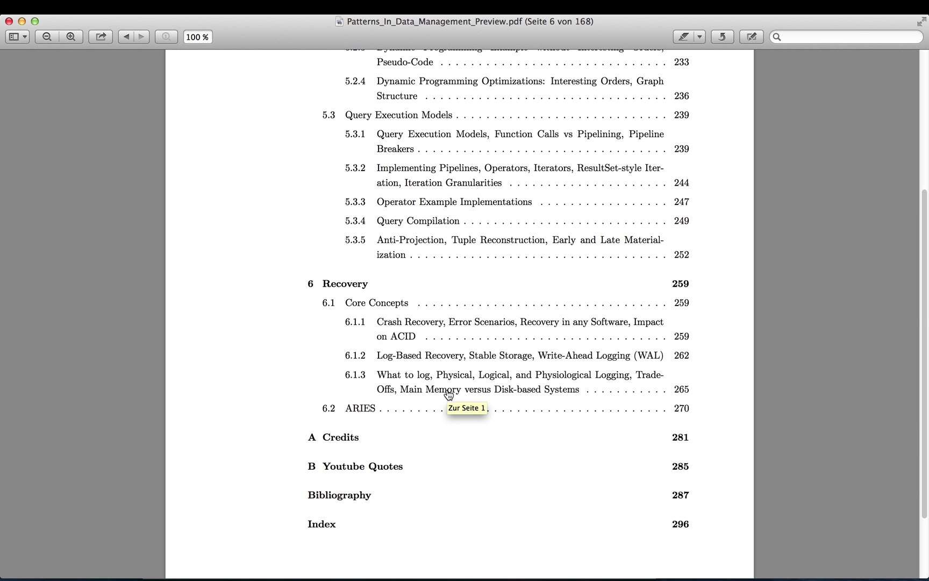
pyautogui.moveTo(336, 442)
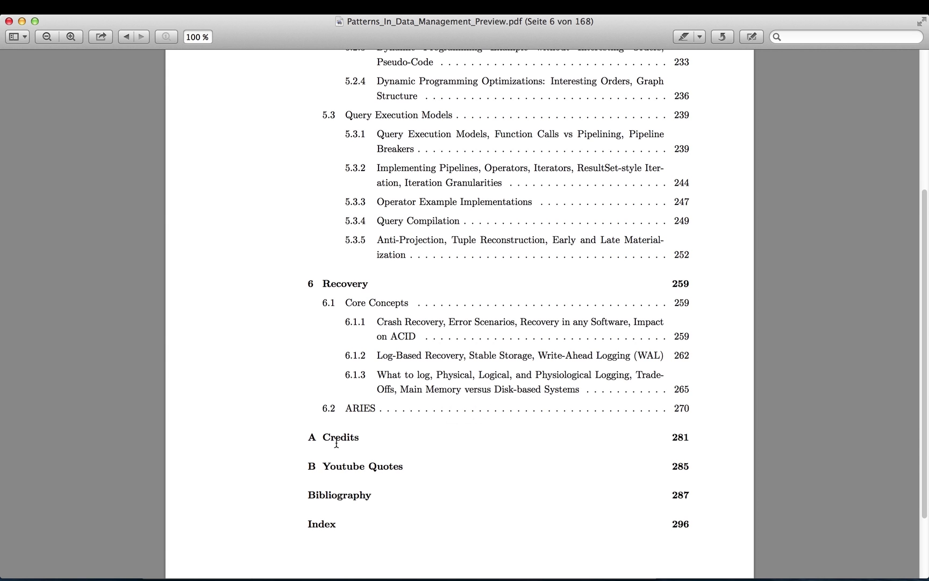
pyautogui.moveTo(350, 473)
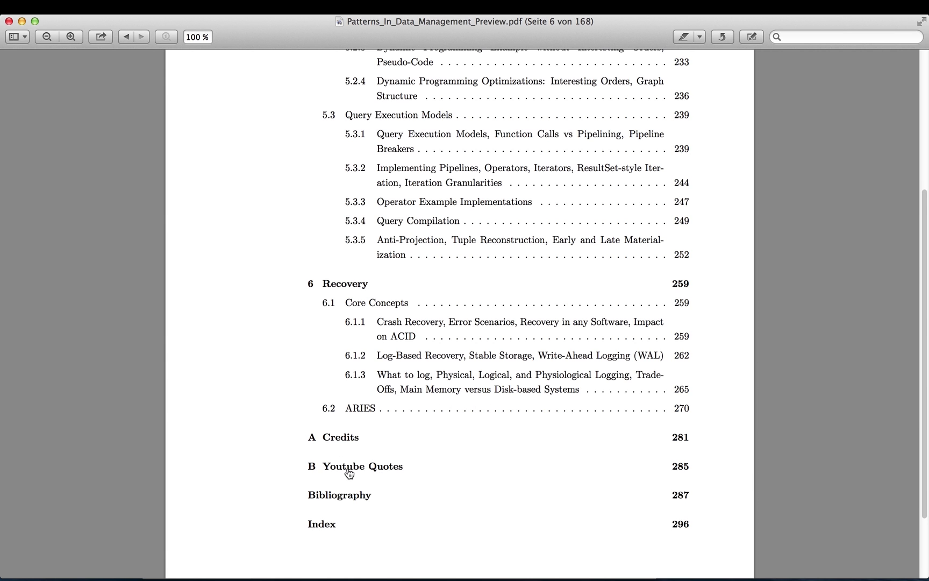
pyautogui.moveTo(349, 470)
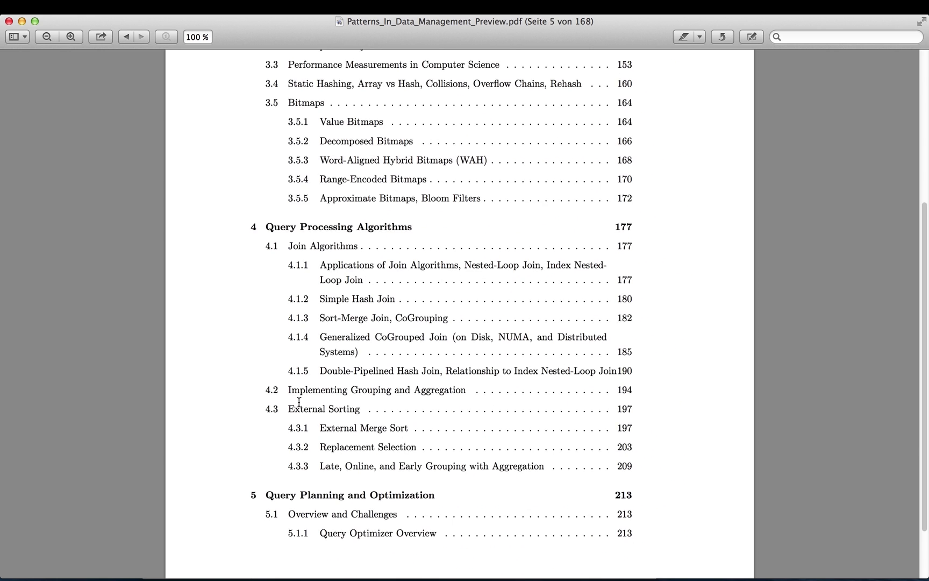
# Return to the first contents page and scroll back down to page 5 with Chapters 3 and 4.
pyautogui.scroll(-3)
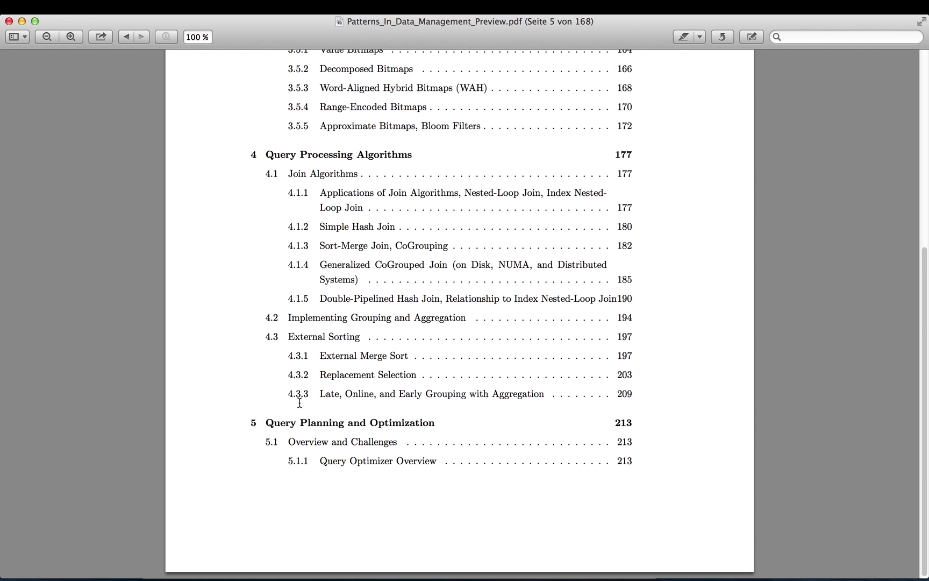
pyautogui.moveTo(188, 388)
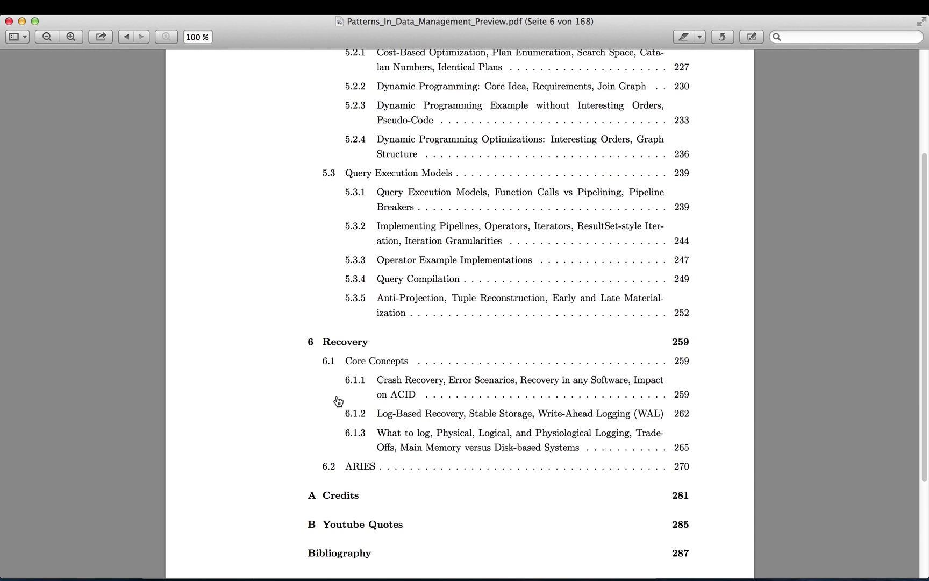
pyautogui.moveTo(339, 401)
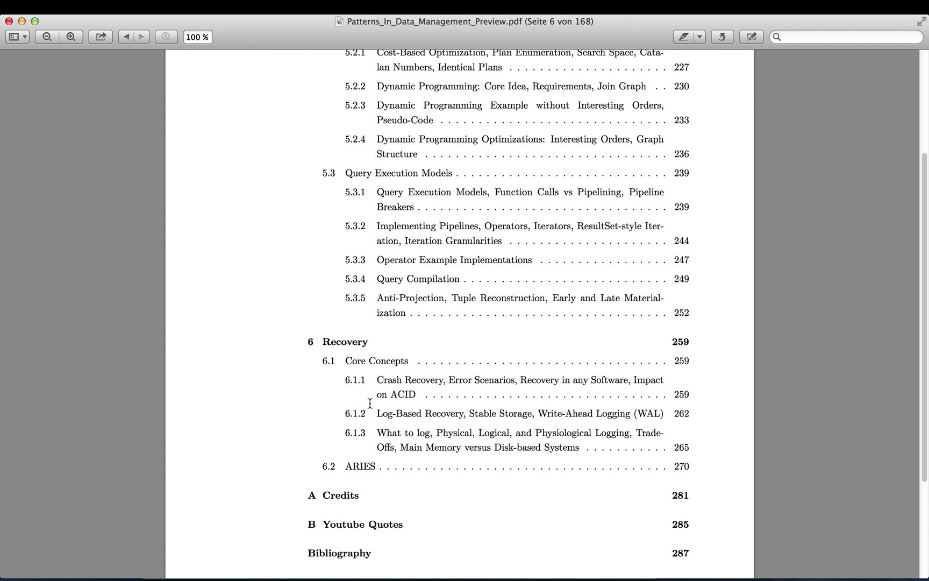
pyautogui.moveTo(362, 424)
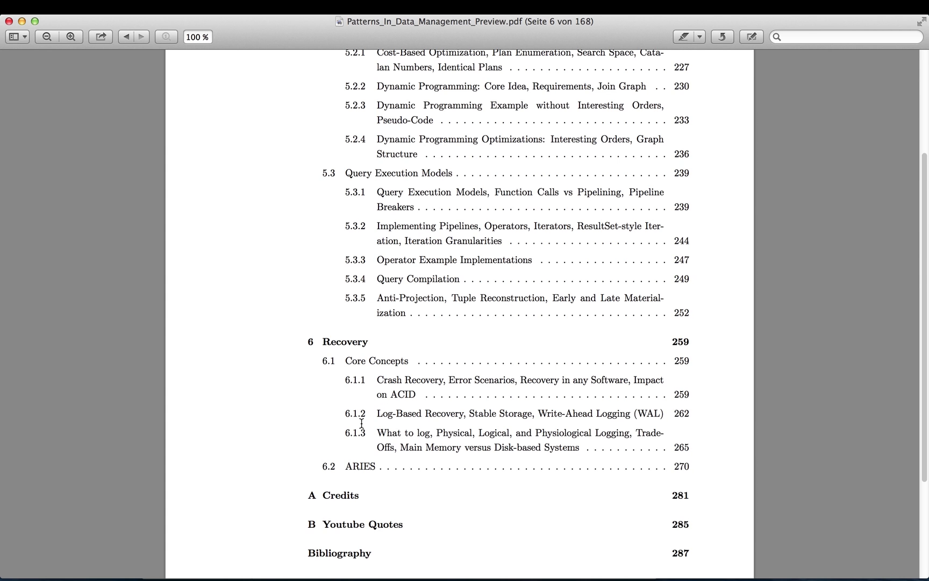
pyautogui.moveTo(225, 356)
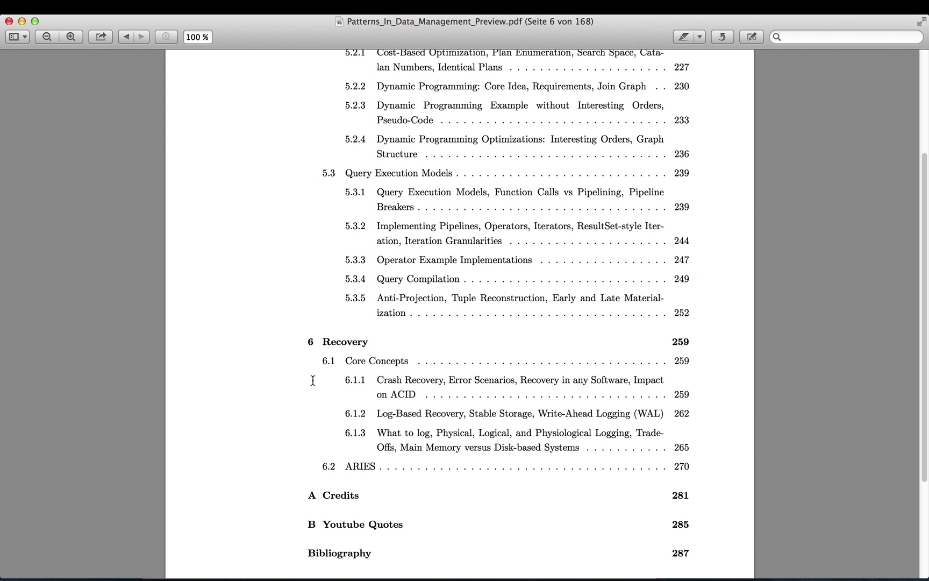
pyautogui.moveTo(245, 461)
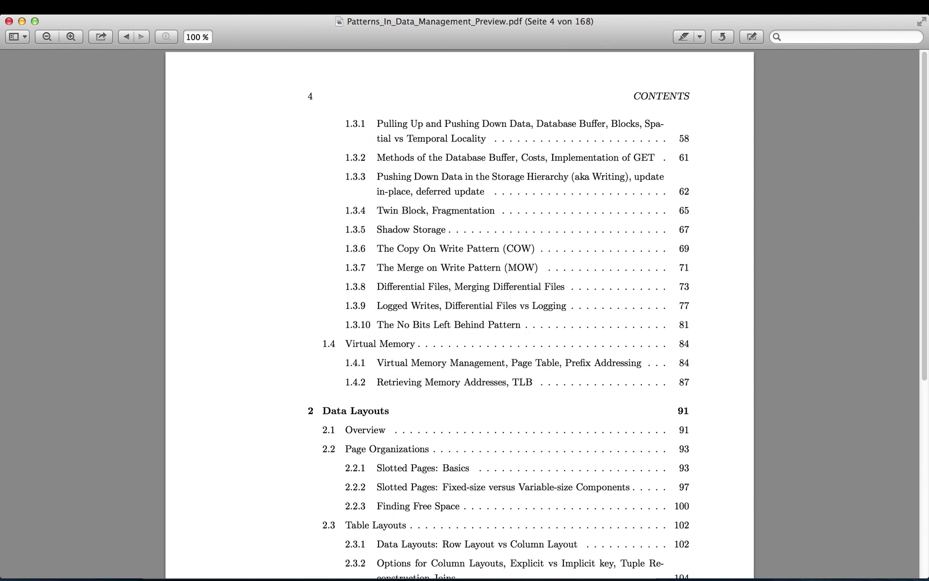
pyautogui.click(126, 36)
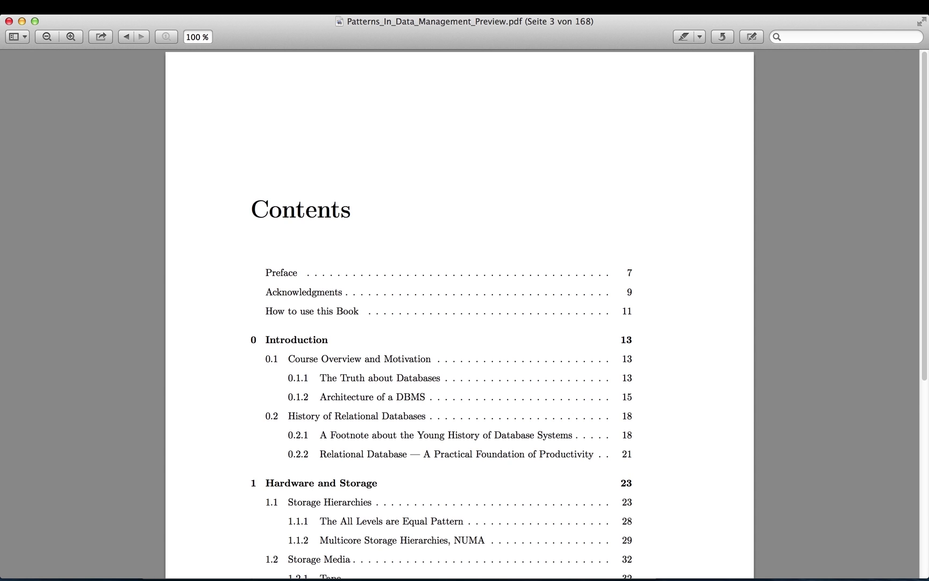
pyautogui.moveTo(380, 384)
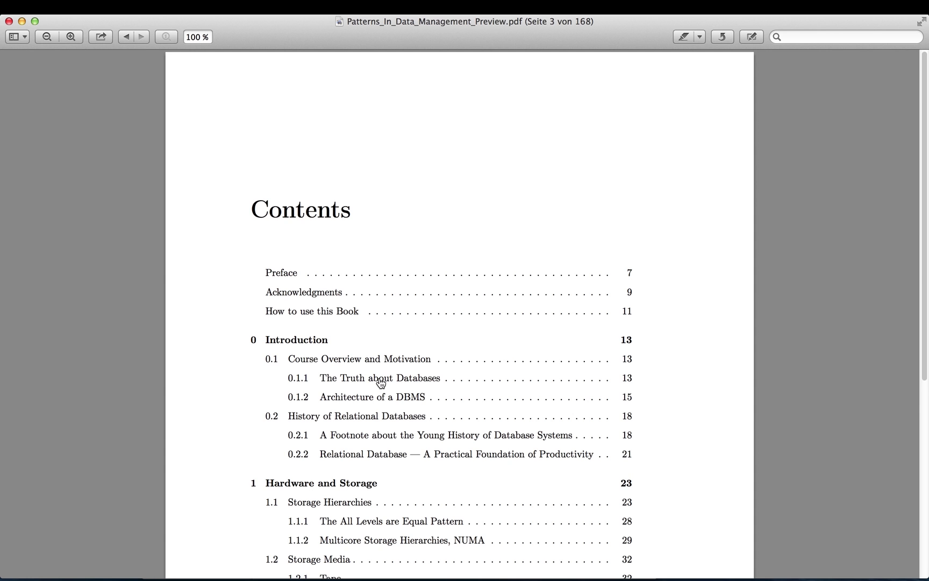
pyautogui.scroll(-3)
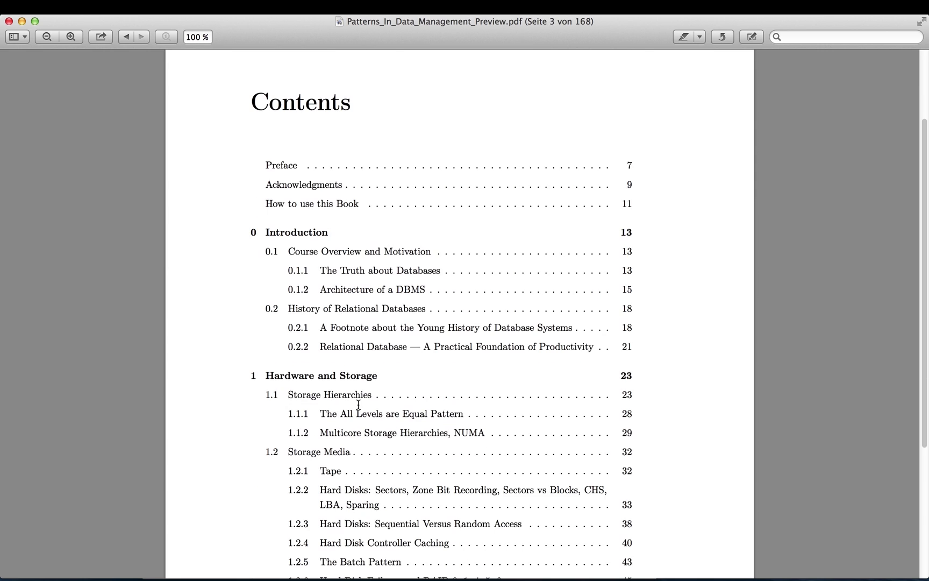
pyautogui.scroll(-3)
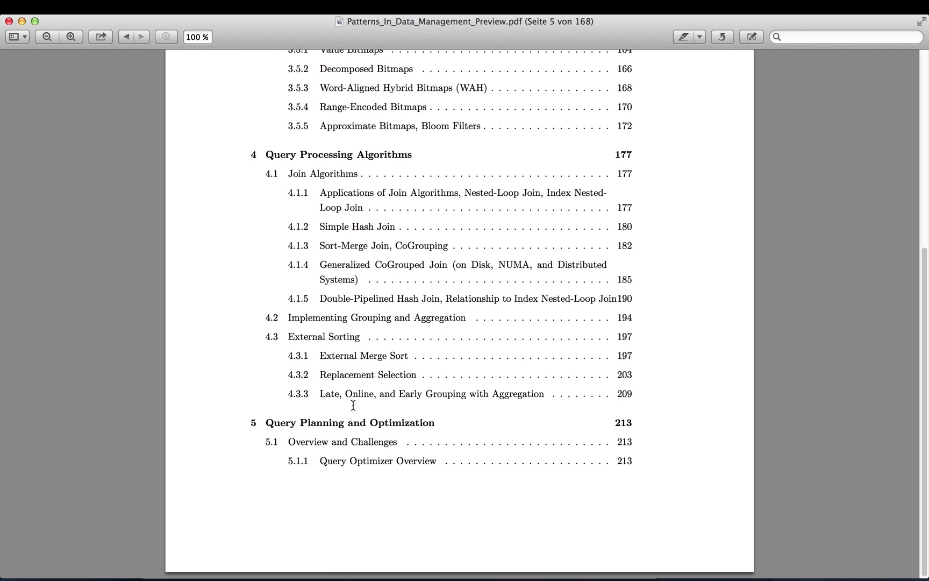
pyautogui.scroll(-3)
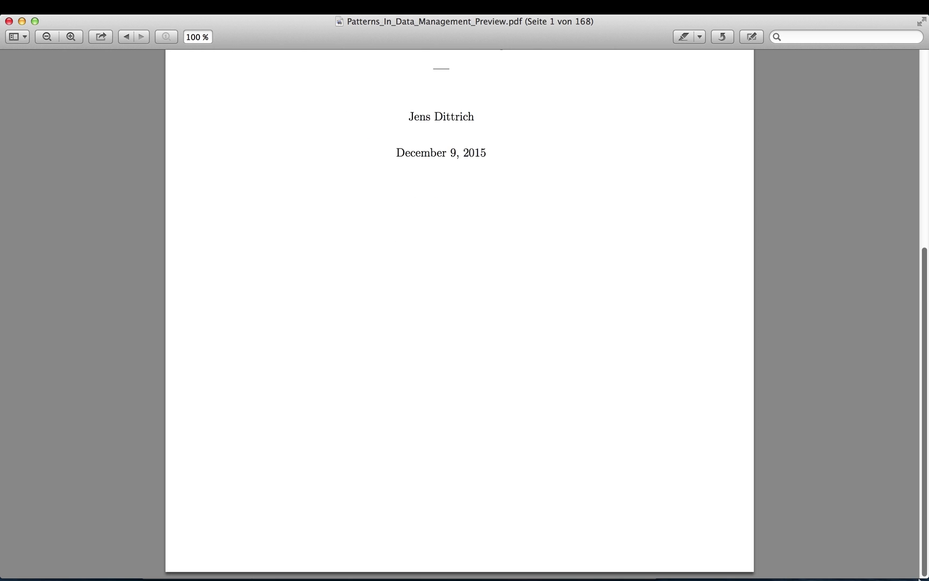
pyautogui.scroll(-3)
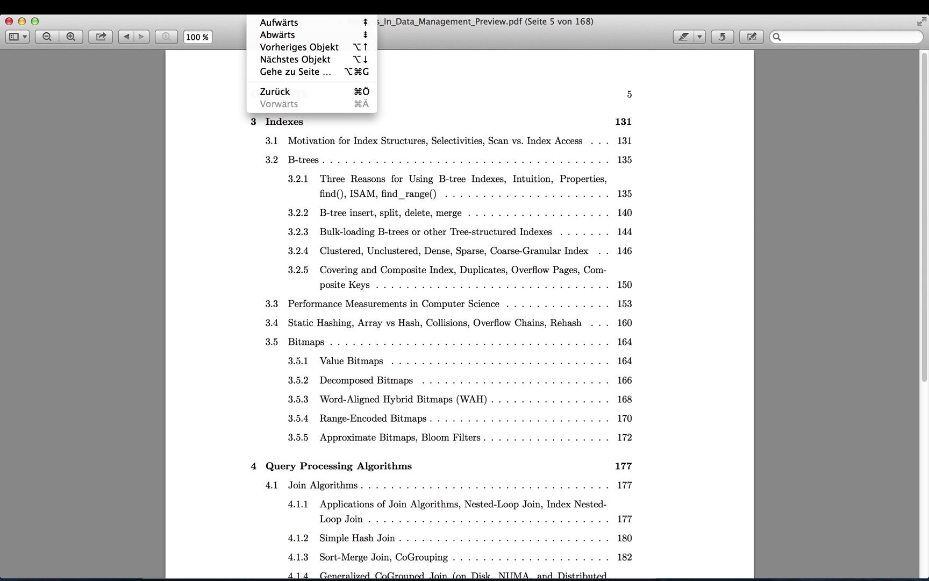
# Jump to a page via the Gehe zu Seite prompt, then select the page number to replace it.
pyautogui.click(298, 72)
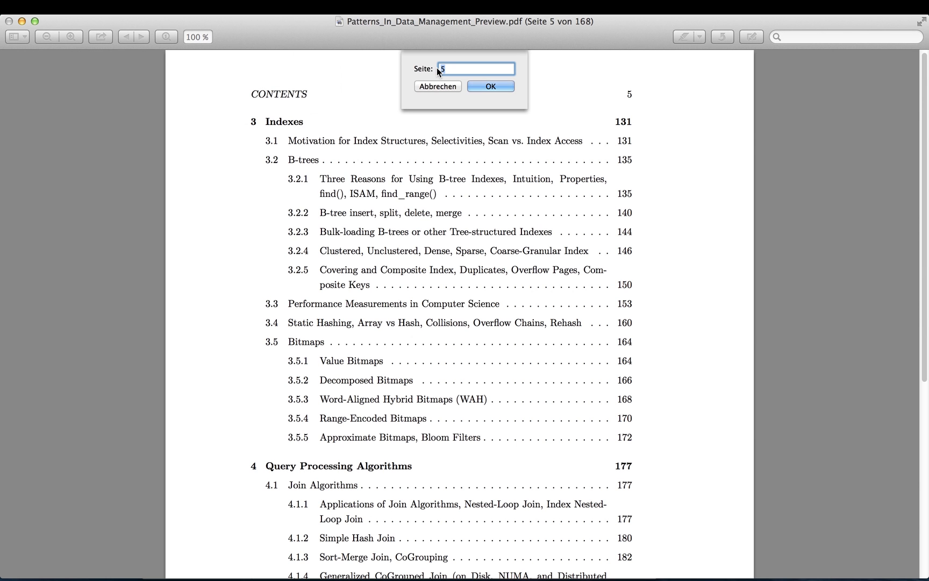
pyautogui.write('1')
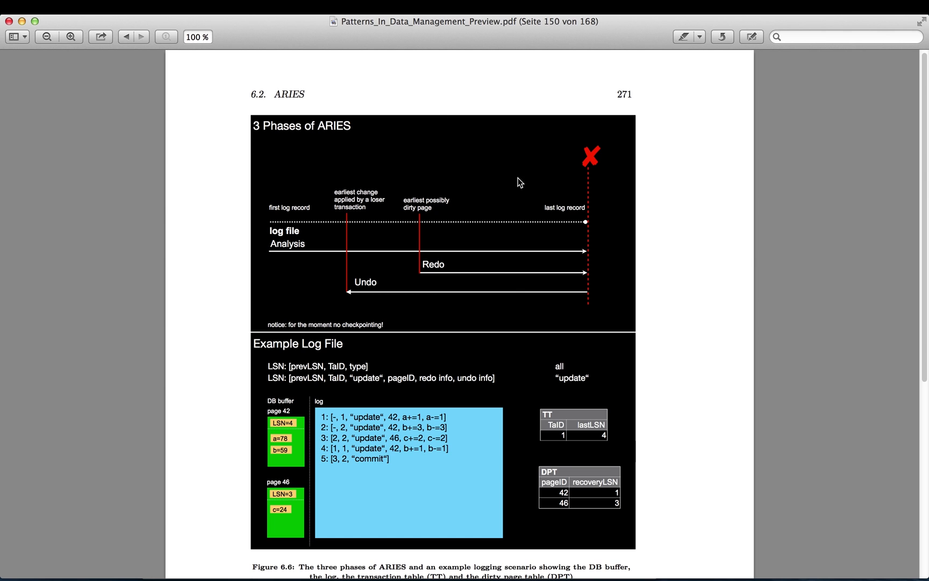
pyautogui.moveTo(729, 260)
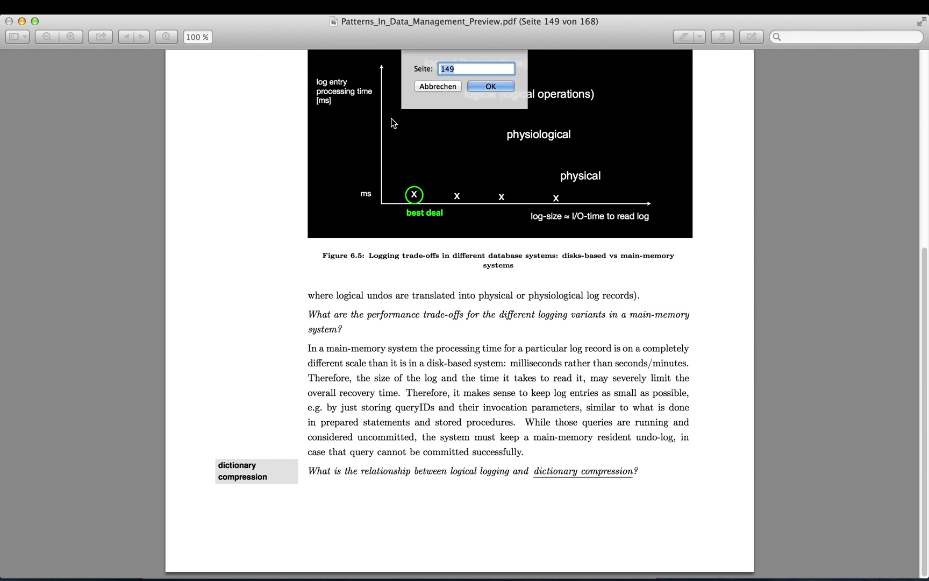
pyautogui.click(490, 86)
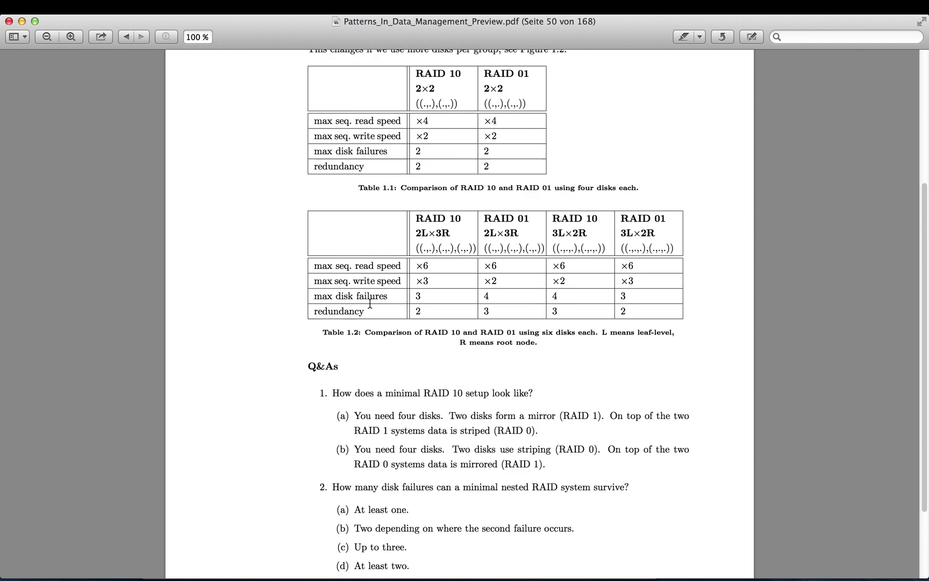
# Read pages 50-51: the RAID comparison tables, the Q&As heading and the Exercise.
pyautogui.scroll(-3)
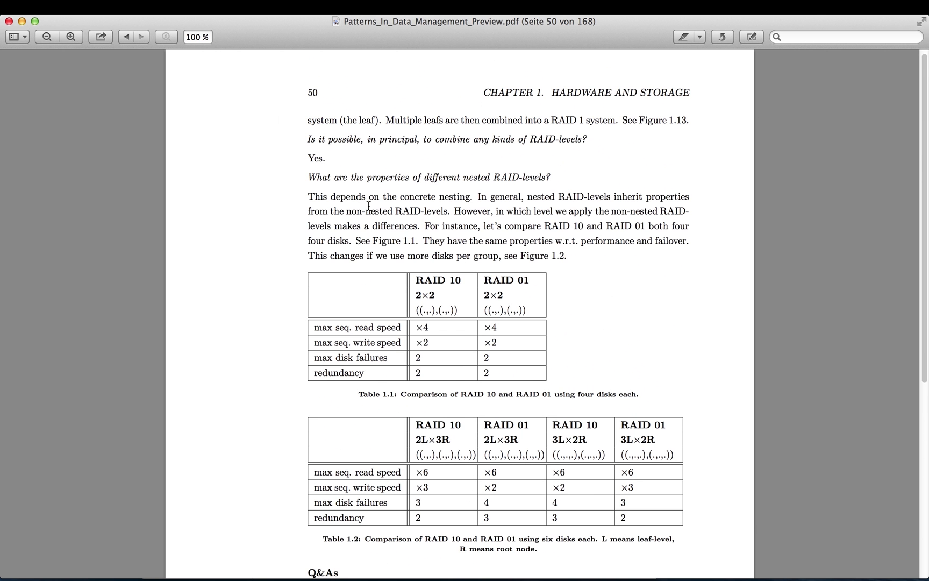
pyautogui.moveTo(583, 382)
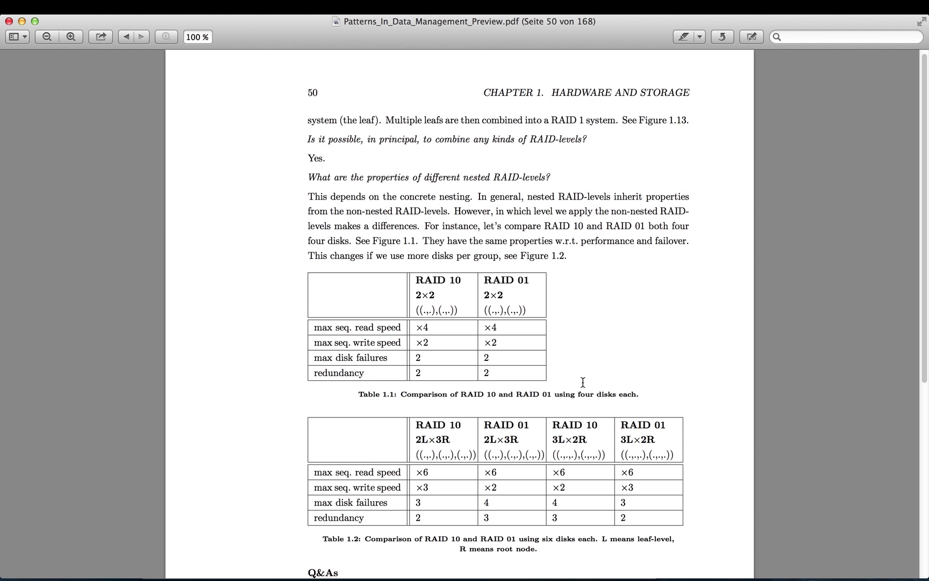
pyautogui.scroll(-3)
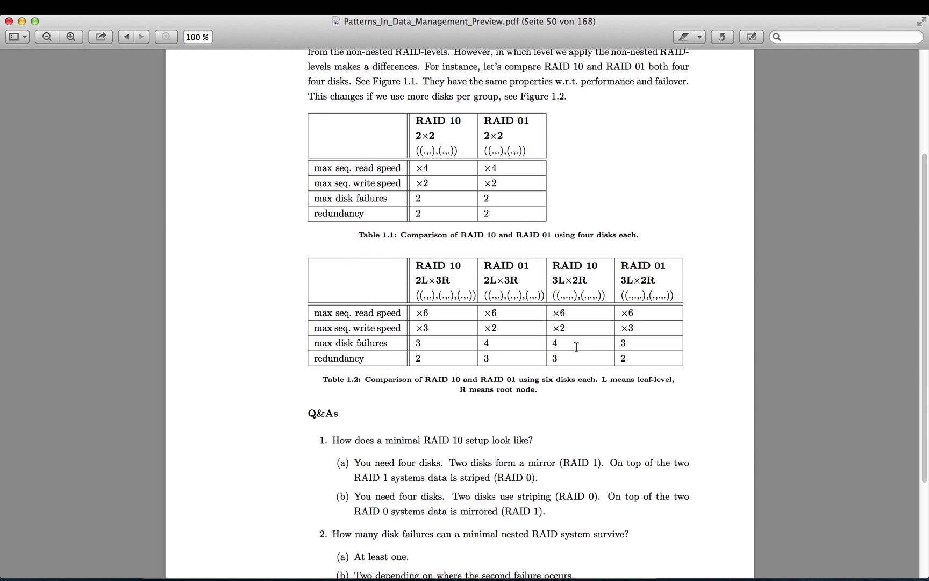
pyautogui.scroll(-3)
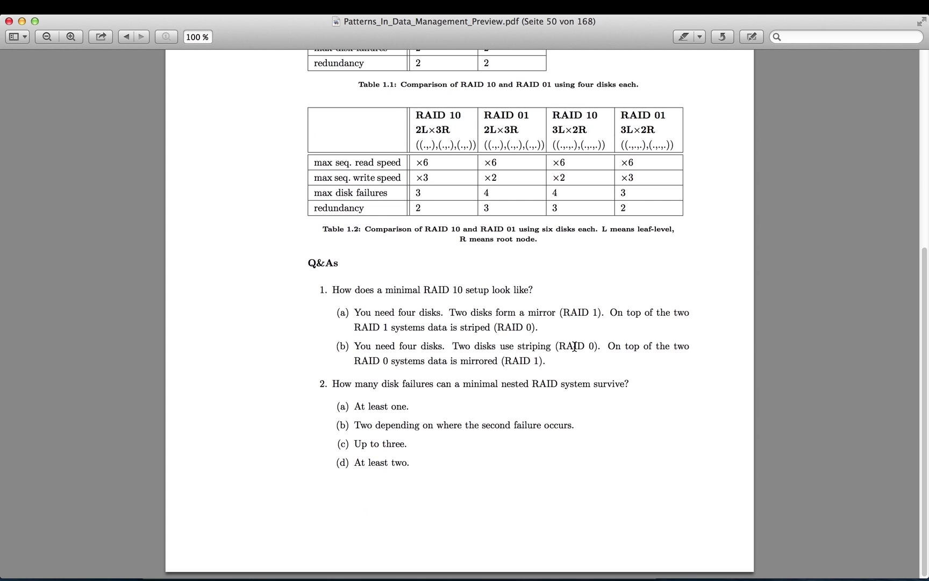
pyautogui.doubleClick(322, 262)
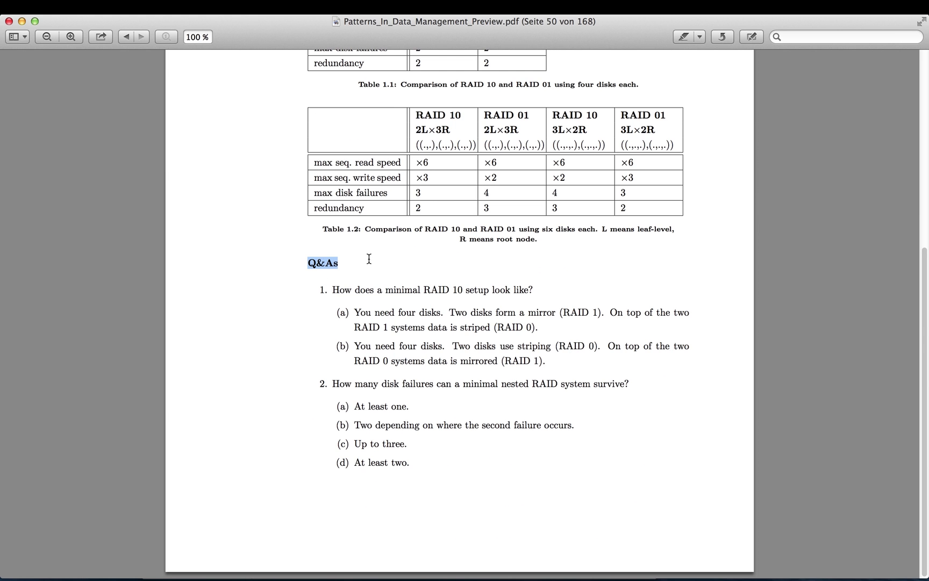
pyautogui.moveTo(333, 292)
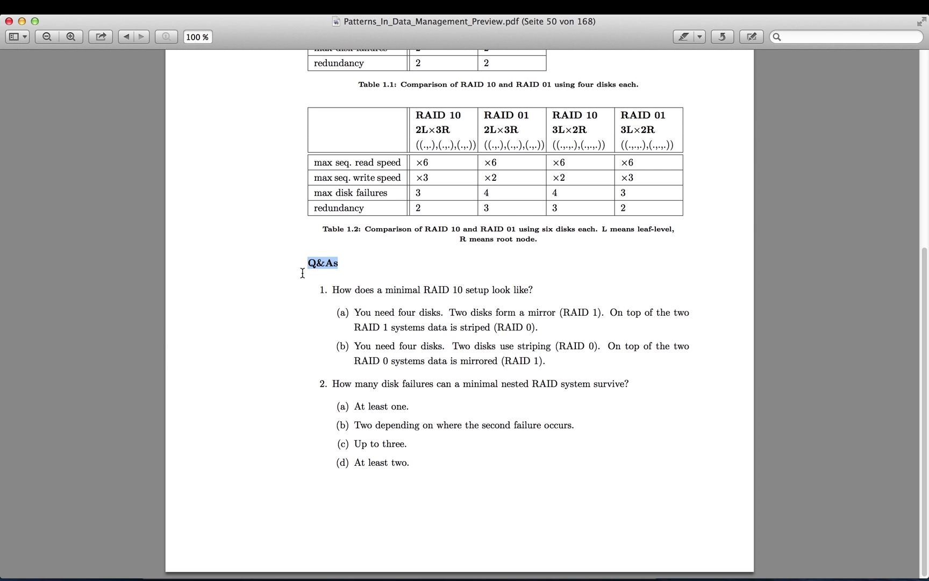
pyautogui.scroll(-3)
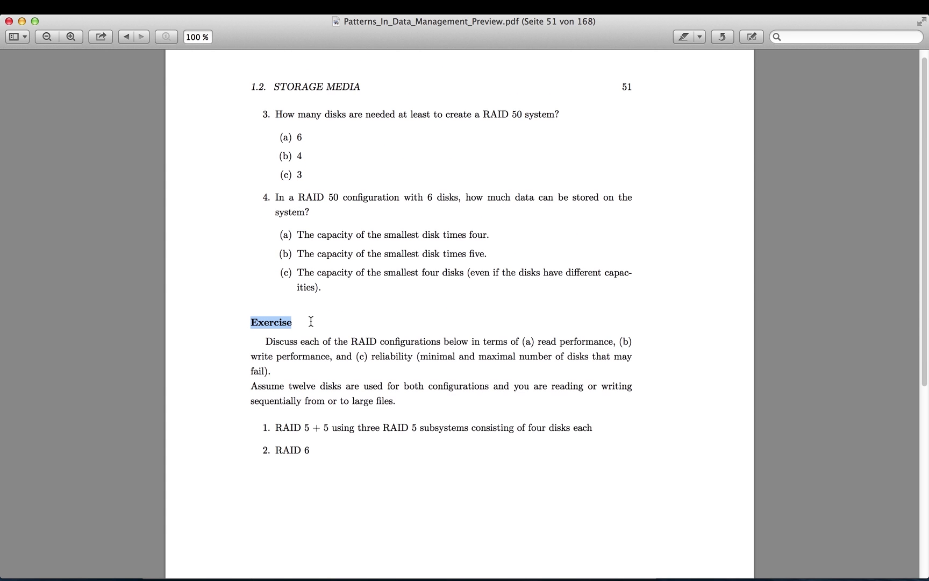
pyautogui.moveTo(318, 468)
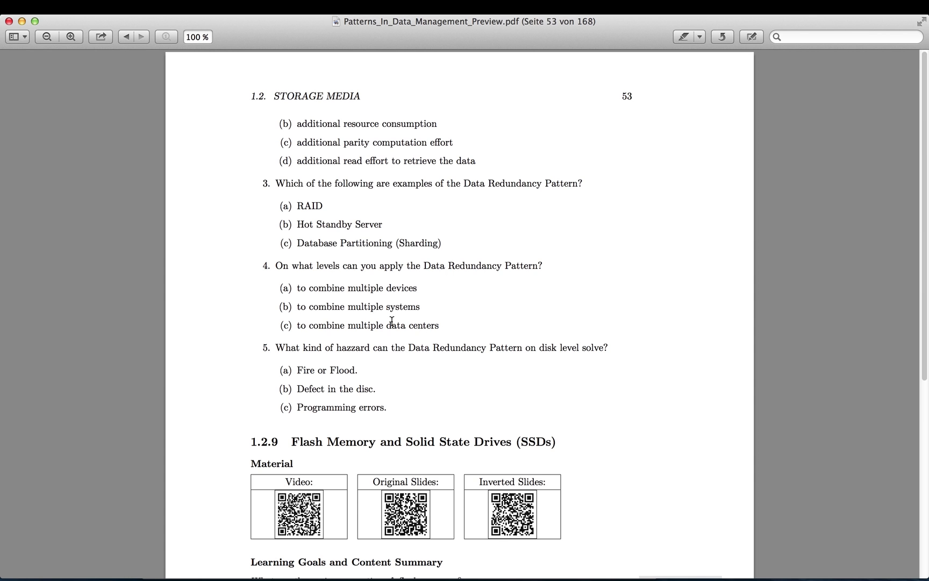
pyautogui.moveTo(388, 421)
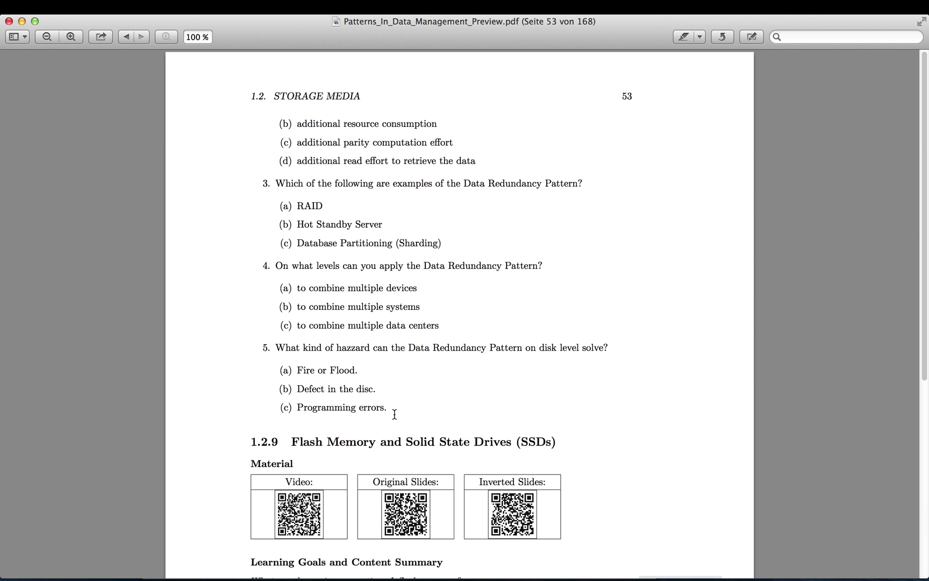
pyautogui.moveTo(393, 412)
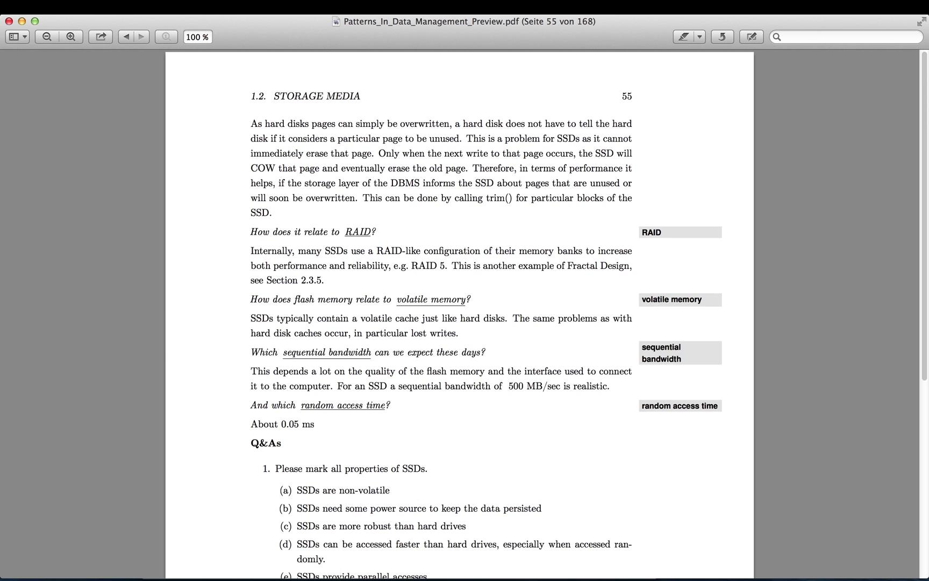
# Page ahead to page 57 and section 1.2.10 on example hard disks, SSDs and PCI flash.
pyautogui.click(134, 37)
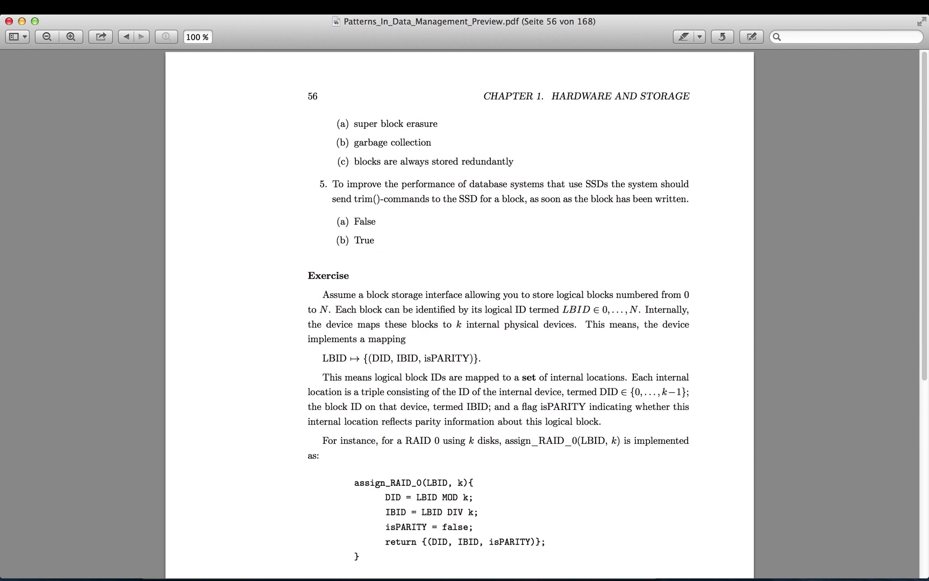
pyautogui.click(142, 36)
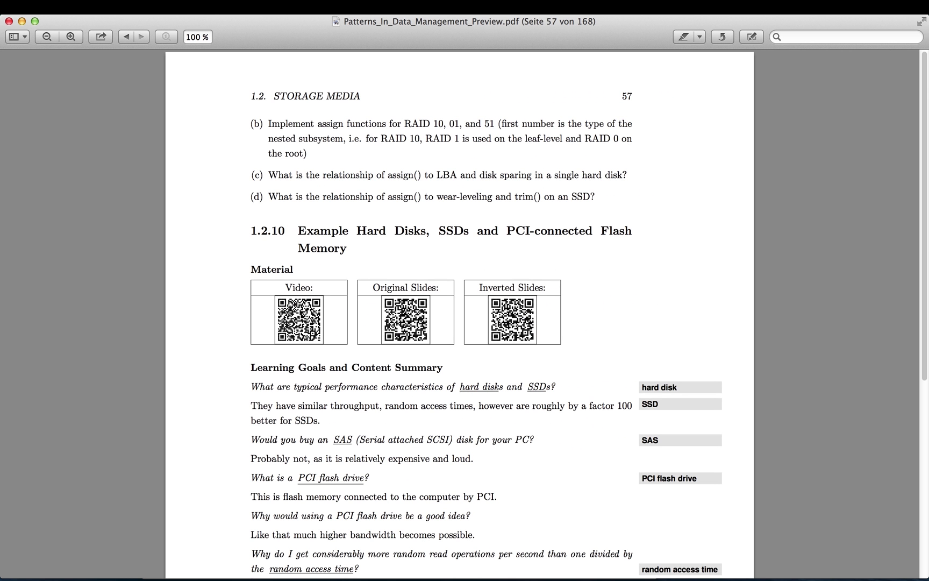